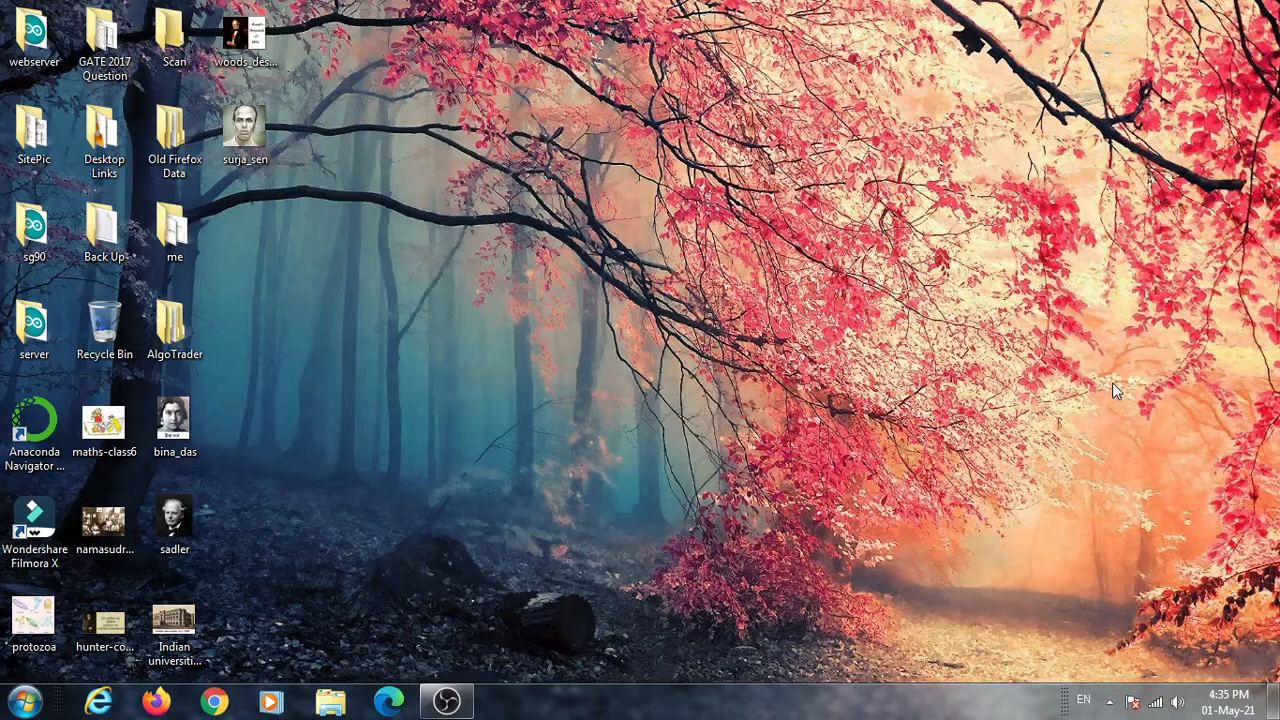
mouse_move(336, 388)
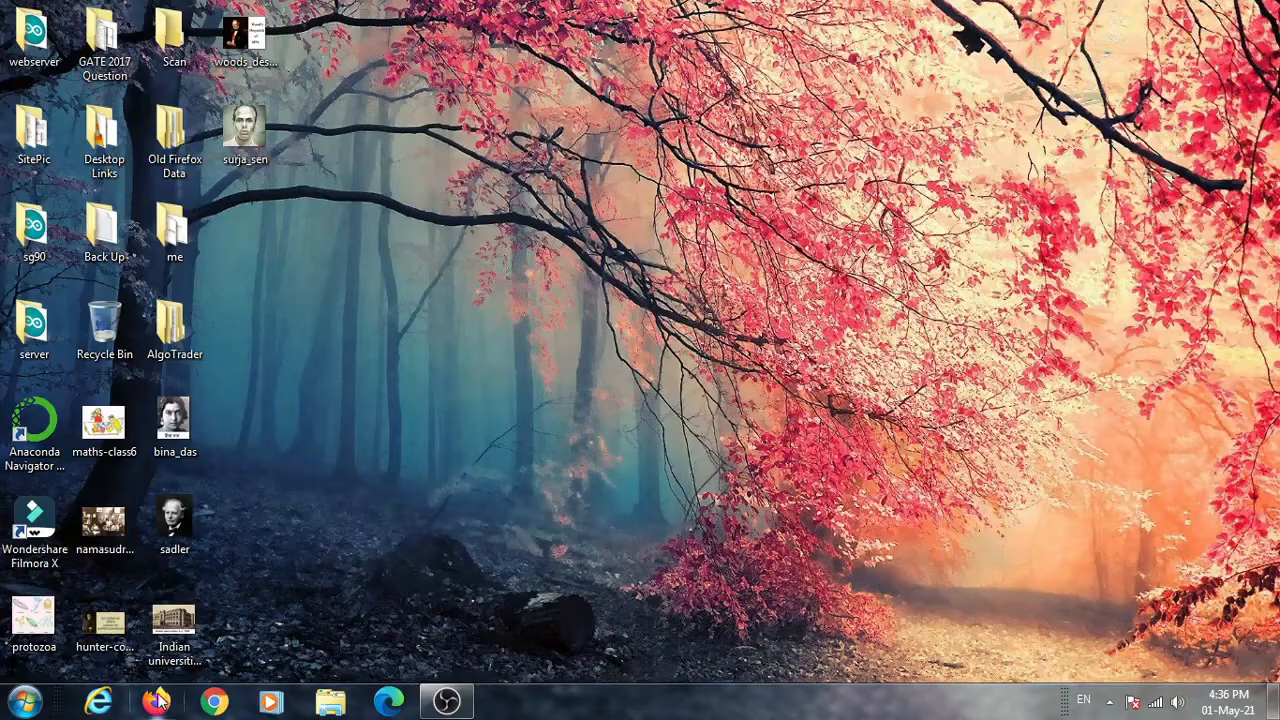
Launch Firefox, go to google.com and search for anaconda
left_click(156, 700)
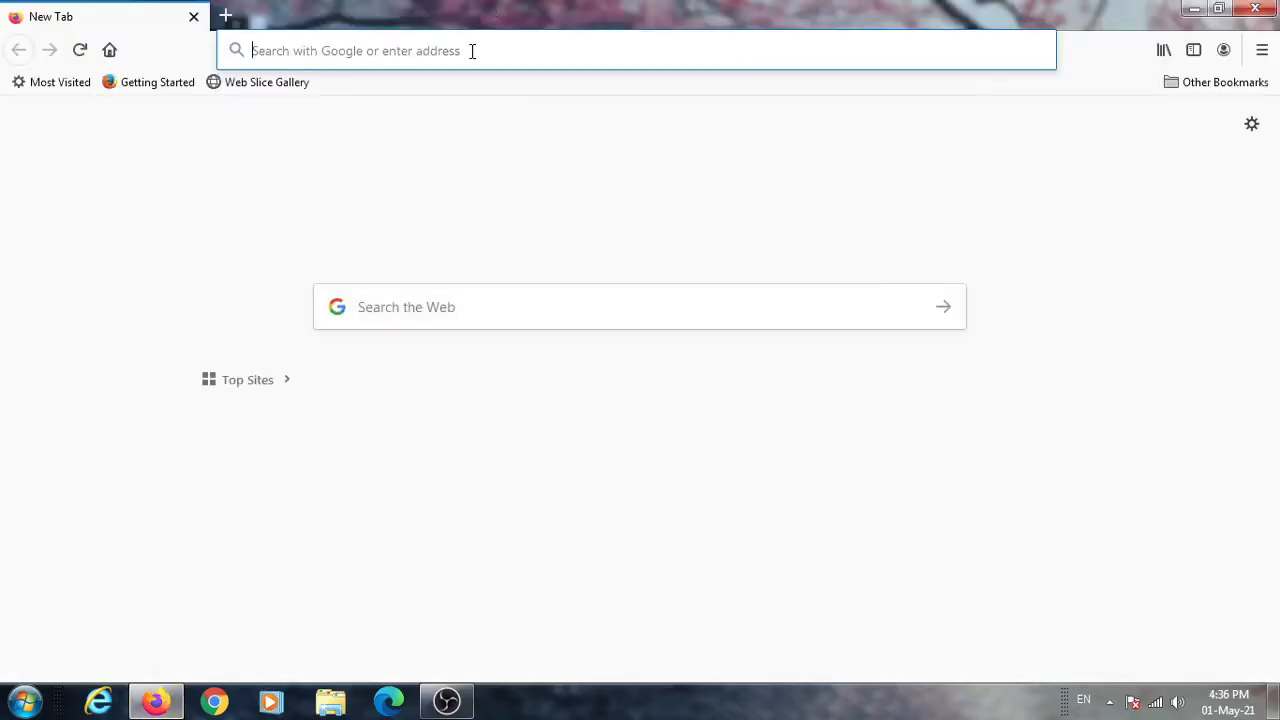
type("google.com/")
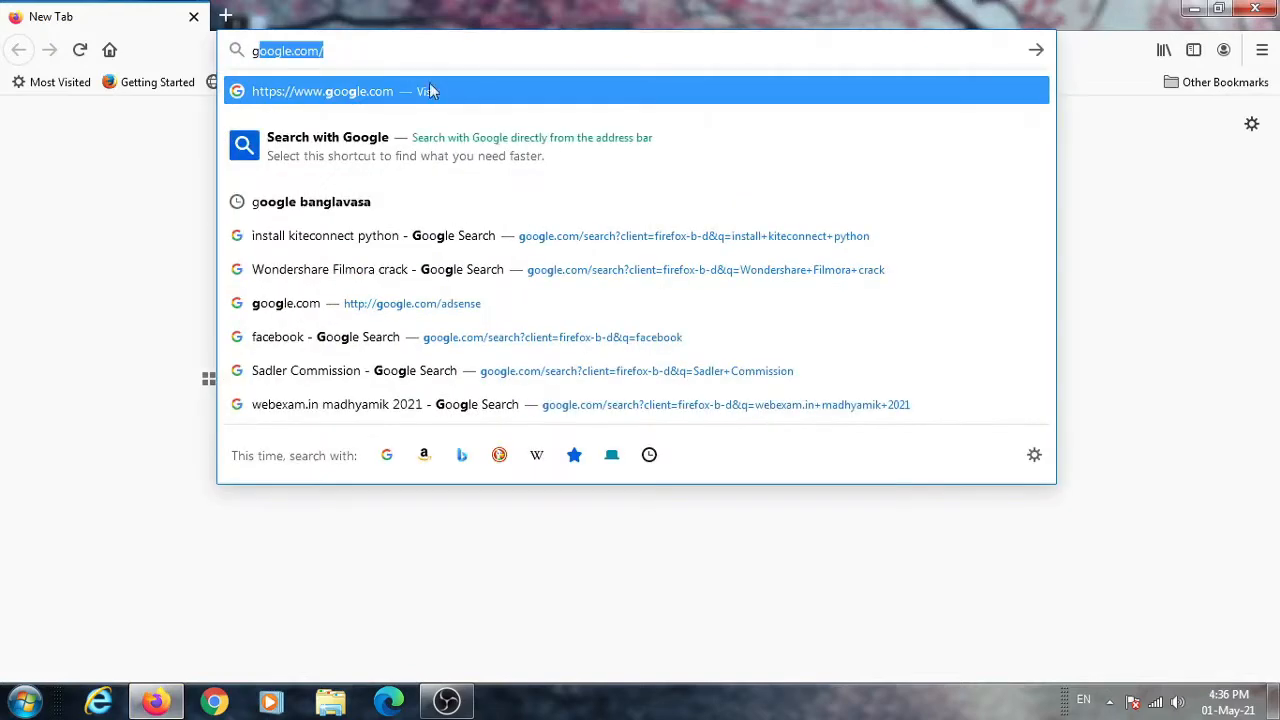
left_click(322, 92)
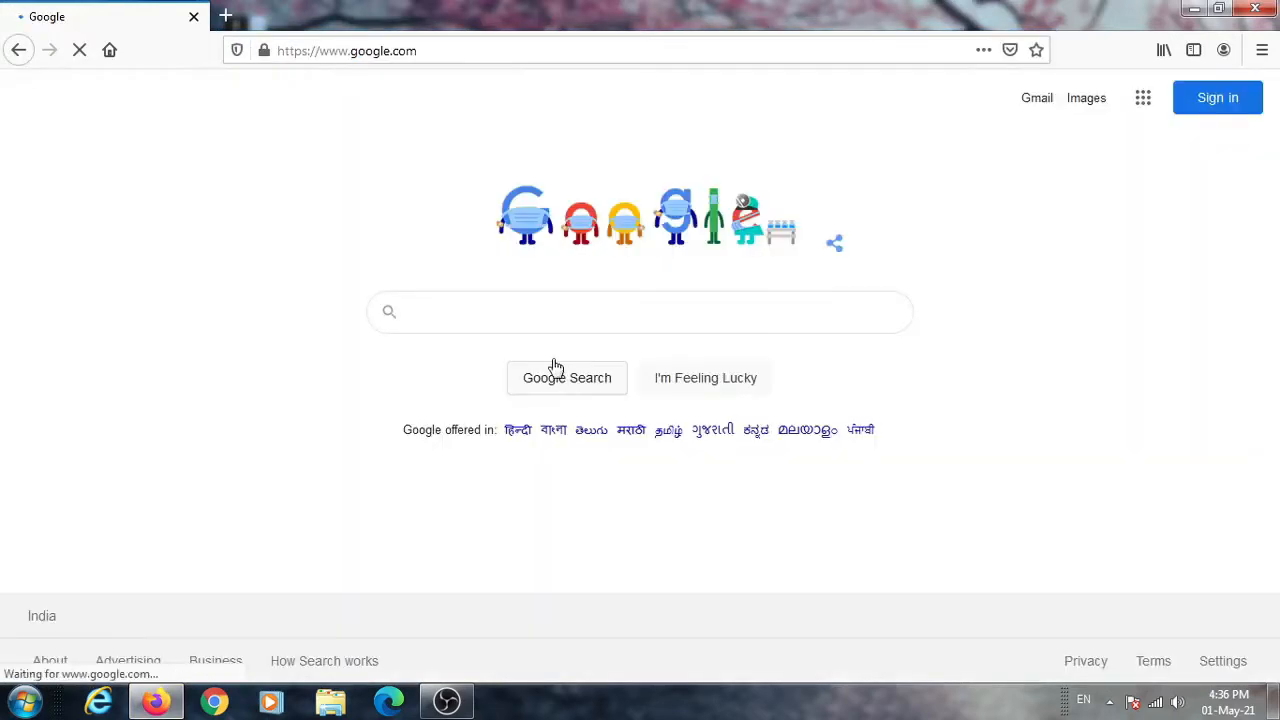
type("anaconda")
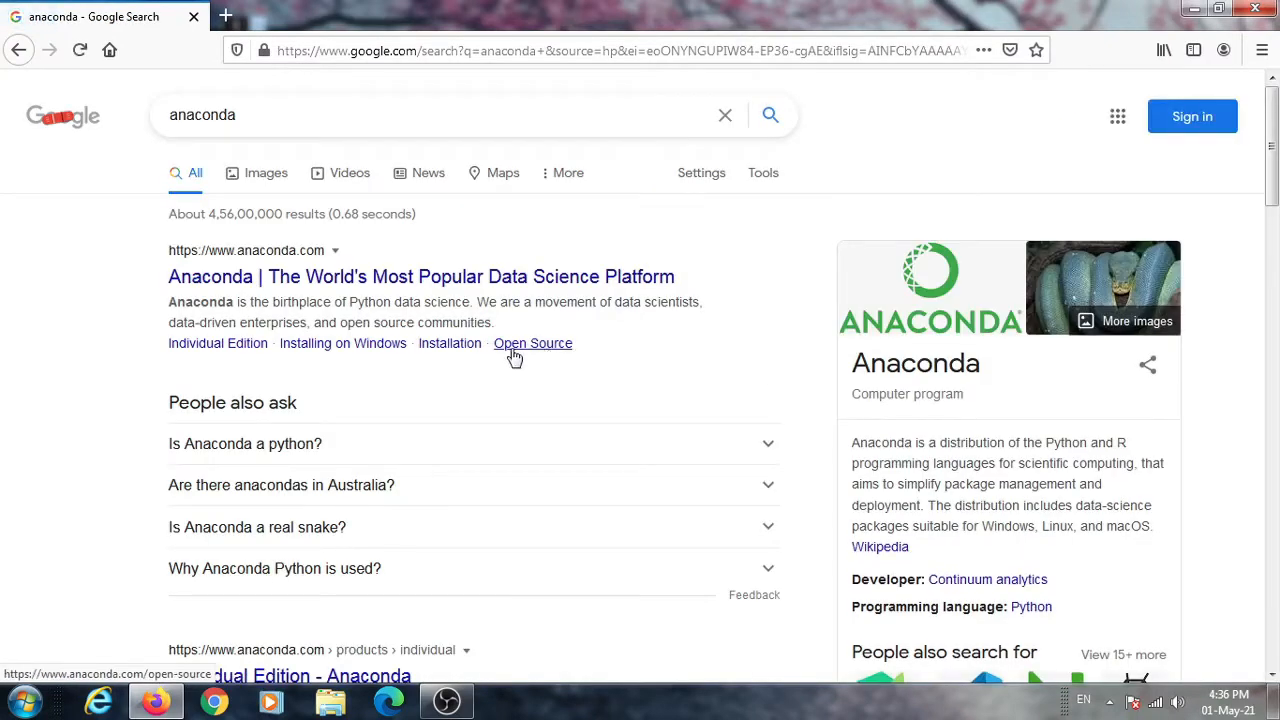
mouse_move(744, 388)
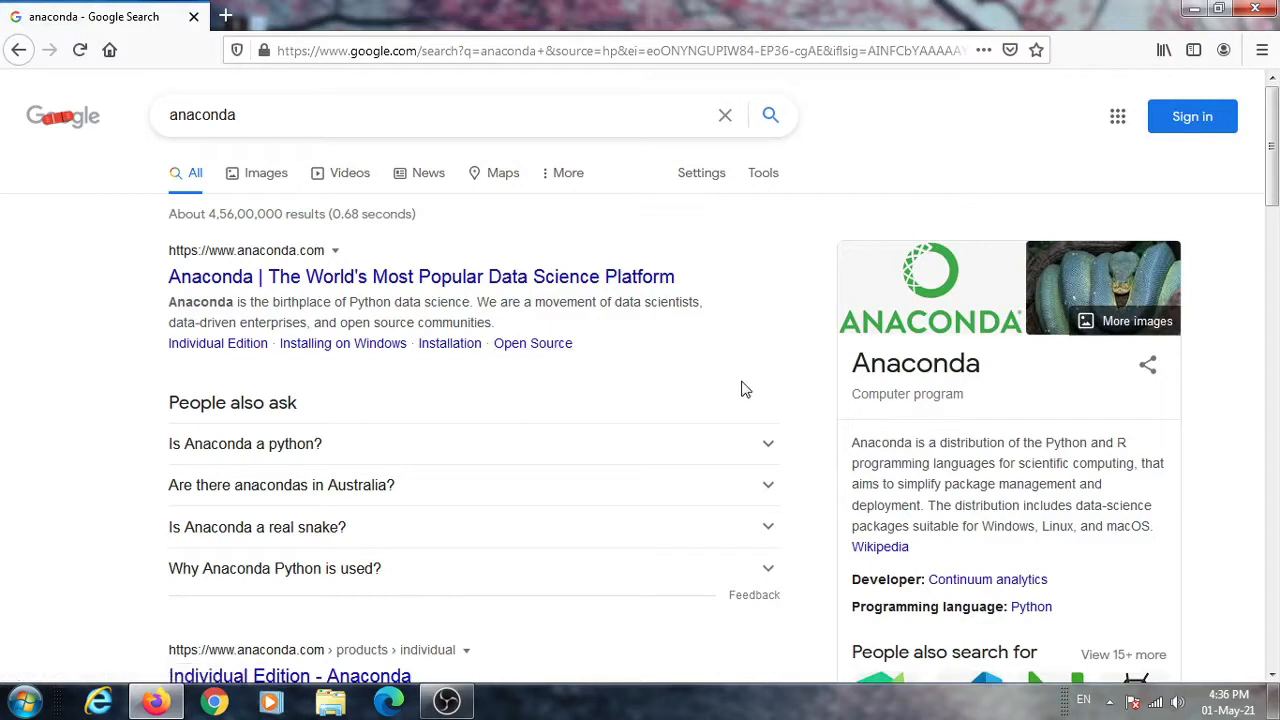
Open anaconda.com and navigate to the Individual Edition product page
left_click(420, 276)
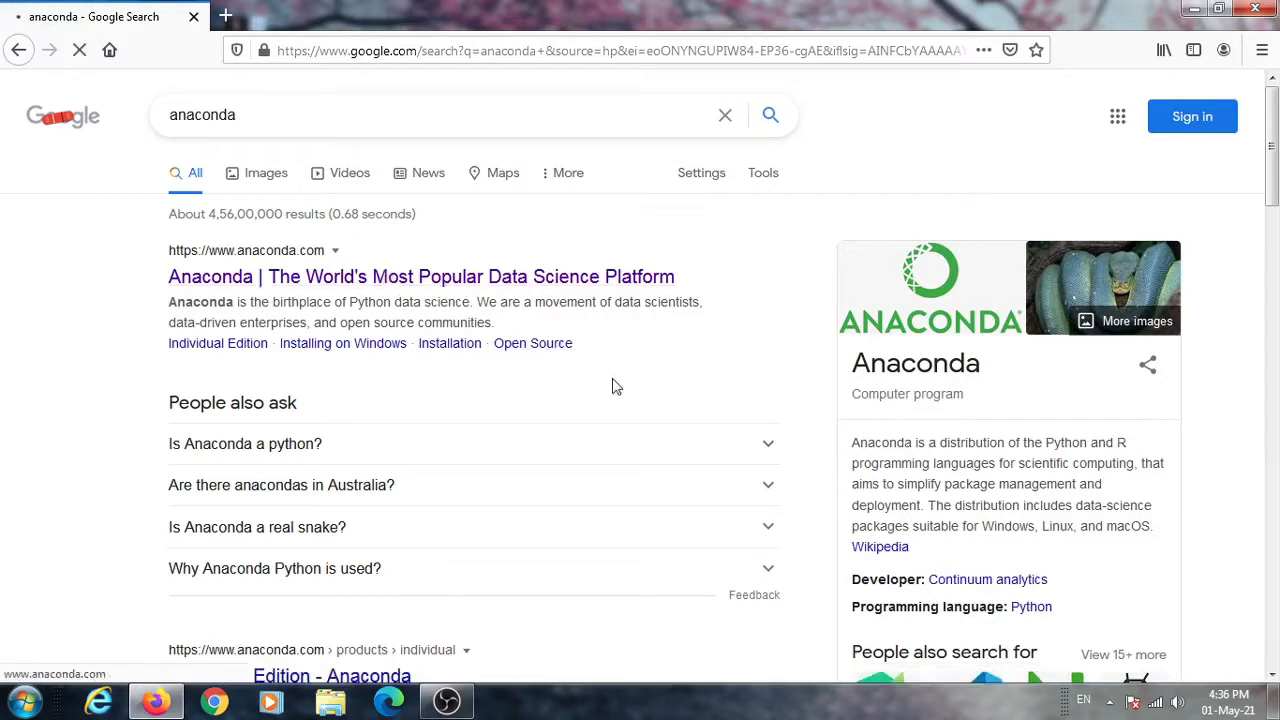
left_click(420, 276)
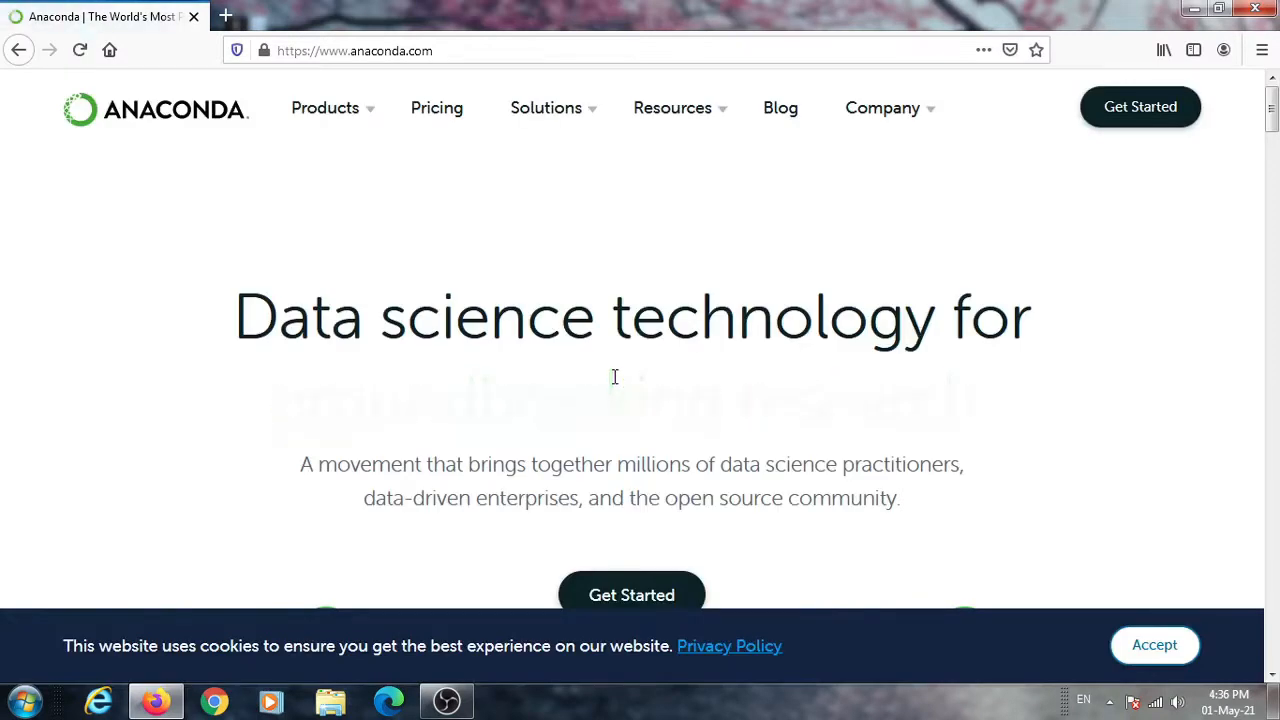
left_click(324, 108)
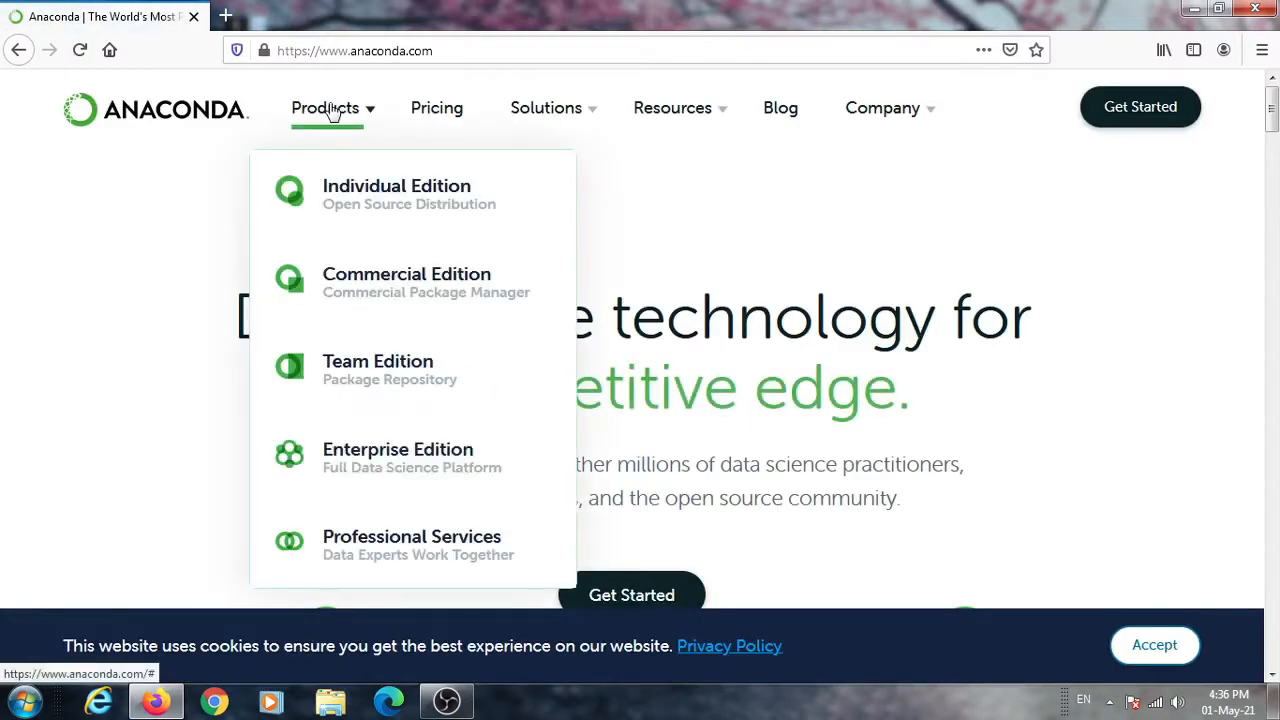
mouse_move(408, 196)
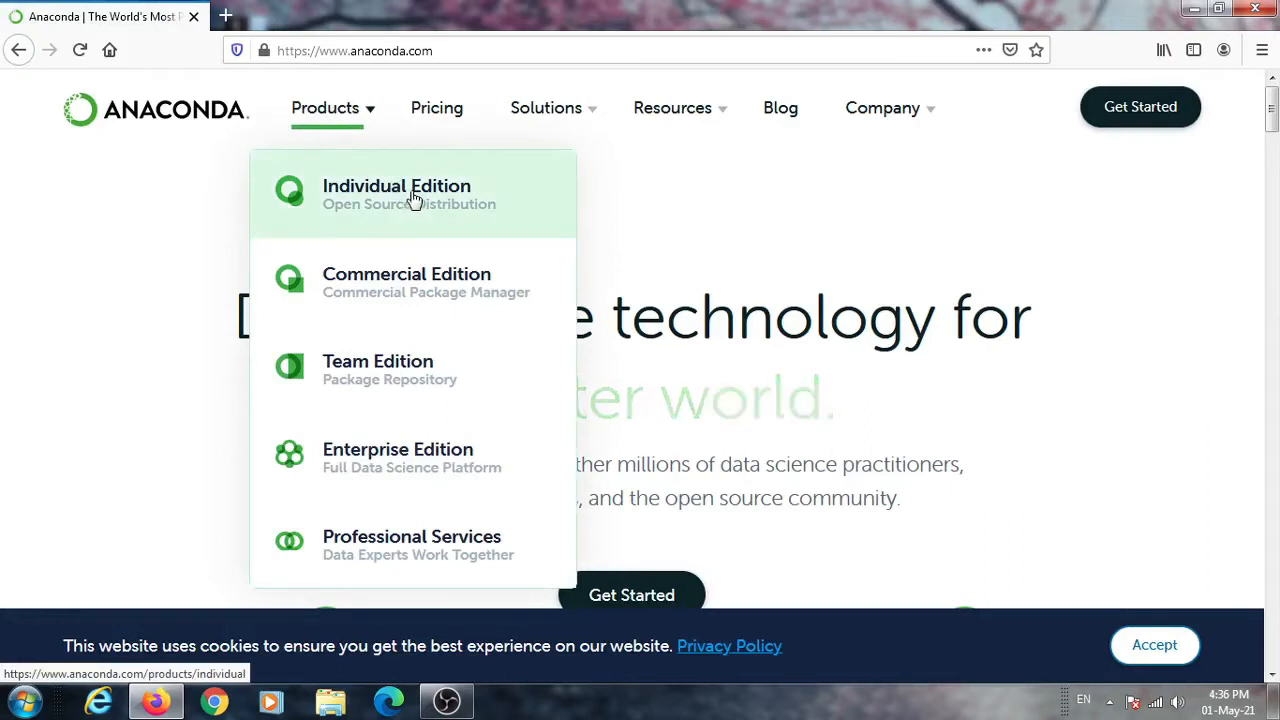
left_click(396, 194)
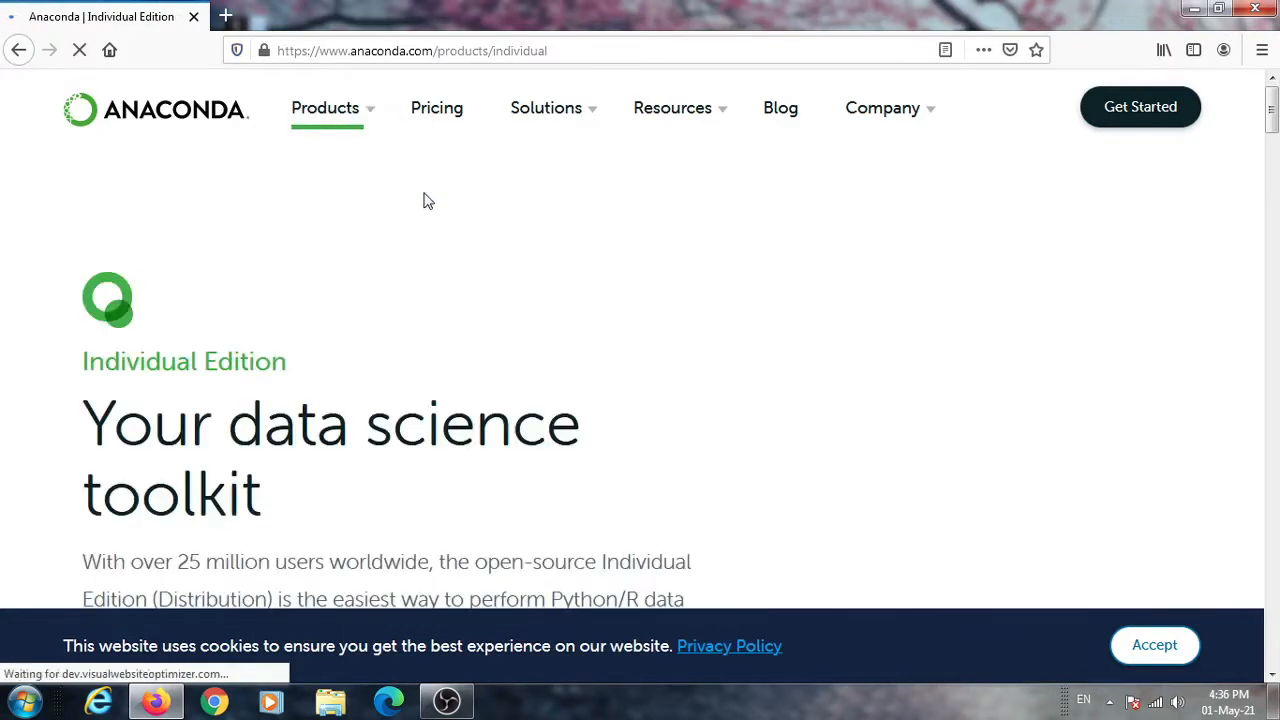
Bring the Anaconda Installers section for Windows, macOS and Linux into view
scroll("down", 3)
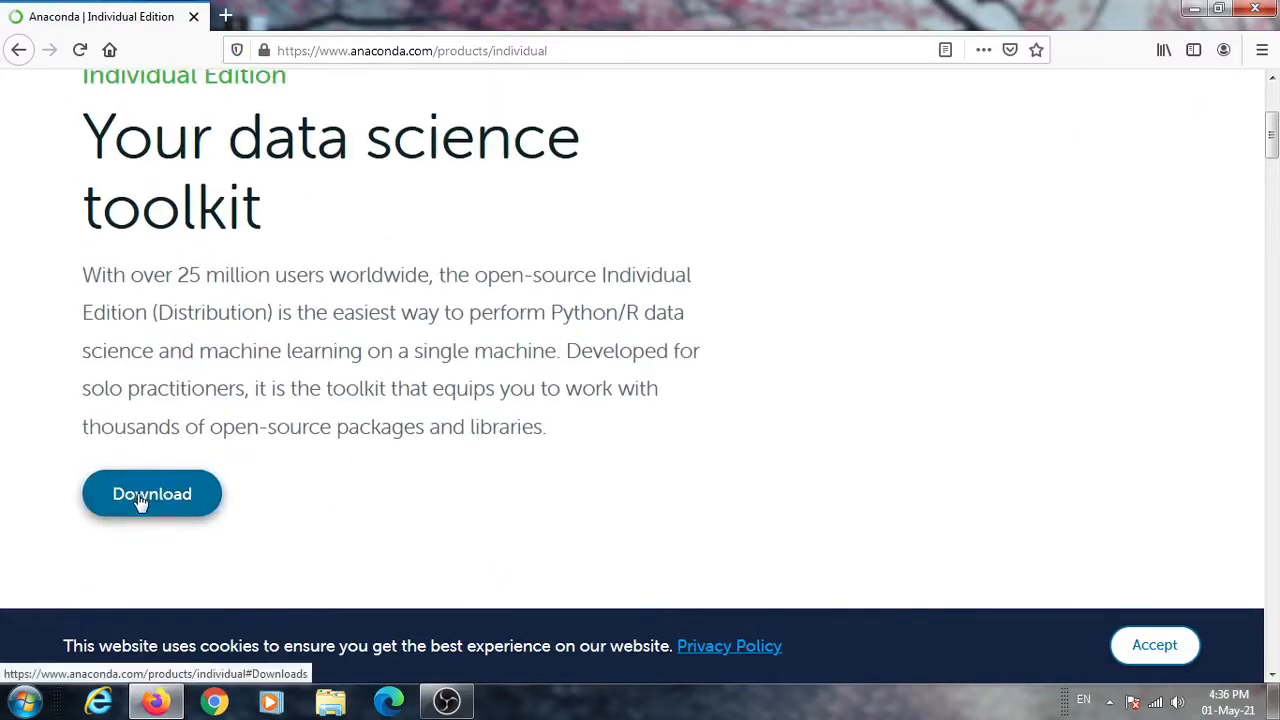
scroll("down", 3)
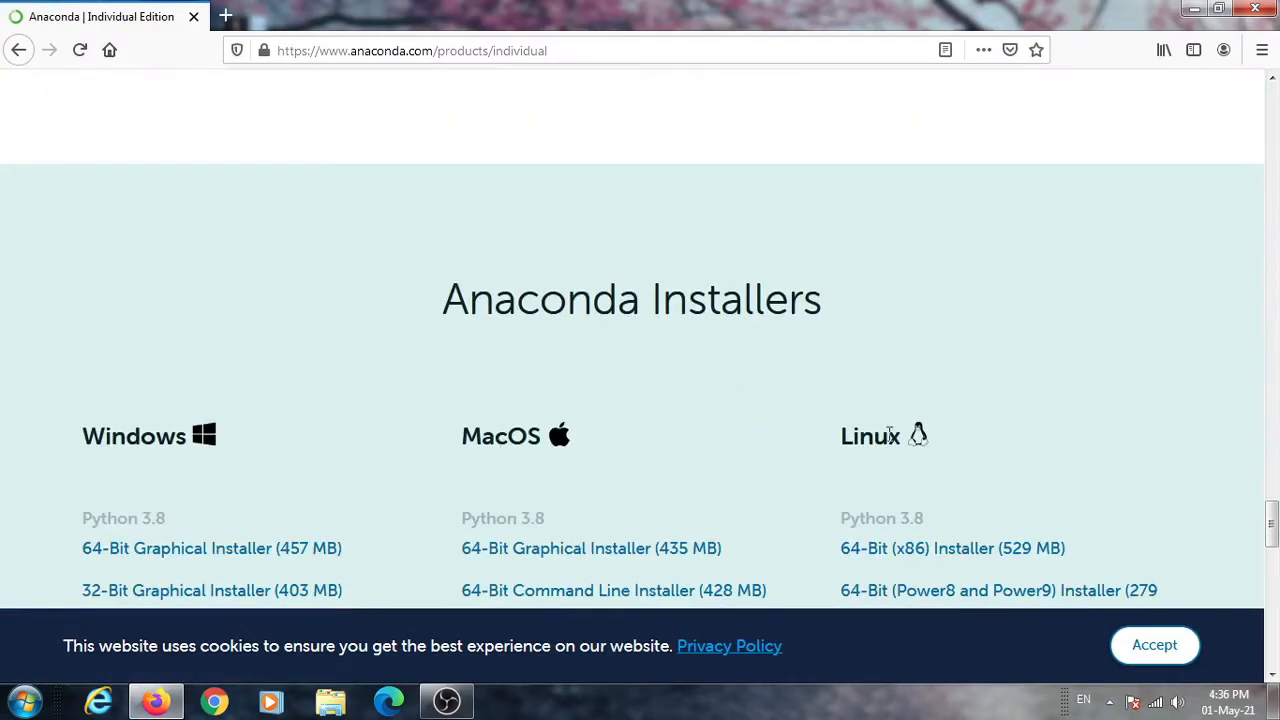
mouse_move(156, 438)
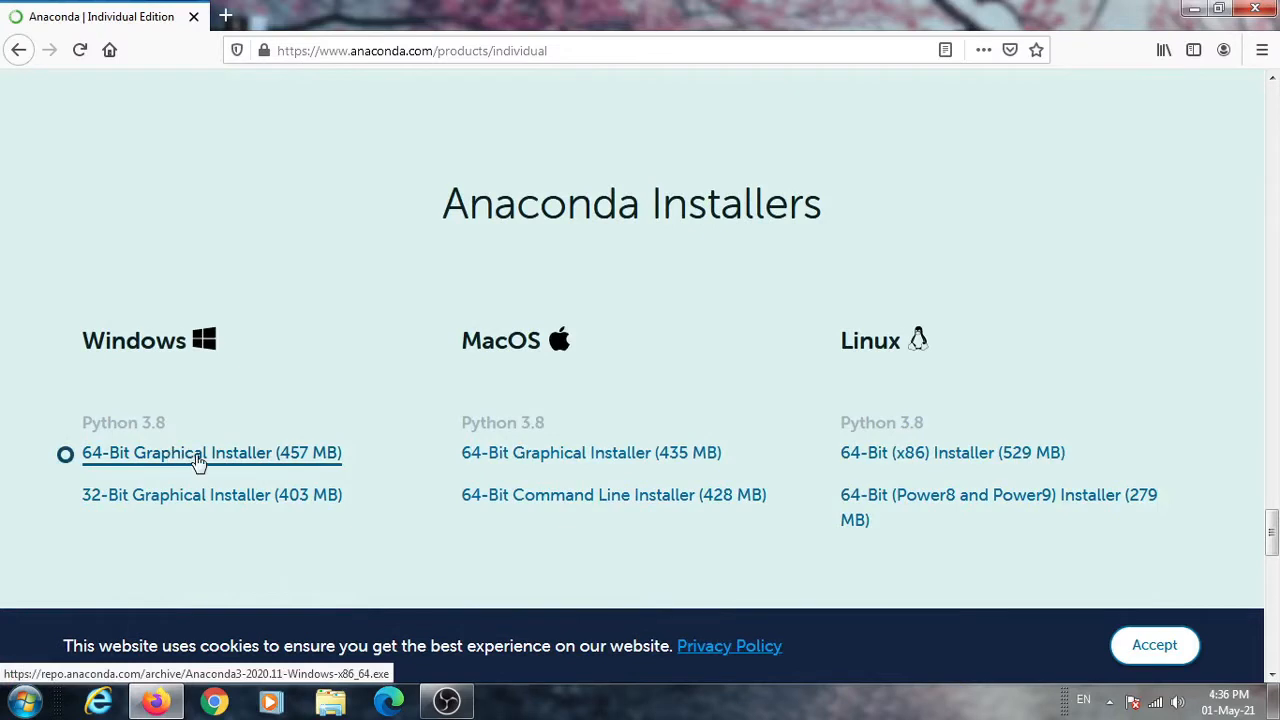
mouse_move(210, 458)
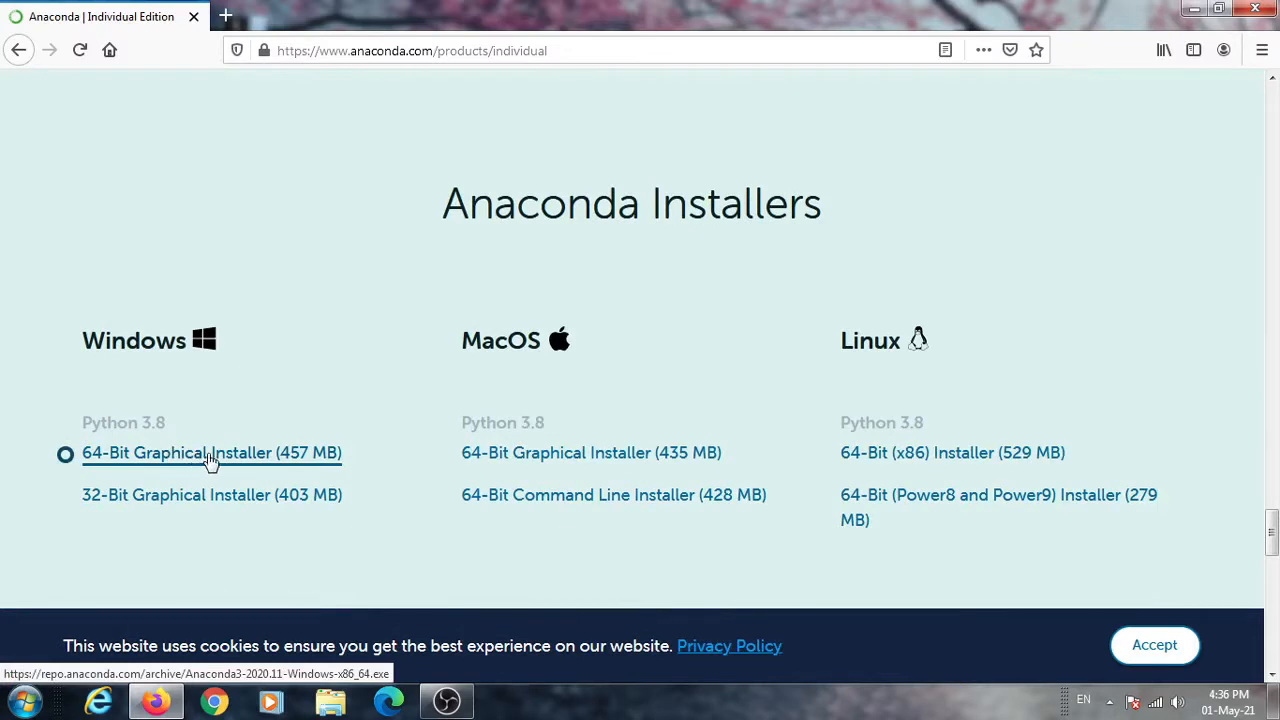
mouse_move(232, 464)
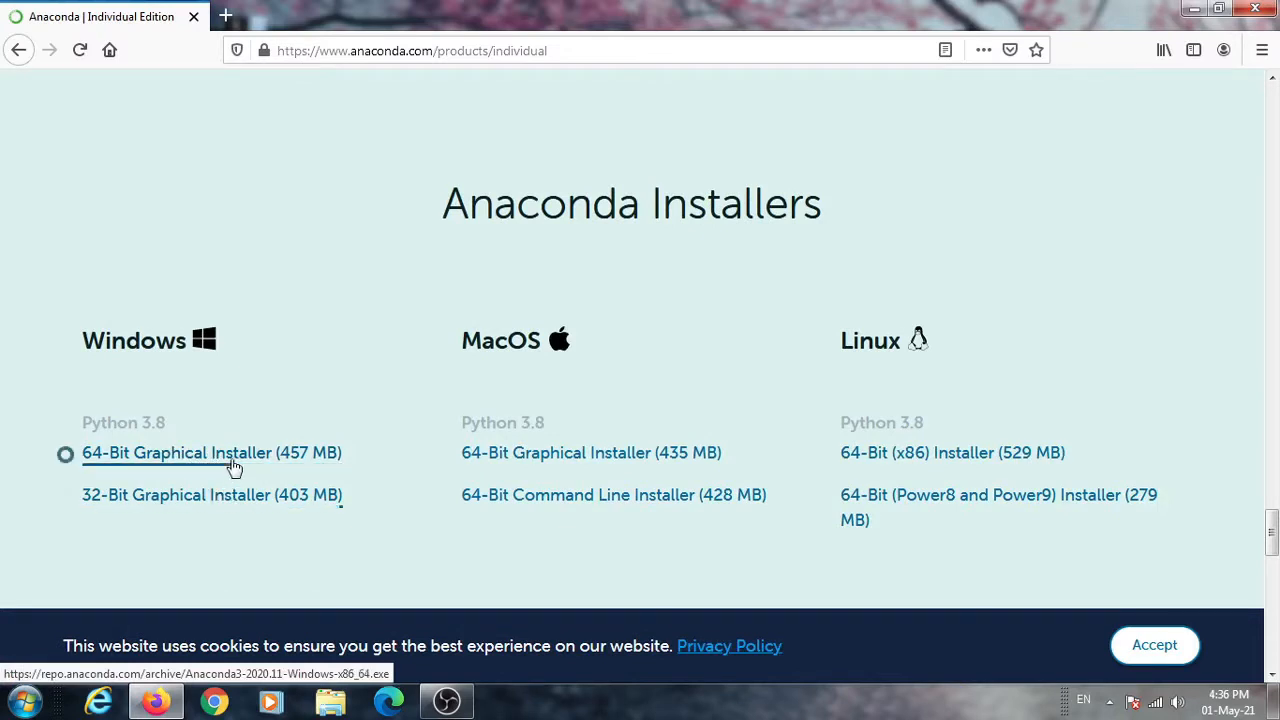
mouse_move(868, 274)
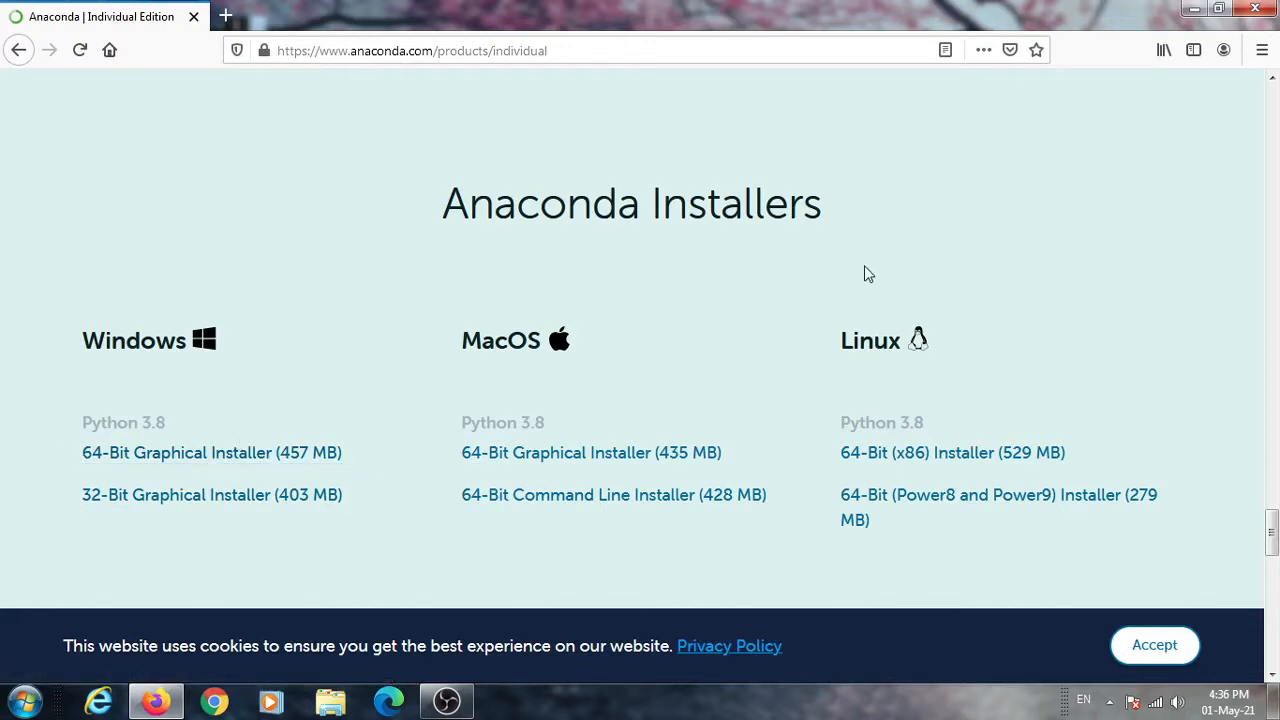
mouse_move(966, 230)
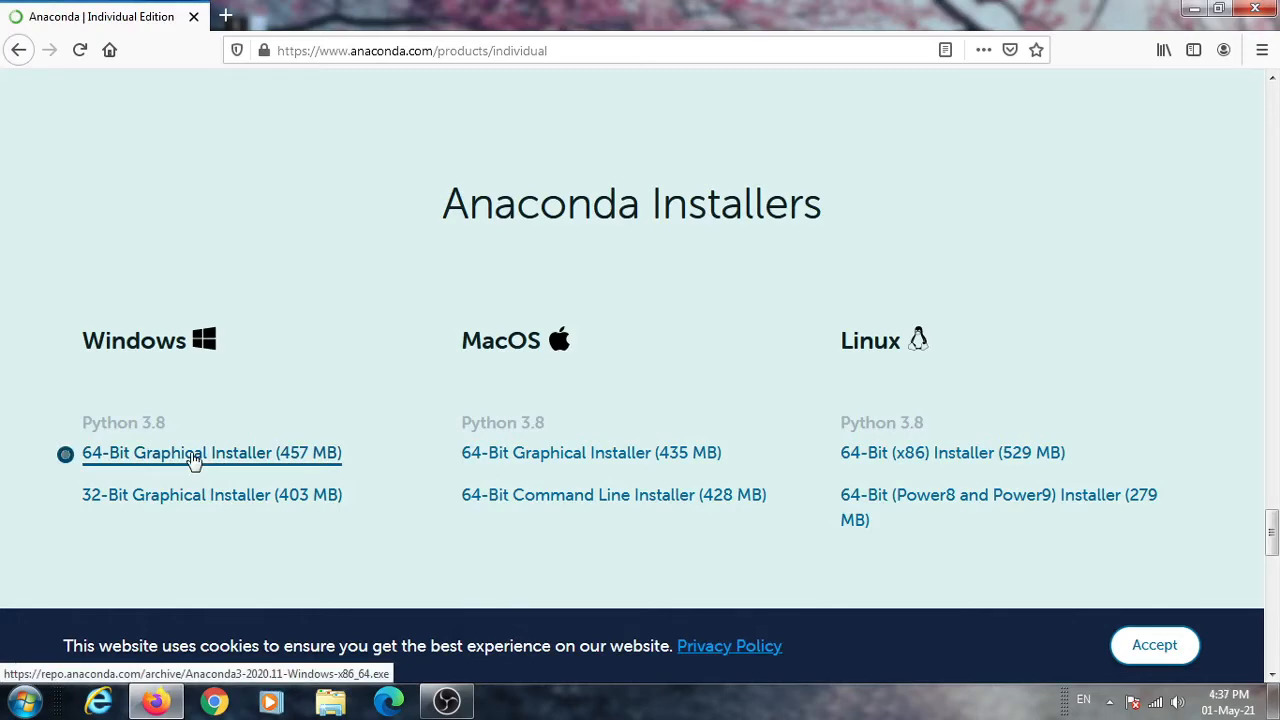
Download the 64-bit Windows graphical Anaconda installer, save it and check the download progress
left_click(212, 452)
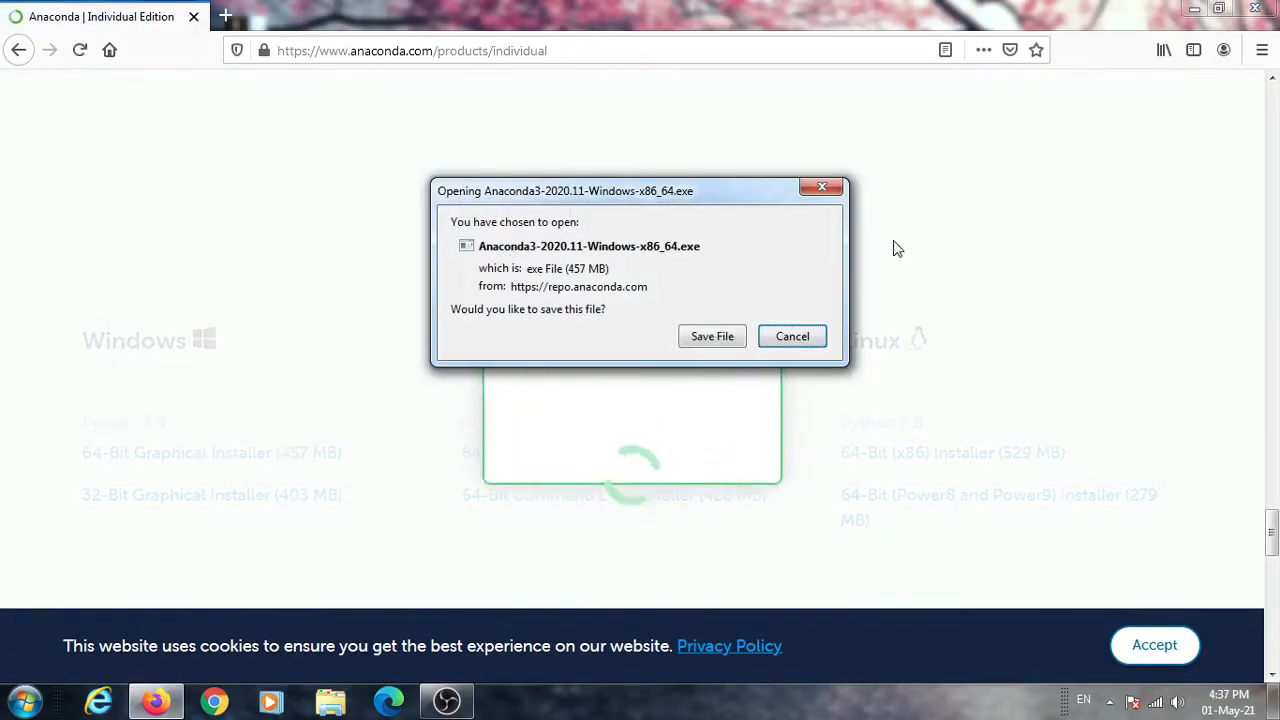
left_click(712, 336)
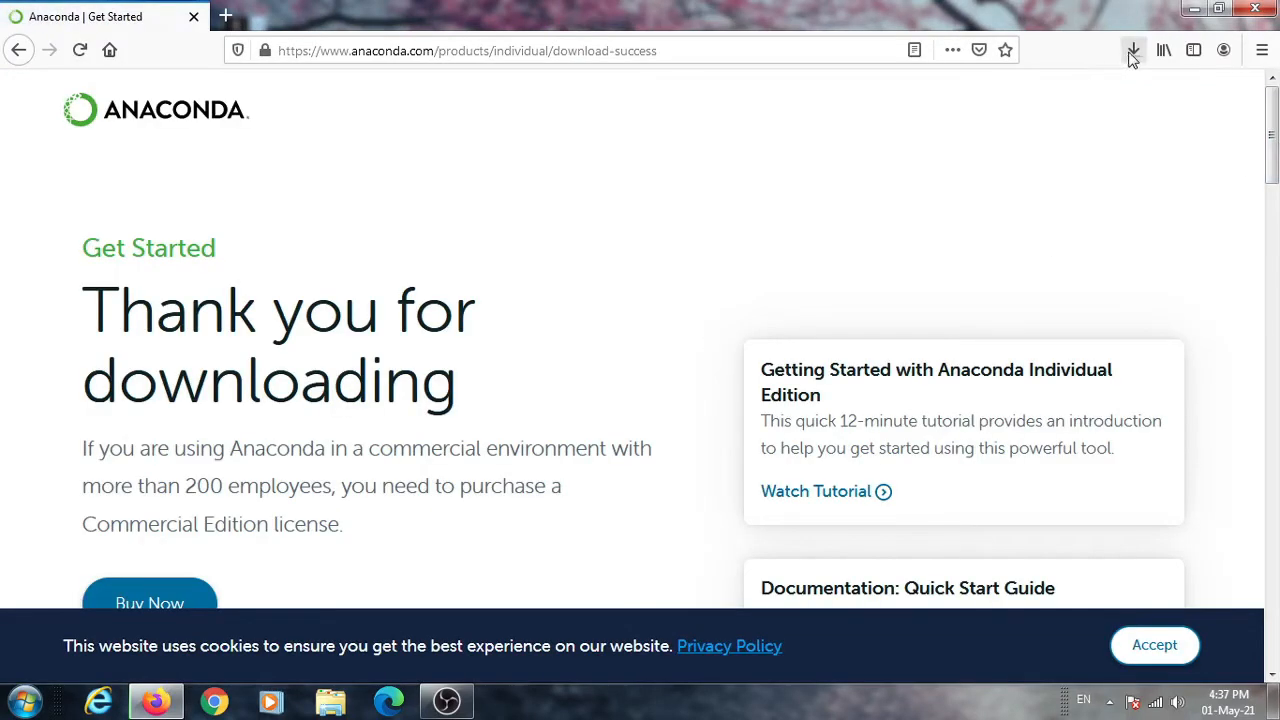
left_click(1132, 50)
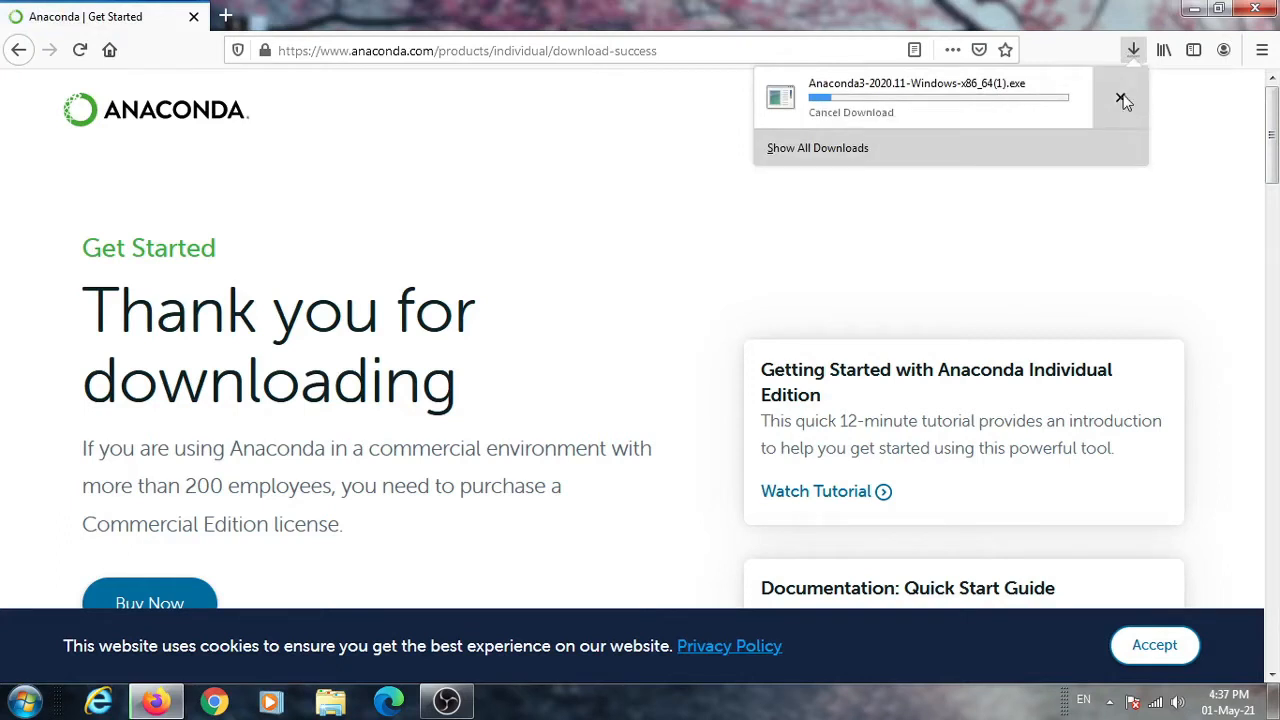
left_click(16, 700)
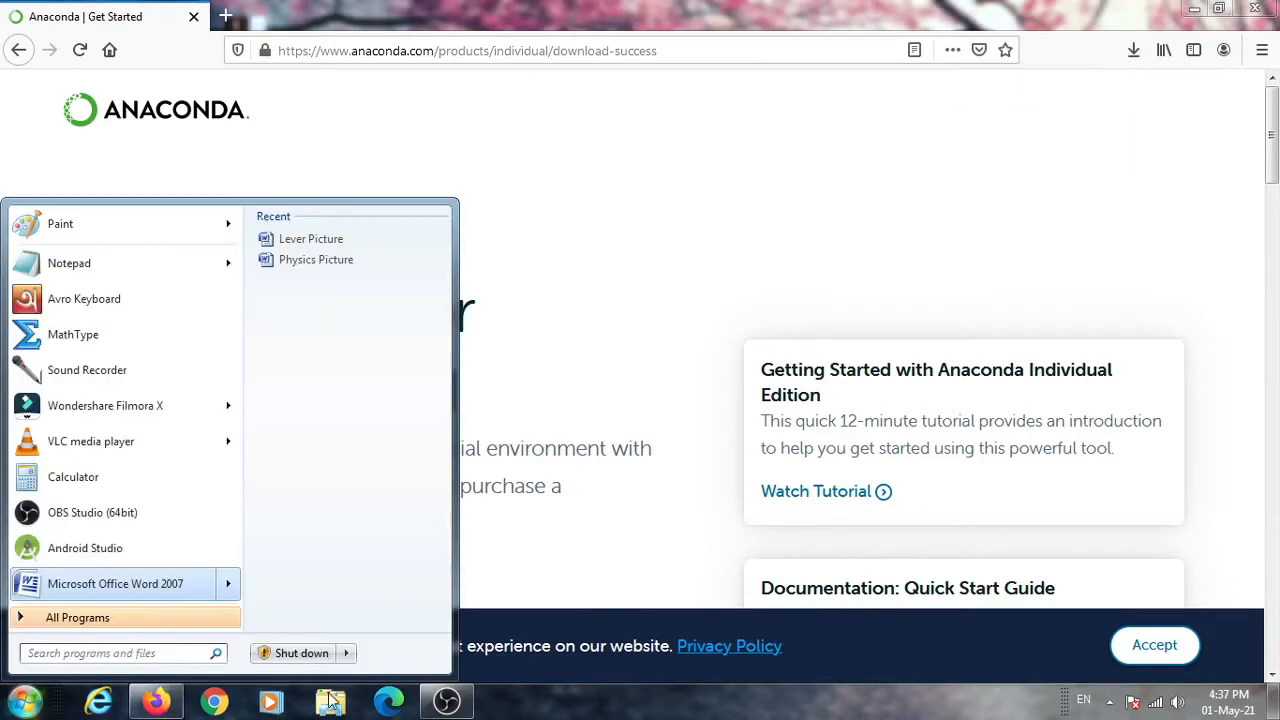
Run the Anaconda3-2020.11 installer from Downloads and accept the security warning
left_click(330, 700)
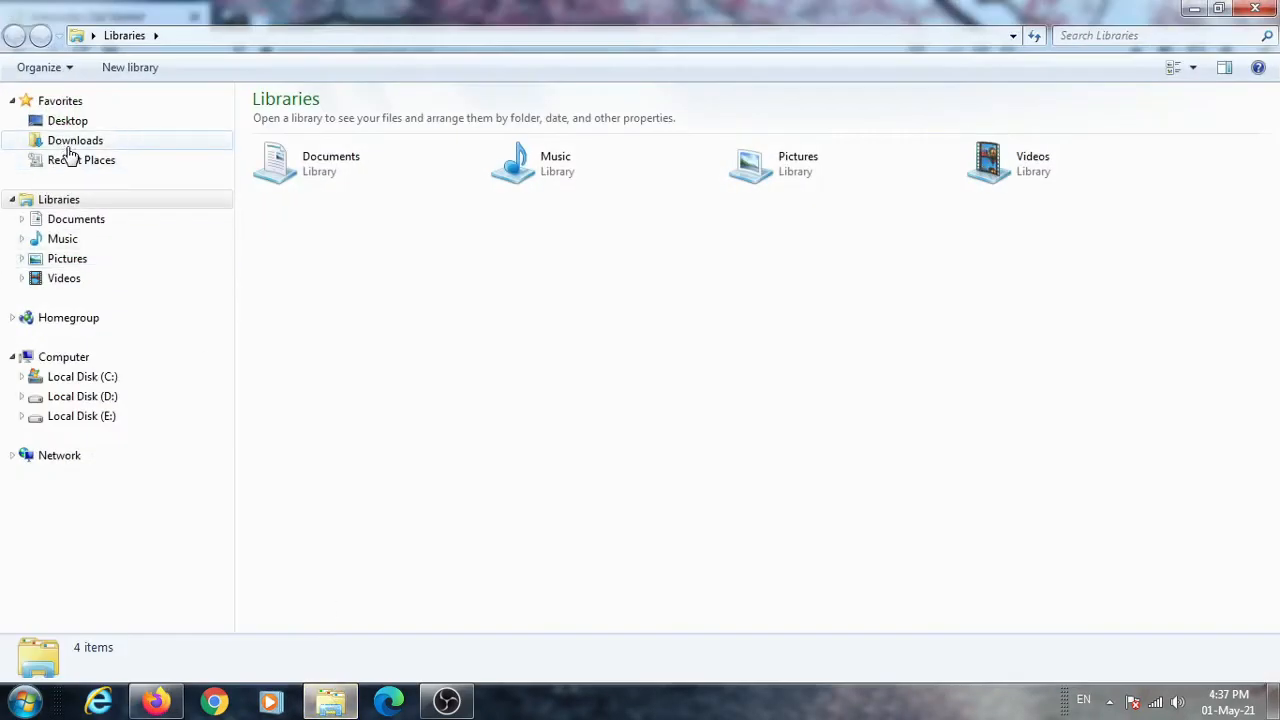
double_click(76, 140)
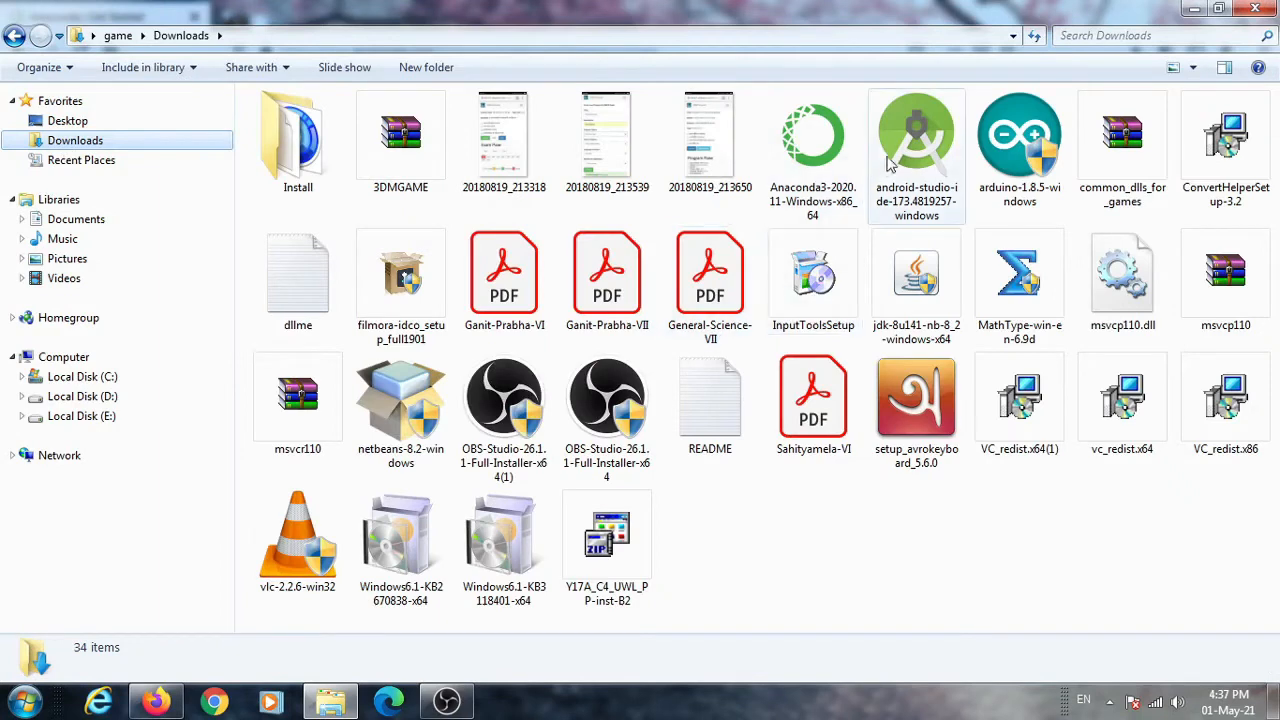
left_click(812, 136)
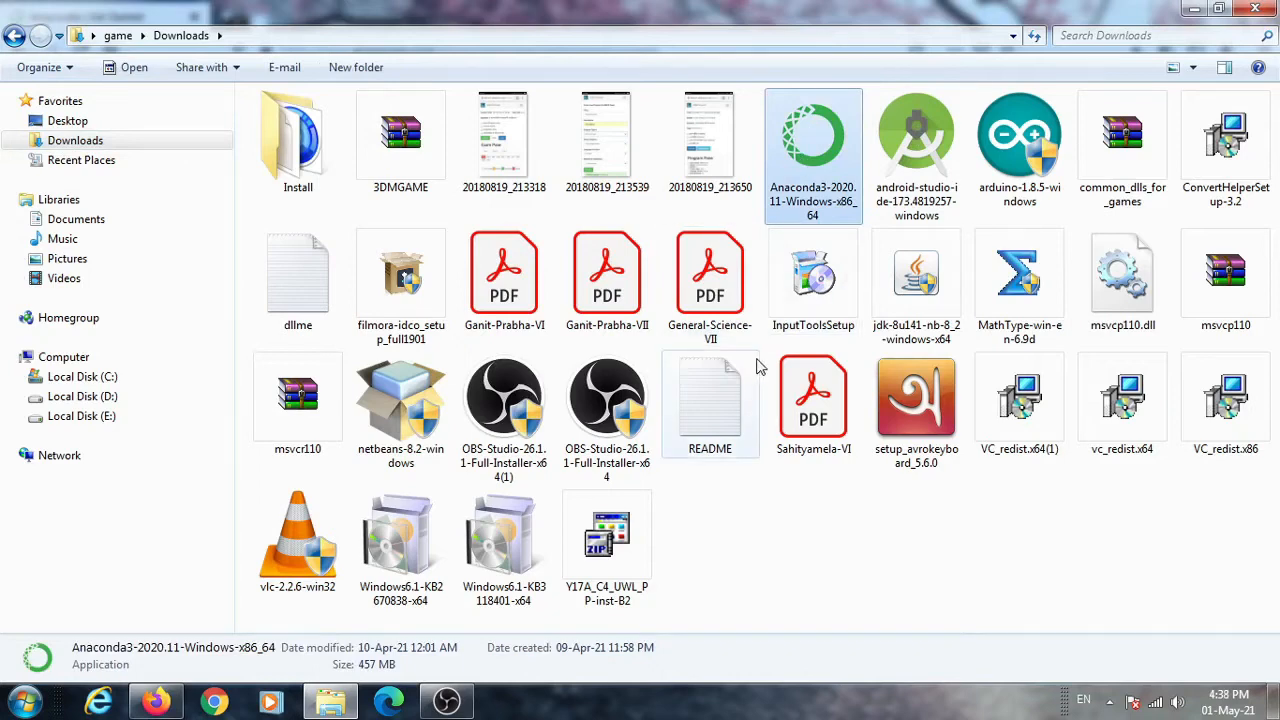
mouse_move(916, 136)
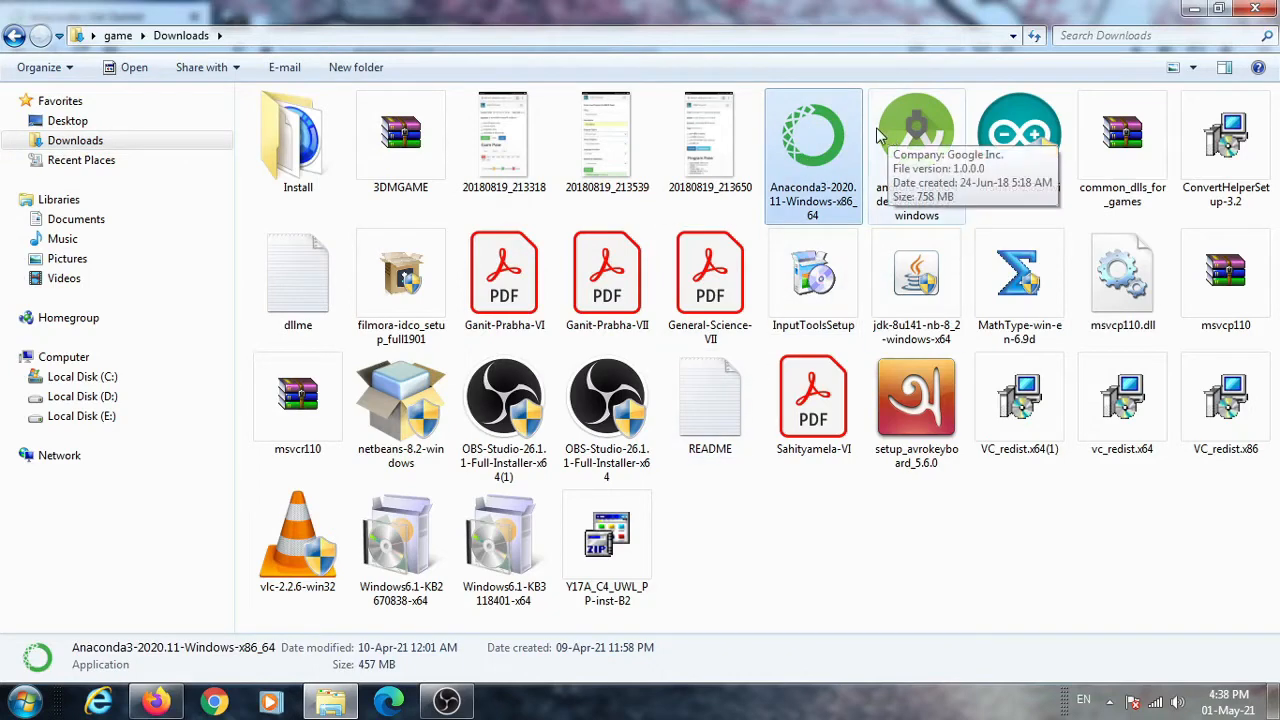
mouse_move(844, 136)
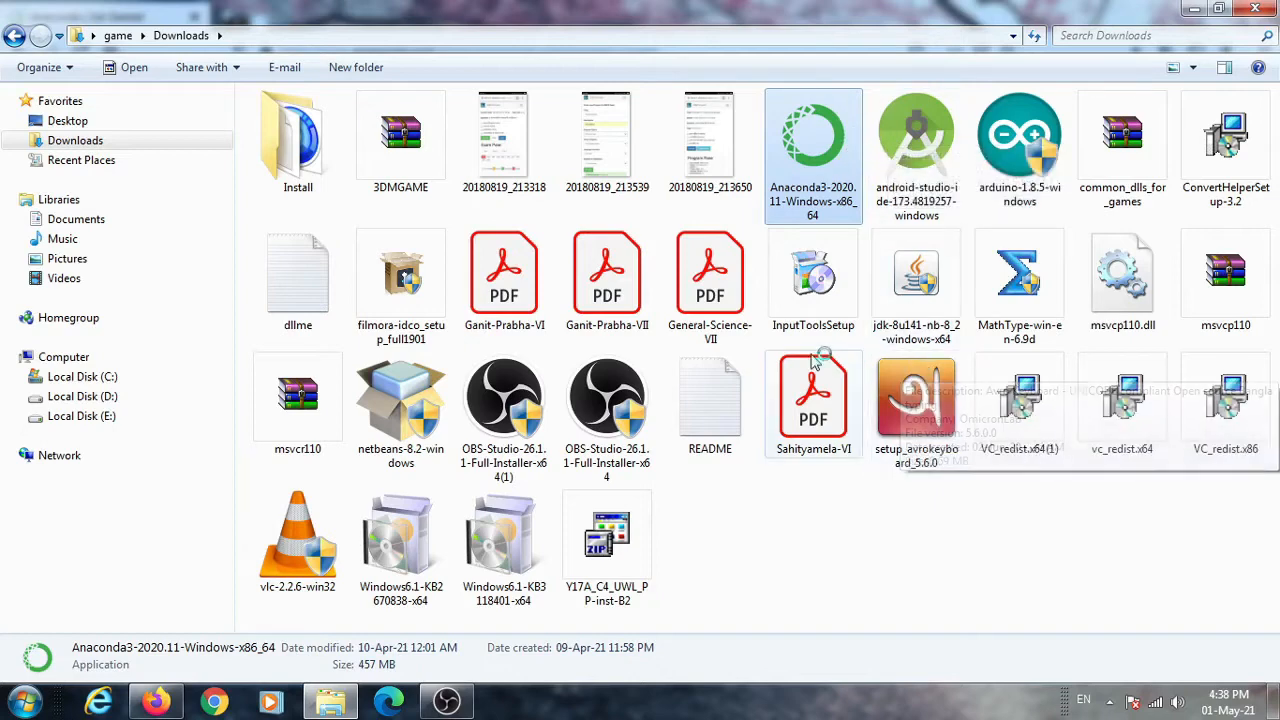
double_click(812, 136)
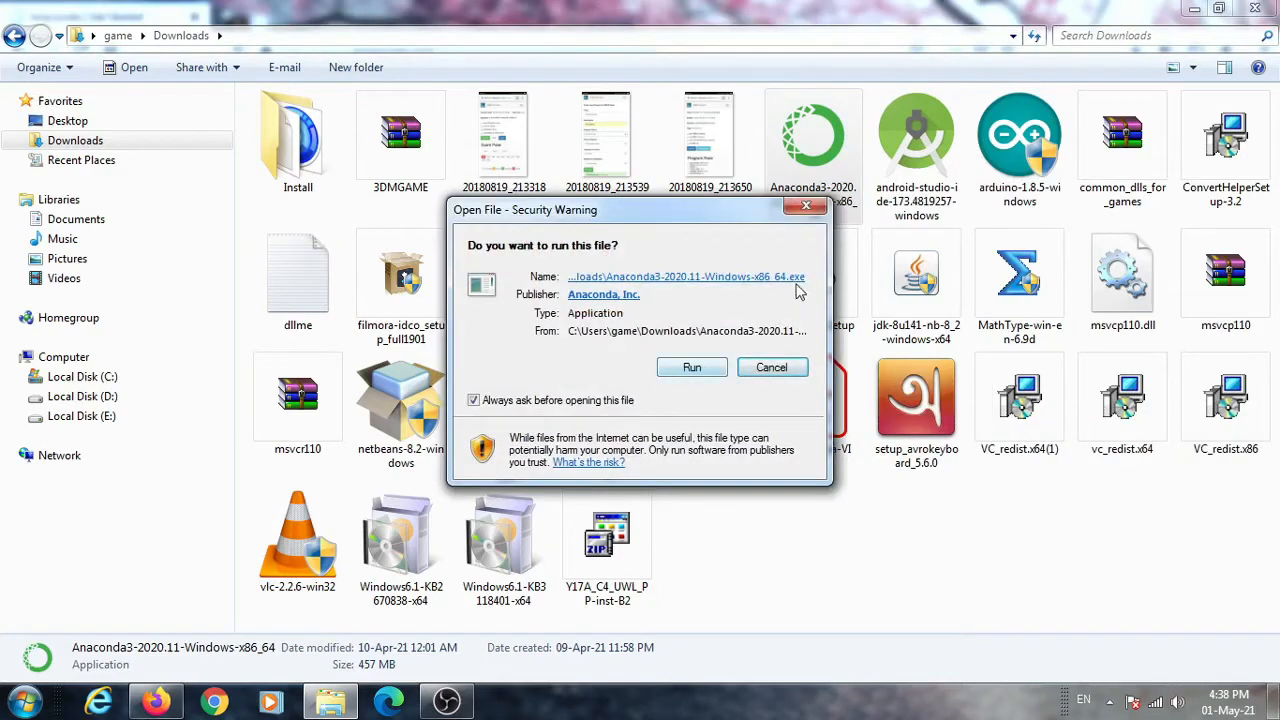
left_click(772, 368)
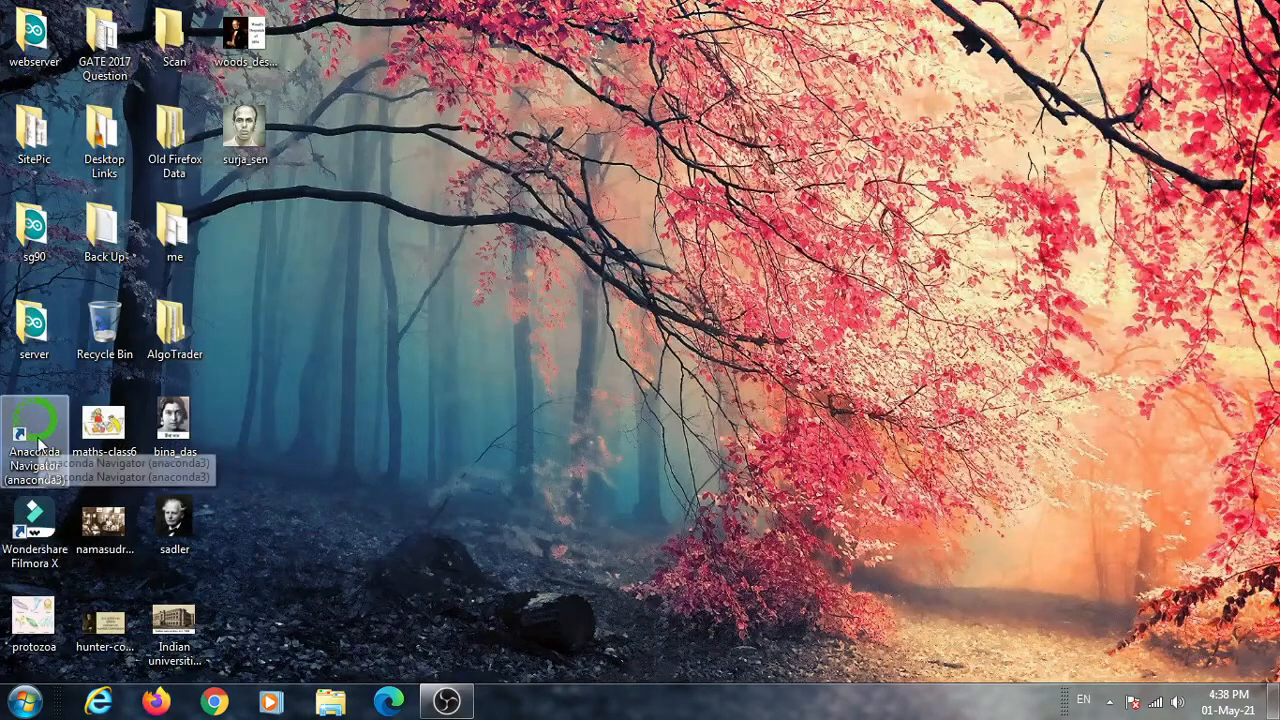
mouse_move(408, 444)
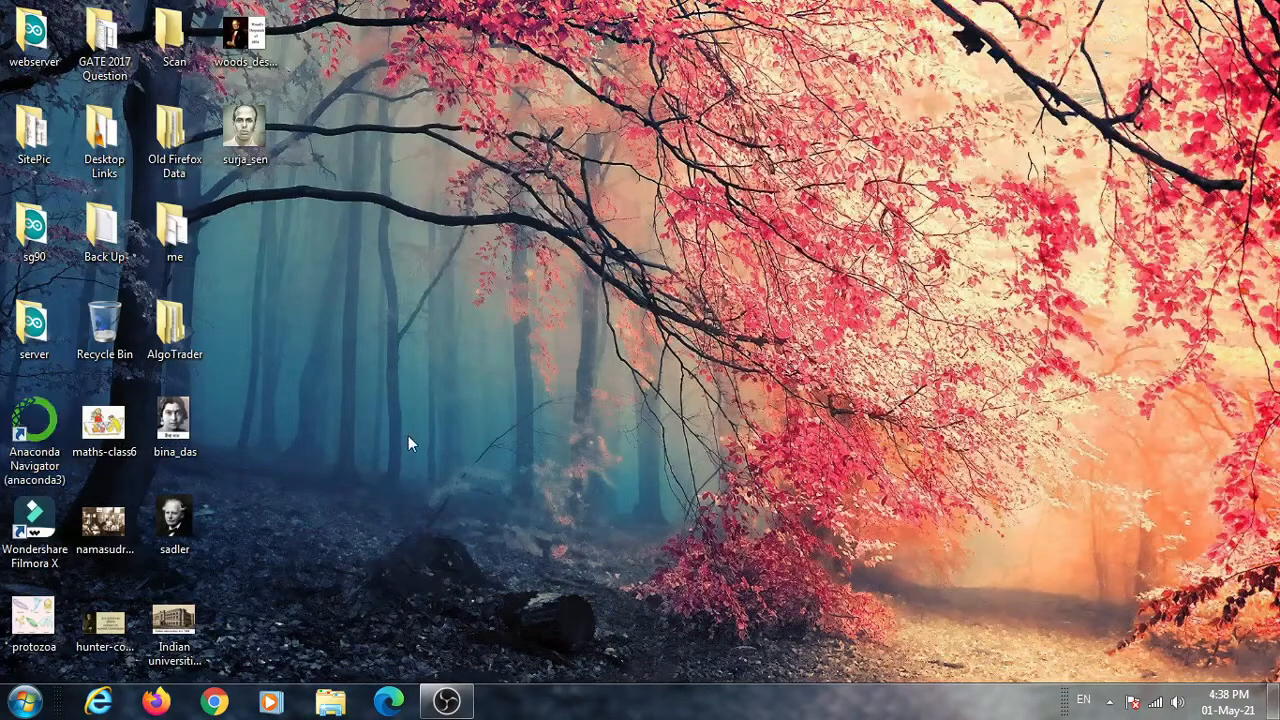
Launch Anaconda Navigator from its desktop shortcut
left_click(36, 420)
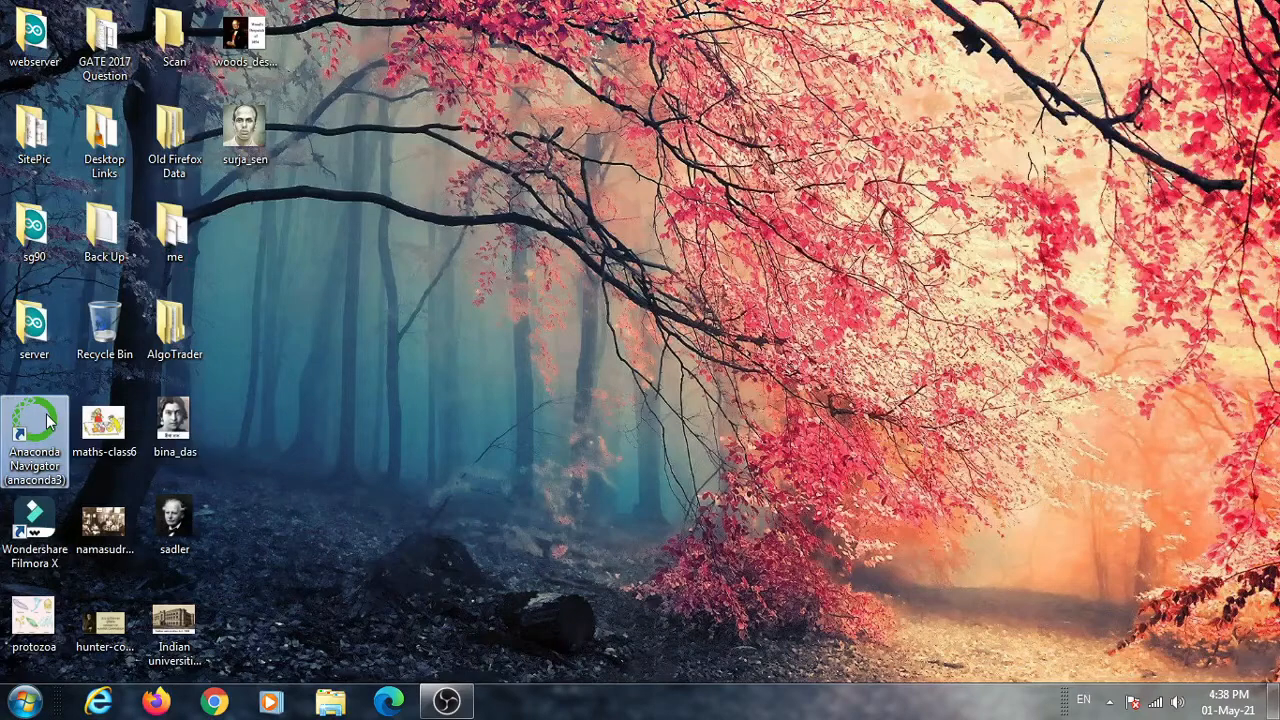
double_click(36, 420)
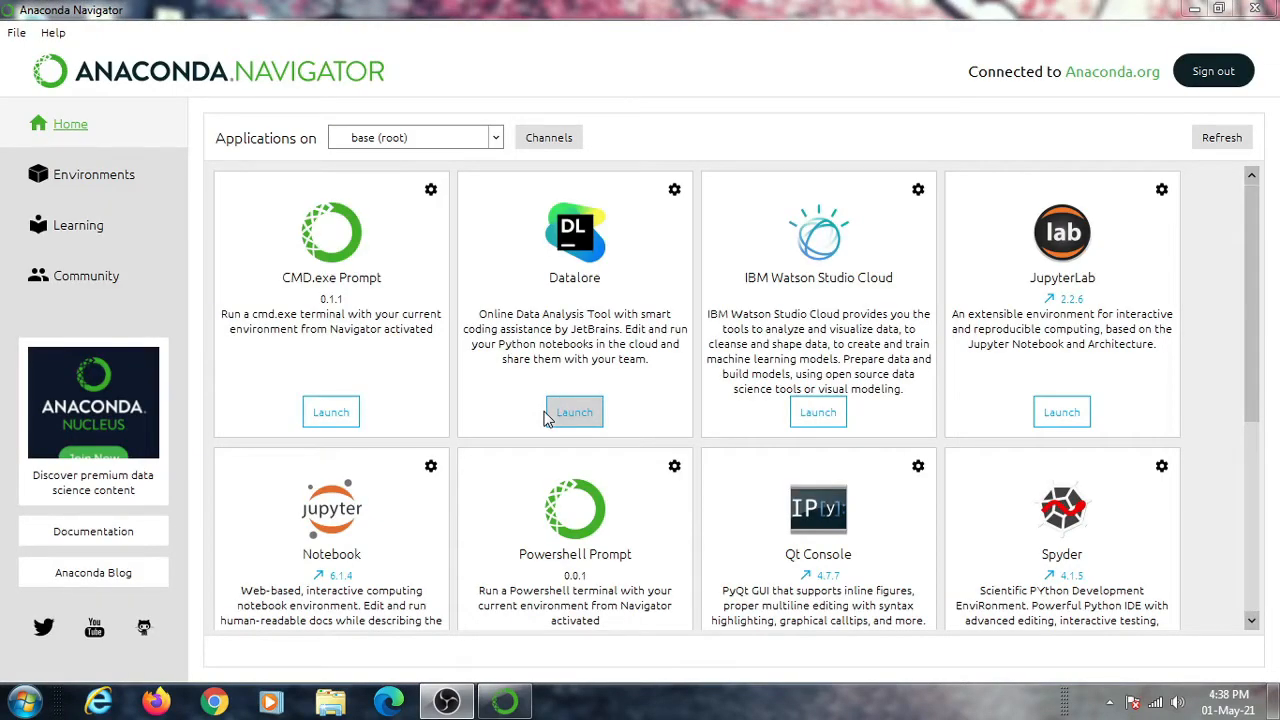
mouse_move(818, 530)
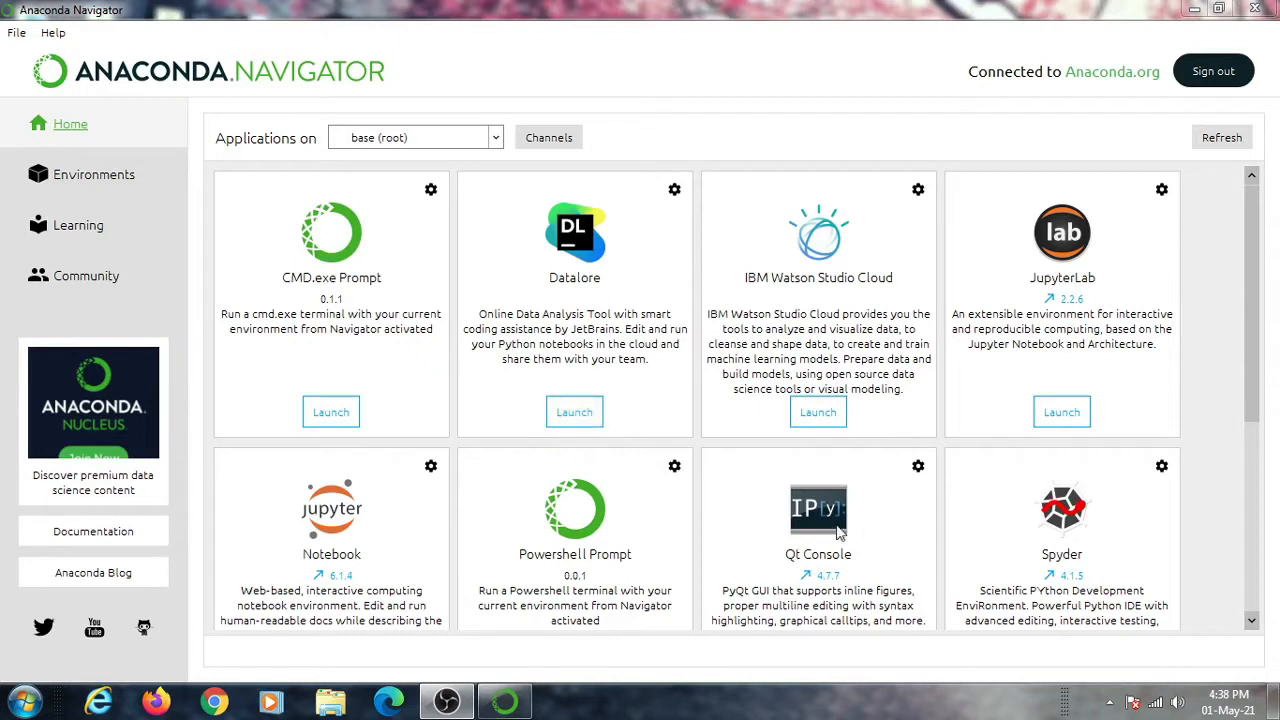
mouse_move(668, 474)
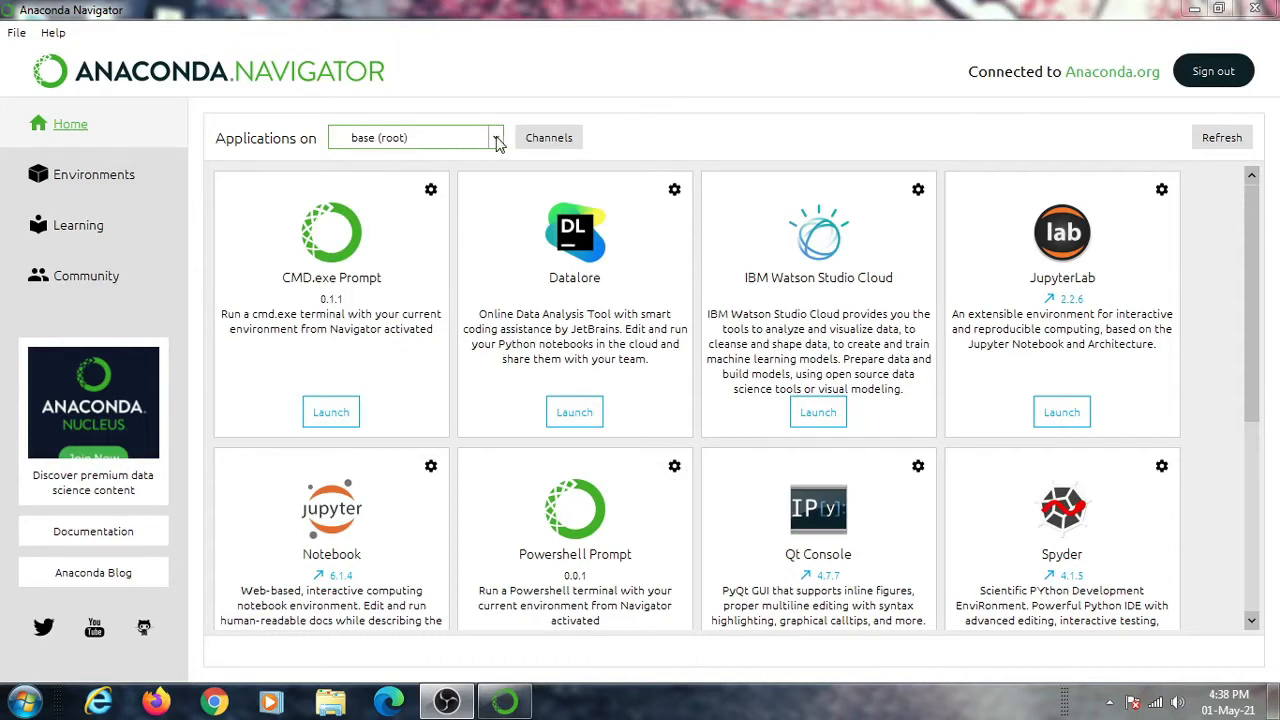
Keep base (root) selected in the 'Applications on' environment list
left_click(494, 136)
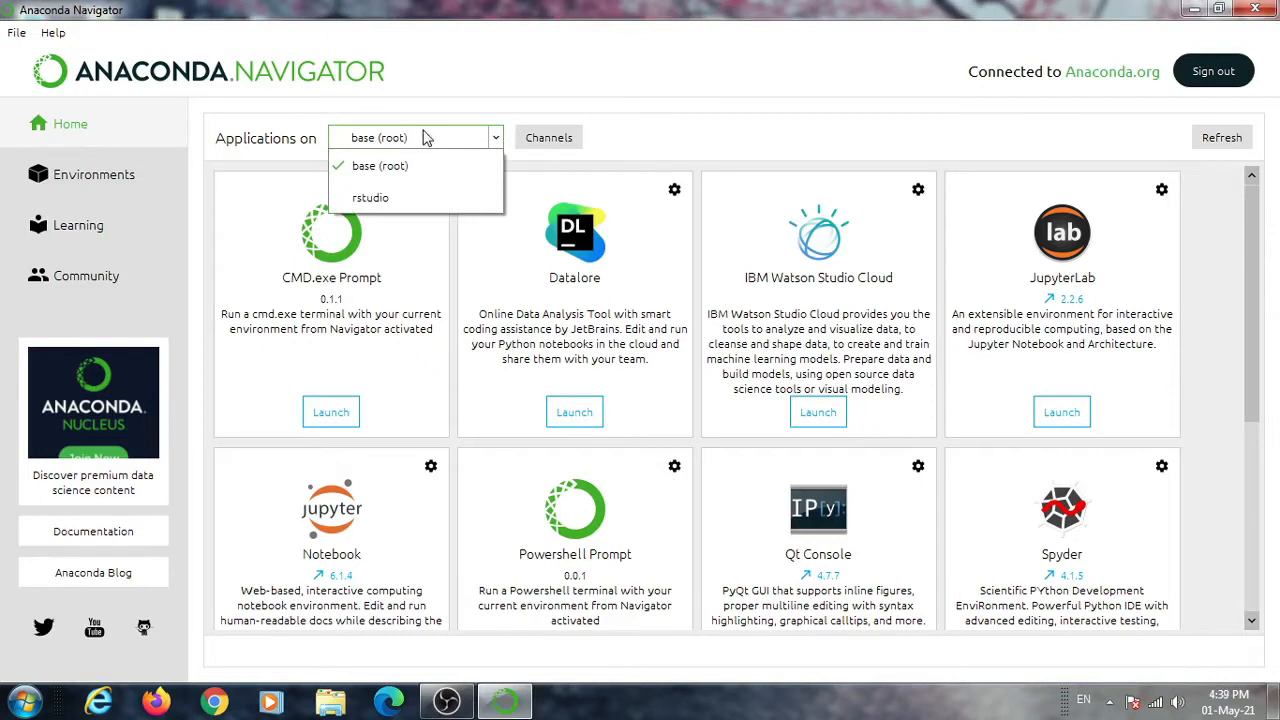
mouse_move(408, 166)
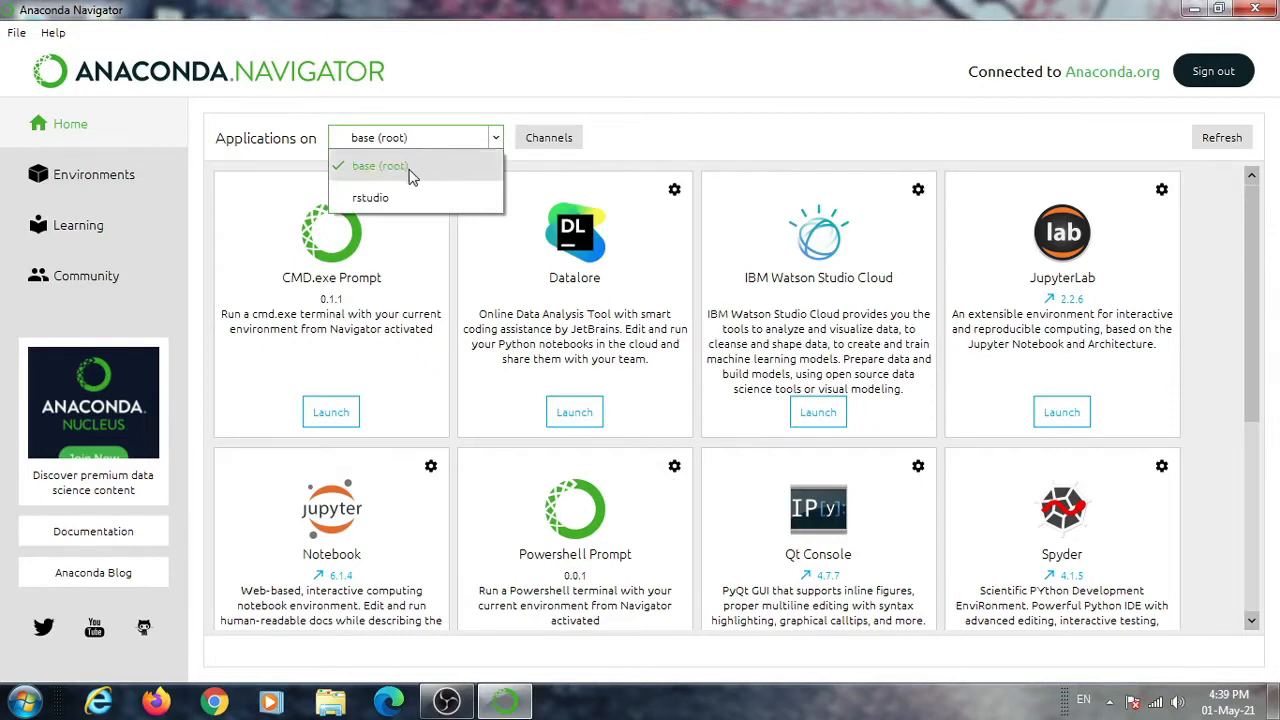
left_click(380, 164)
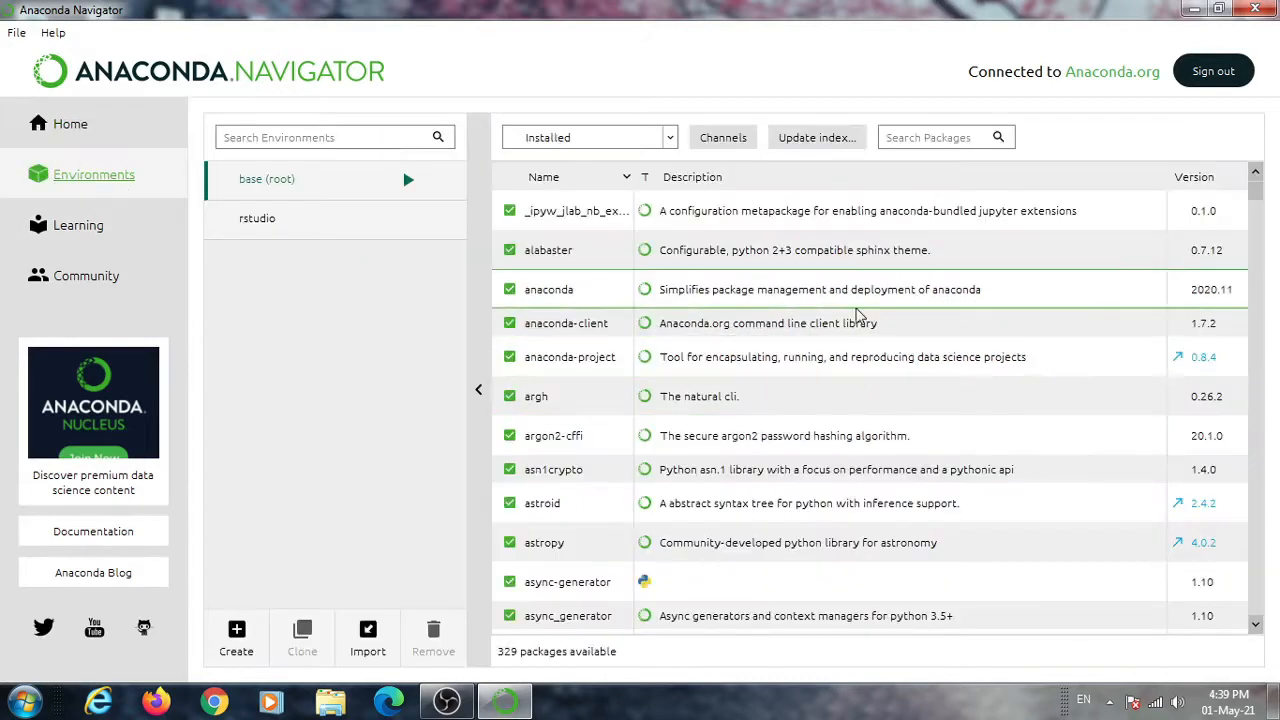
Browse the base environment's installed packages, then return to Home
left_click(940, 136)
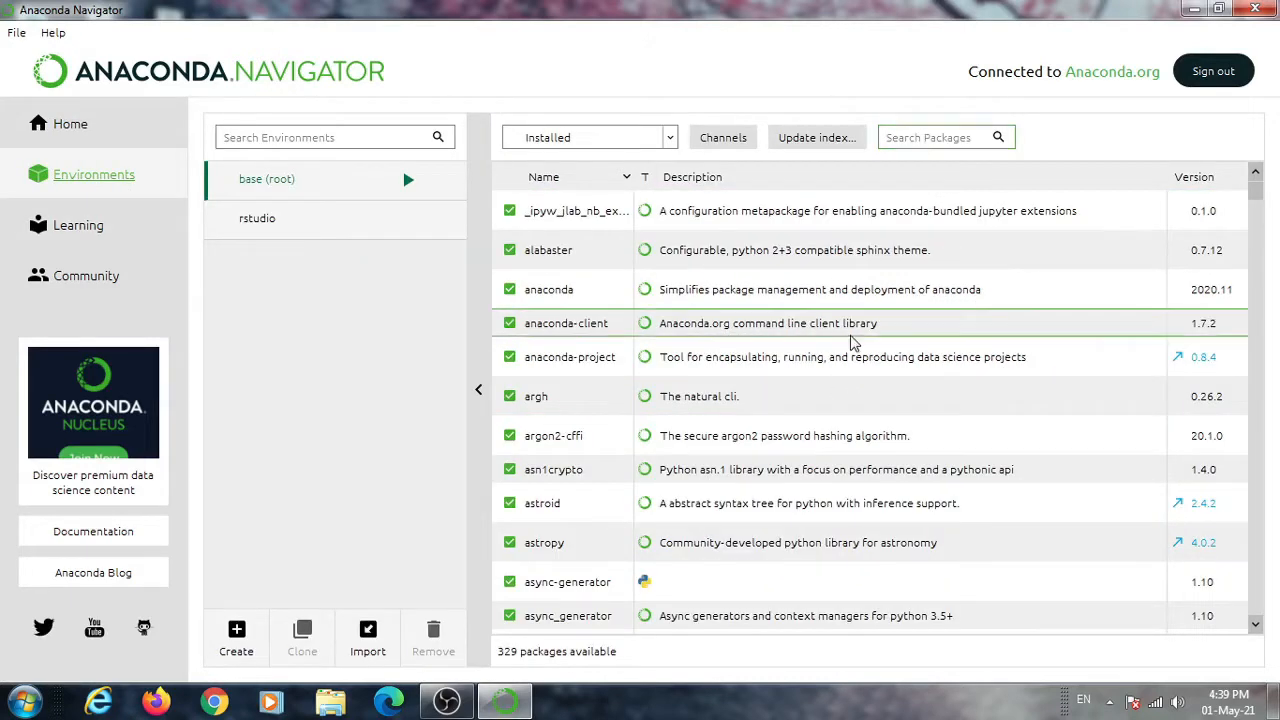
scroll("down", 3)
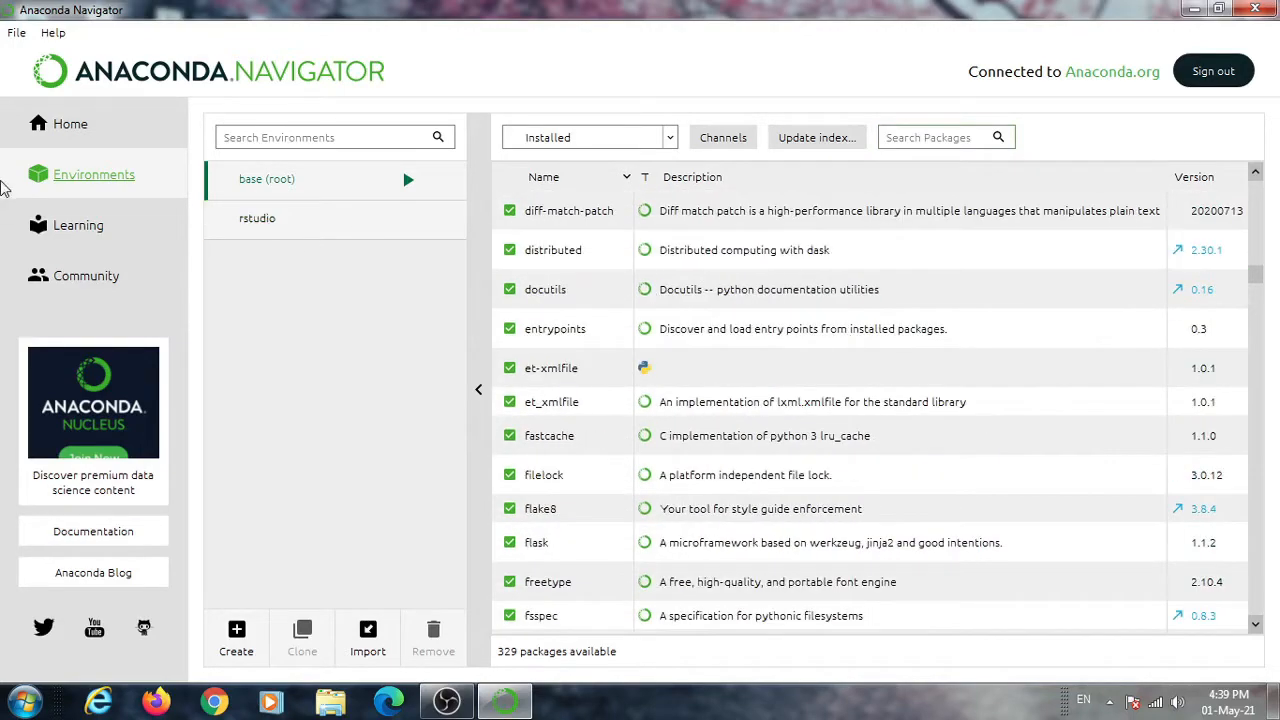
mouse_move(70, 124)
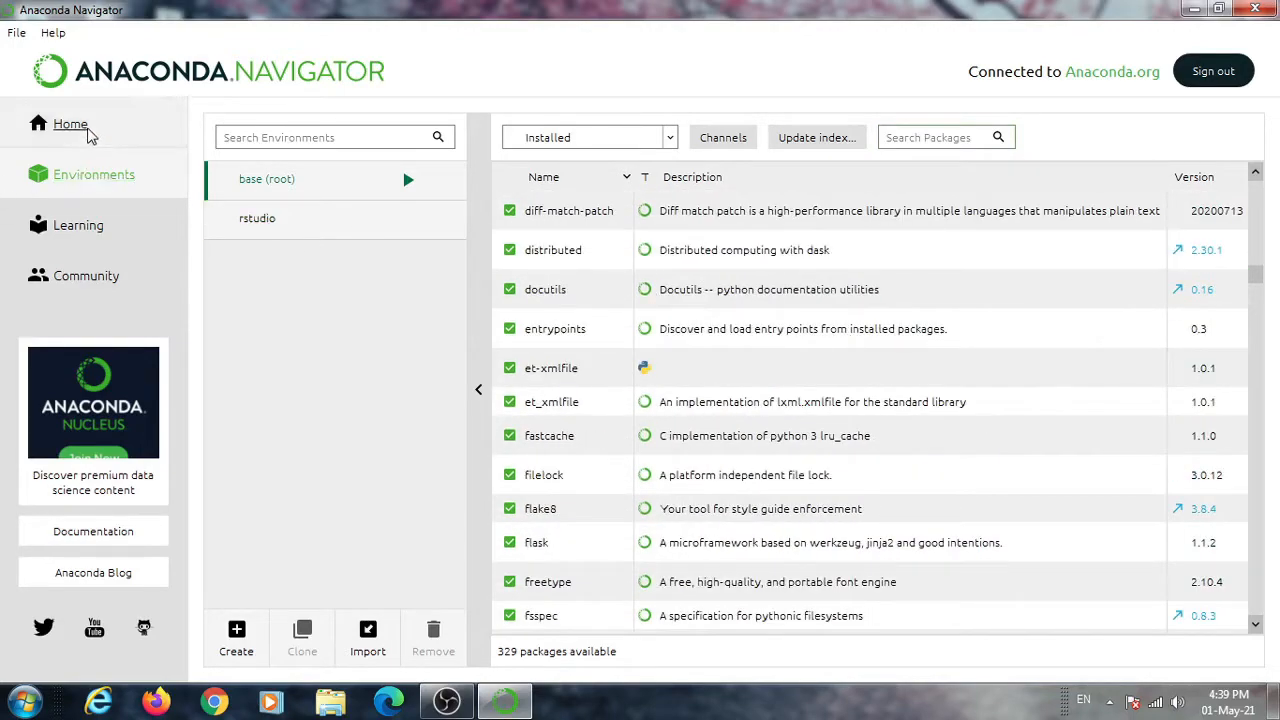
left_click(70, 124)
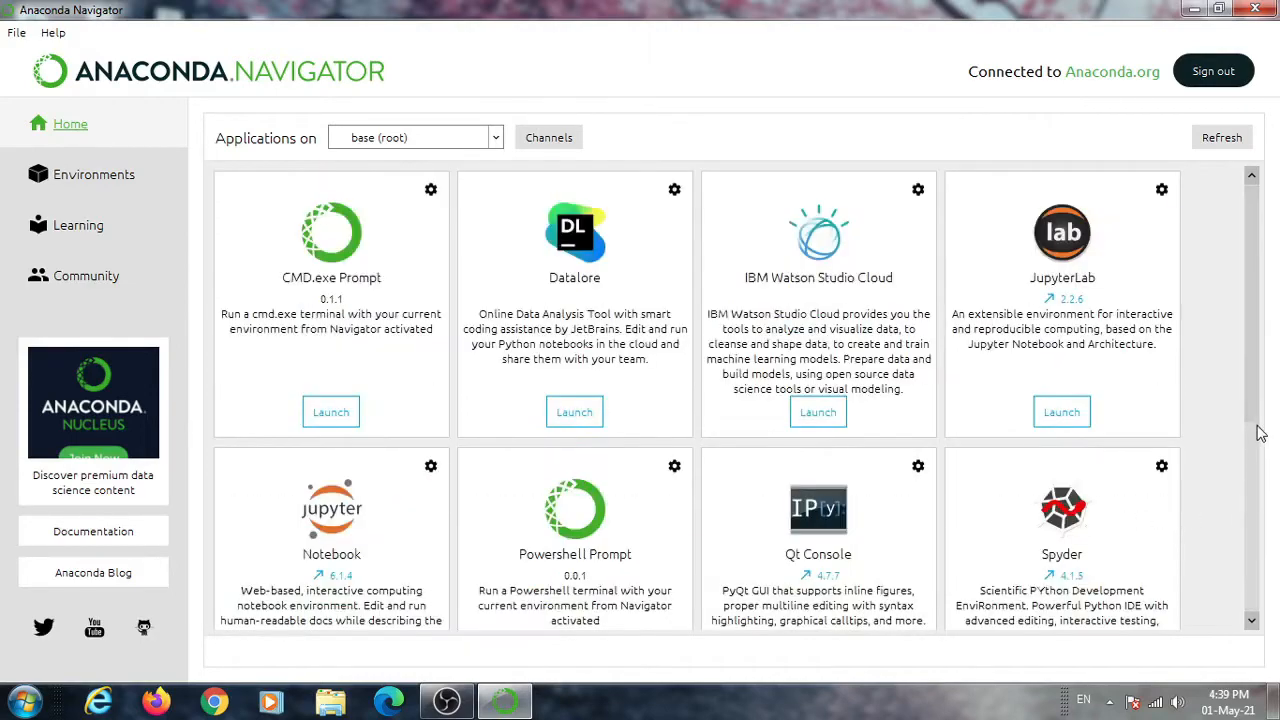
Scroll the Home application tiles down to the Spyder launcher
scroll("down", 3)
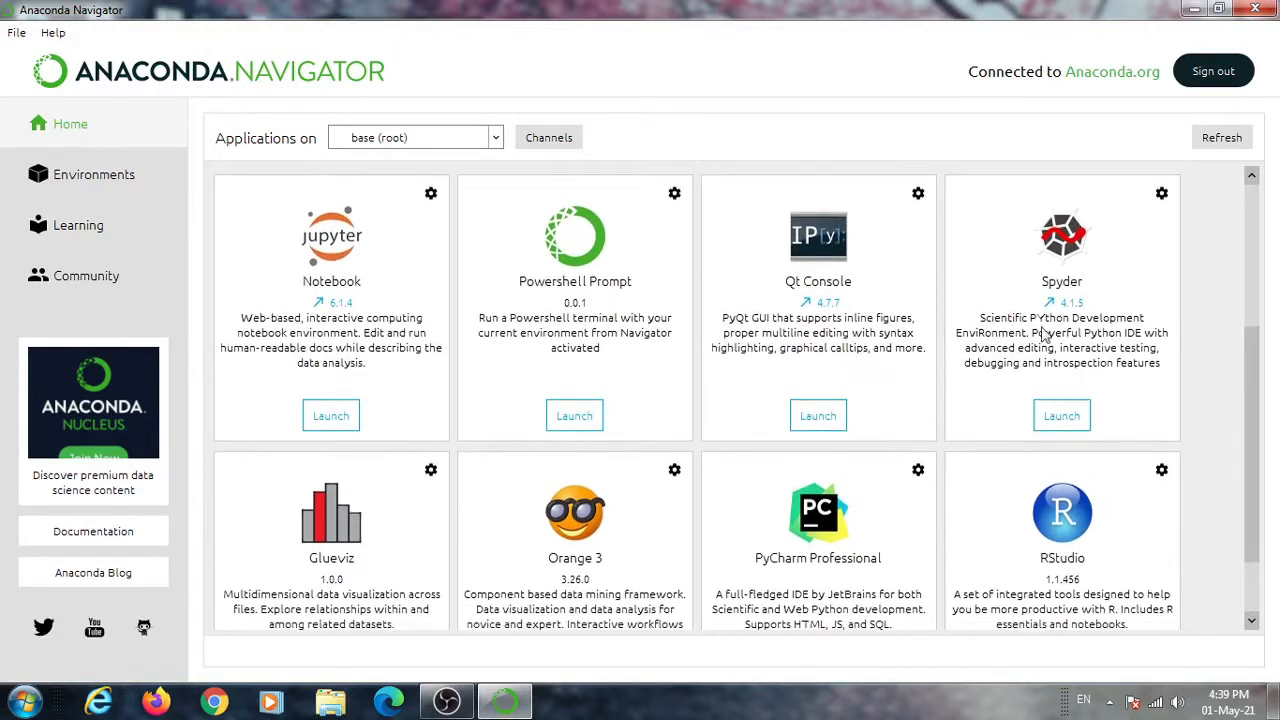
mouse_move(1076, 330)
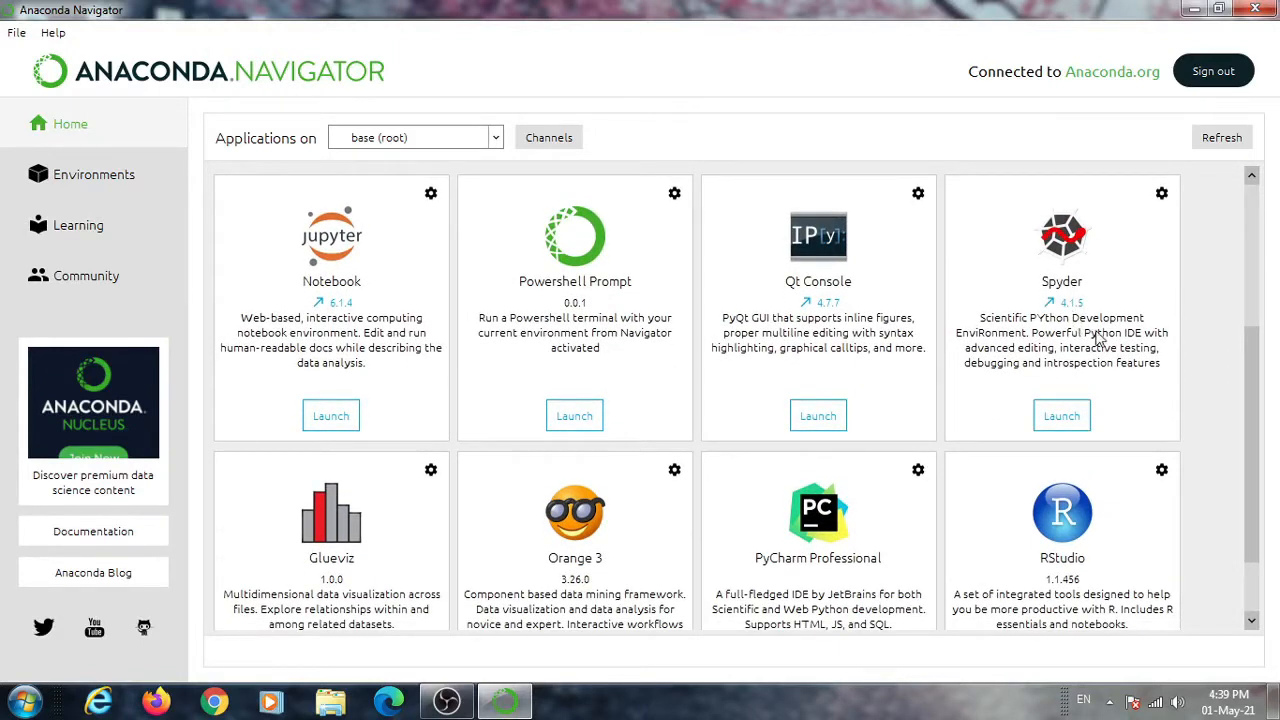
mouse_move(1040, 452)
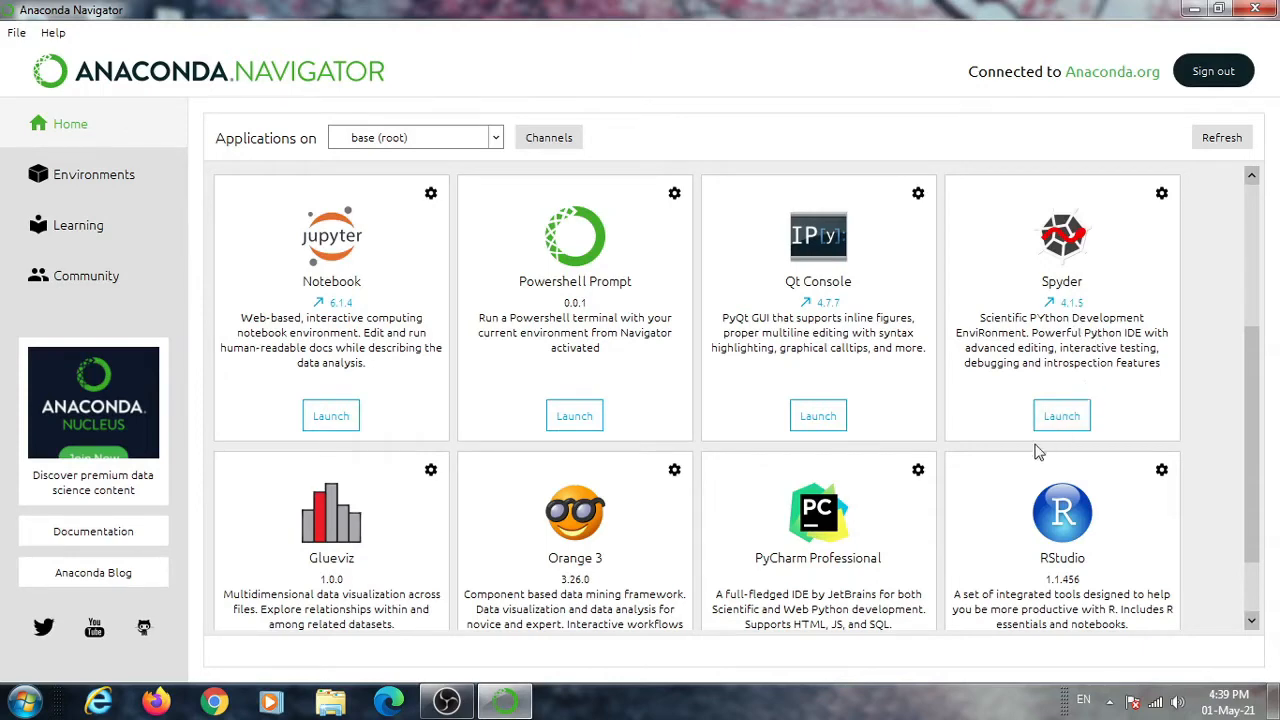
scroll("down", 3)
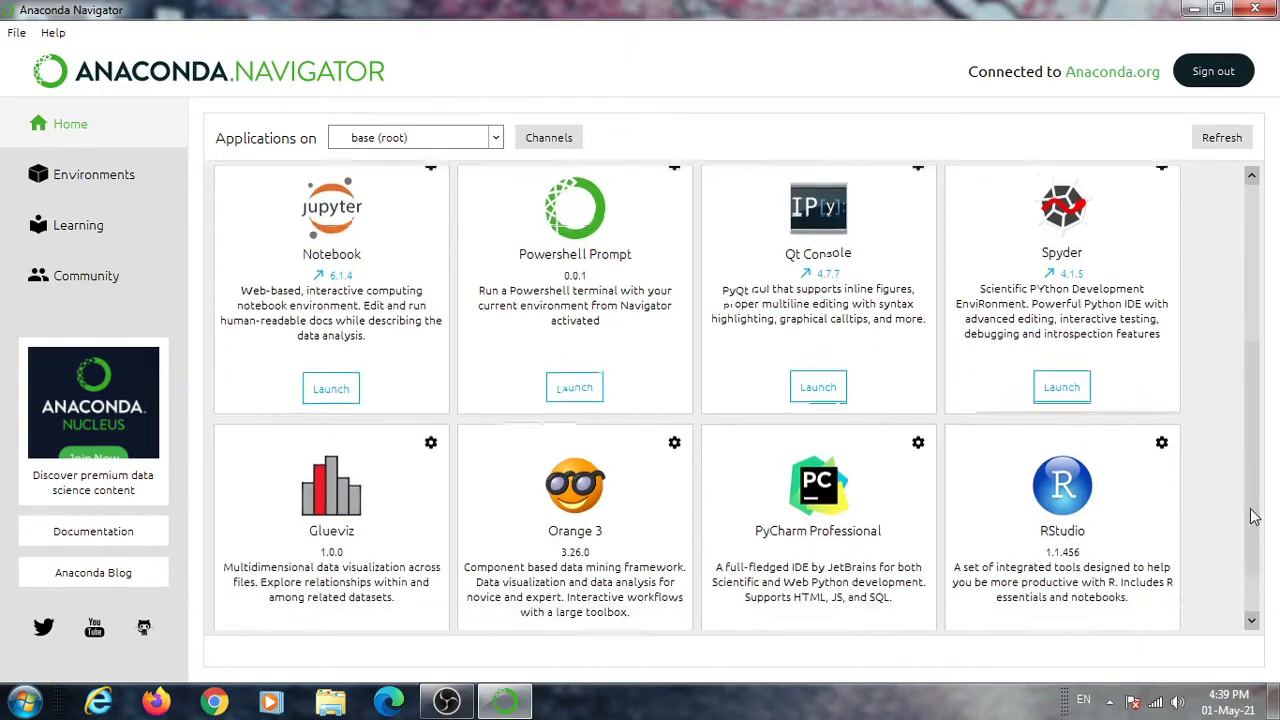
scroll("down", 3)
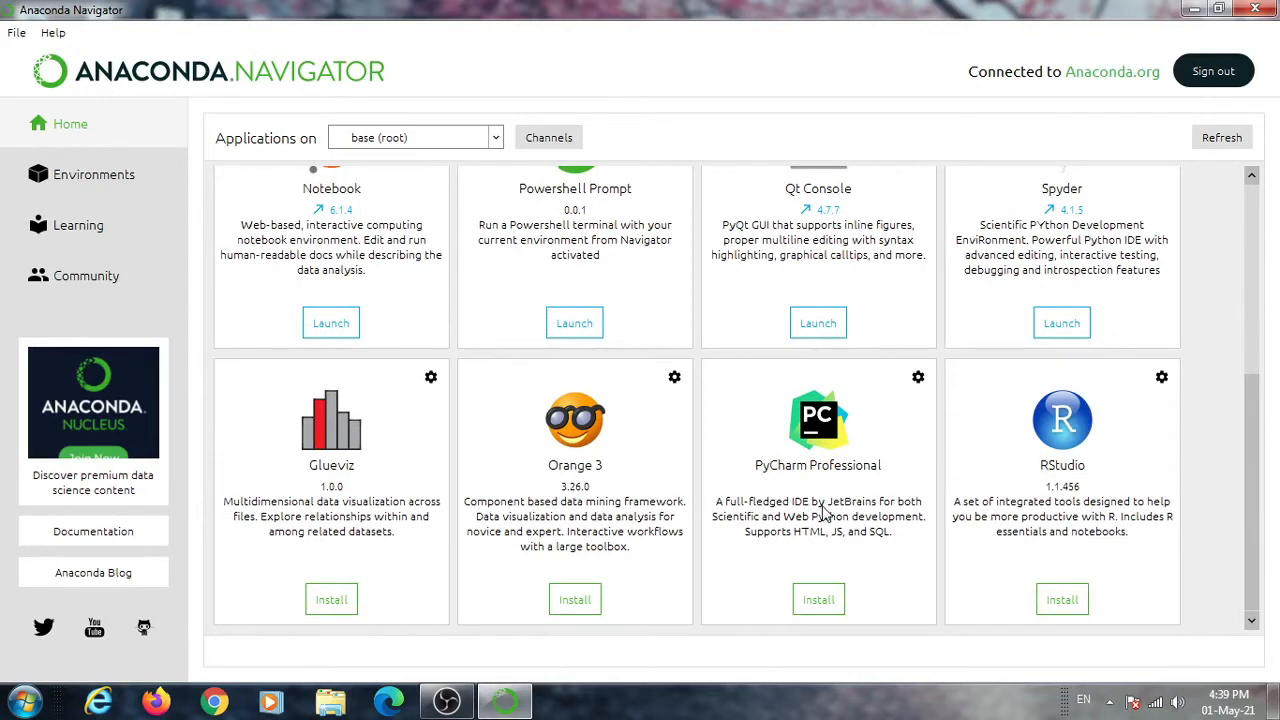
mouse_move(1192, 514)
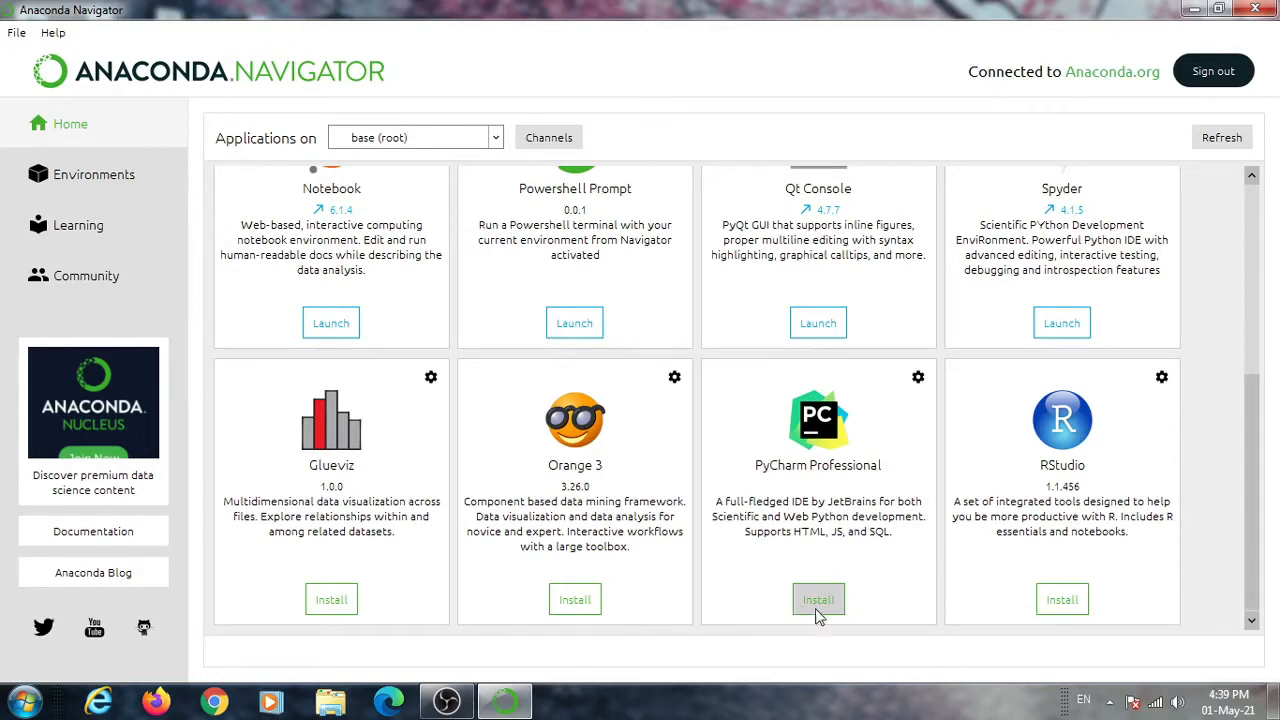
mouse_move(830, 600)
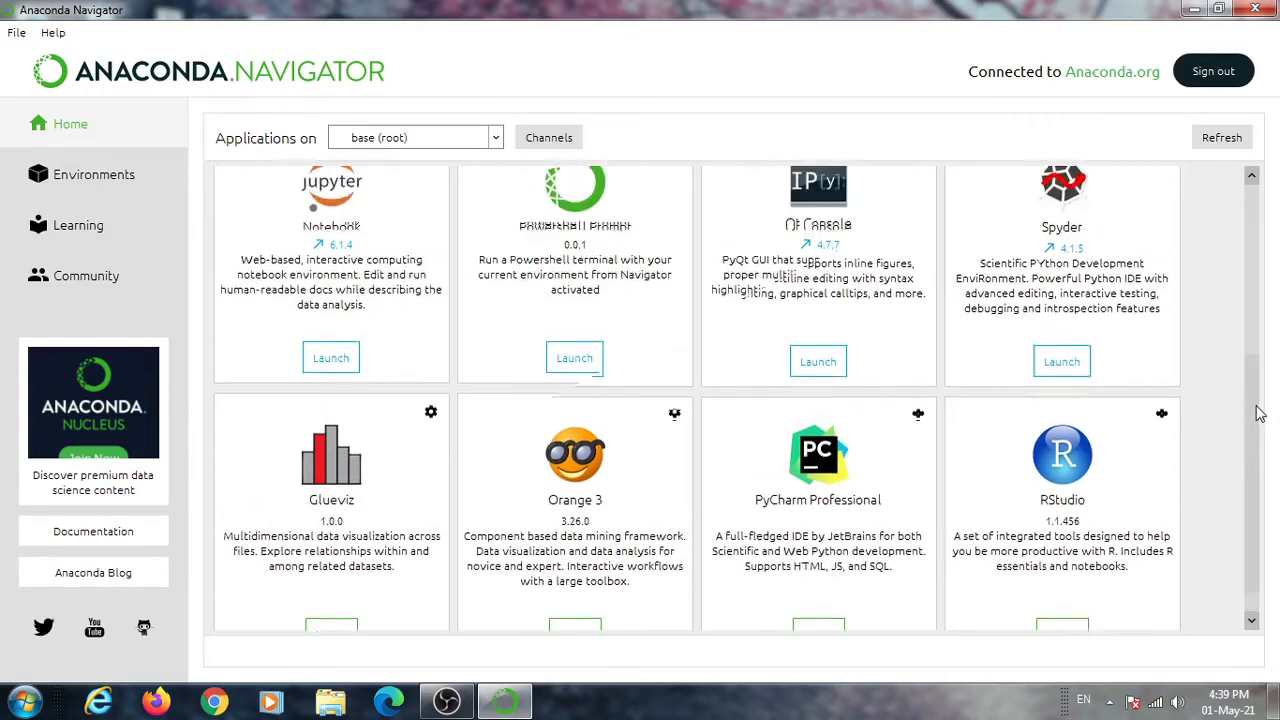
scroll("down", 3)
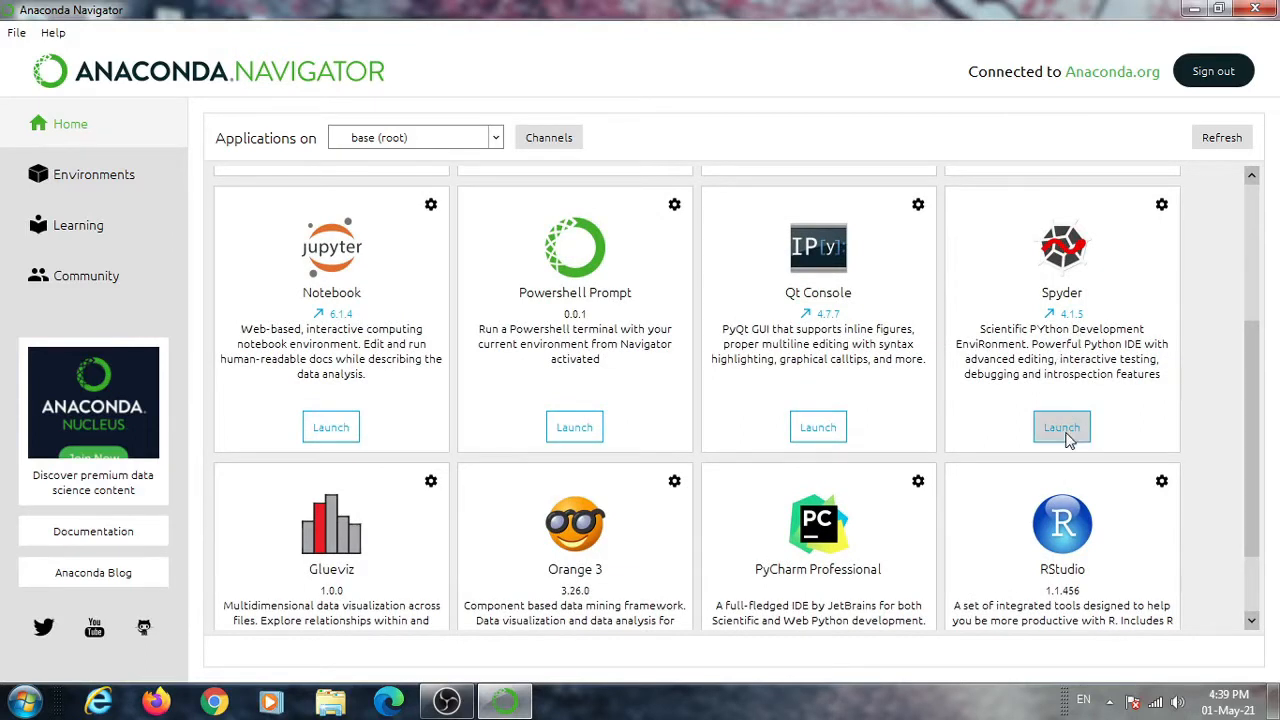
Launch Spyder and place the cursor at the end of temp.py
left_click(1060, 428)
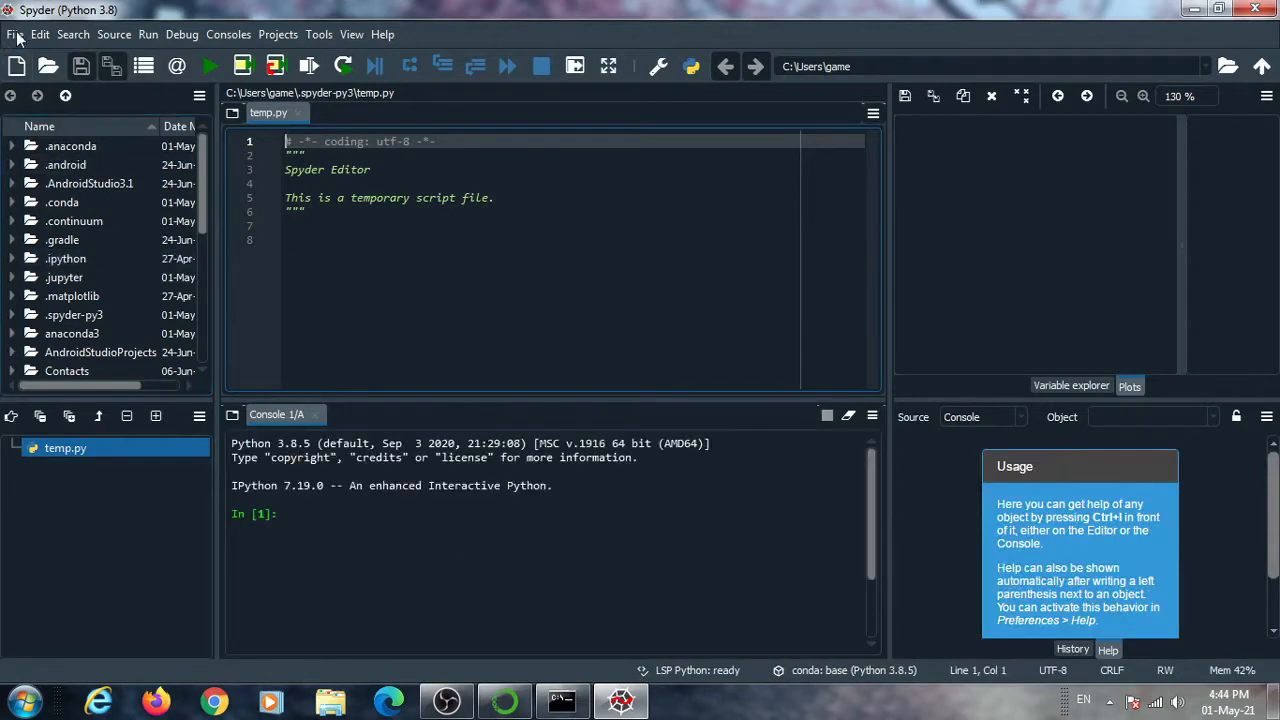
left_click(278, 34)
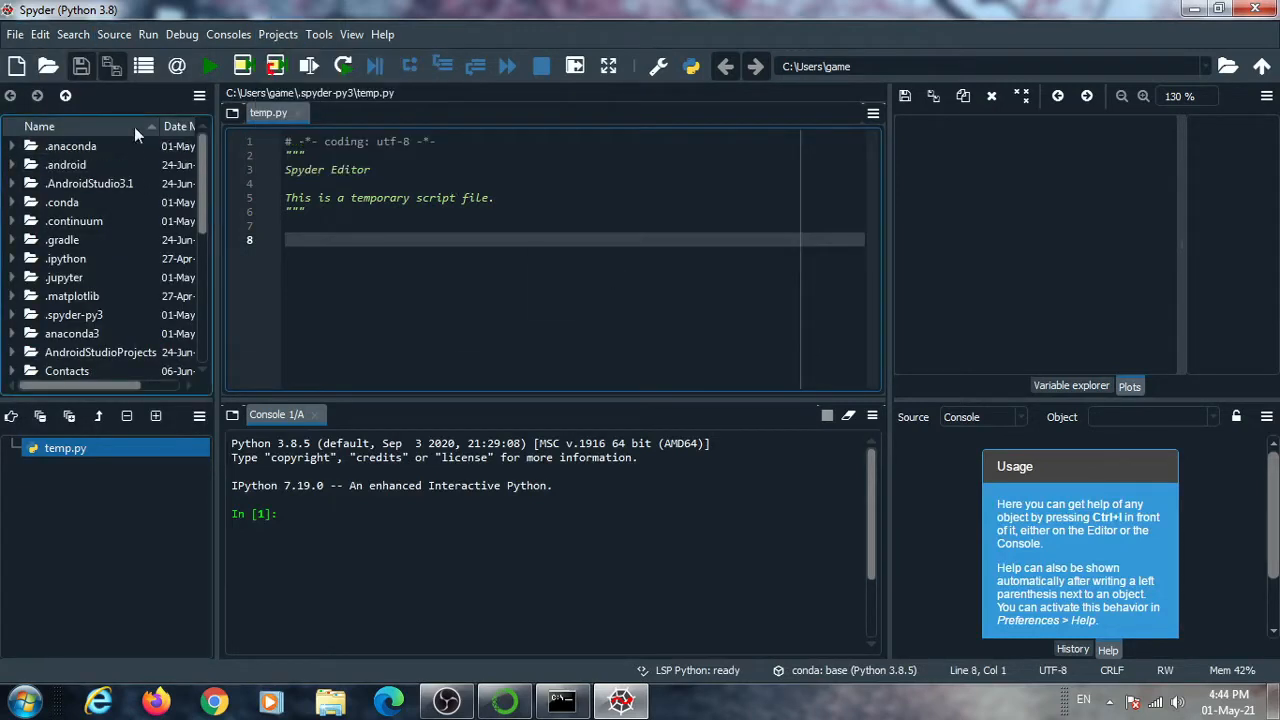
Create a new Spyder project named AlgoTrader via Projects > New Project
left_click(278, 34)
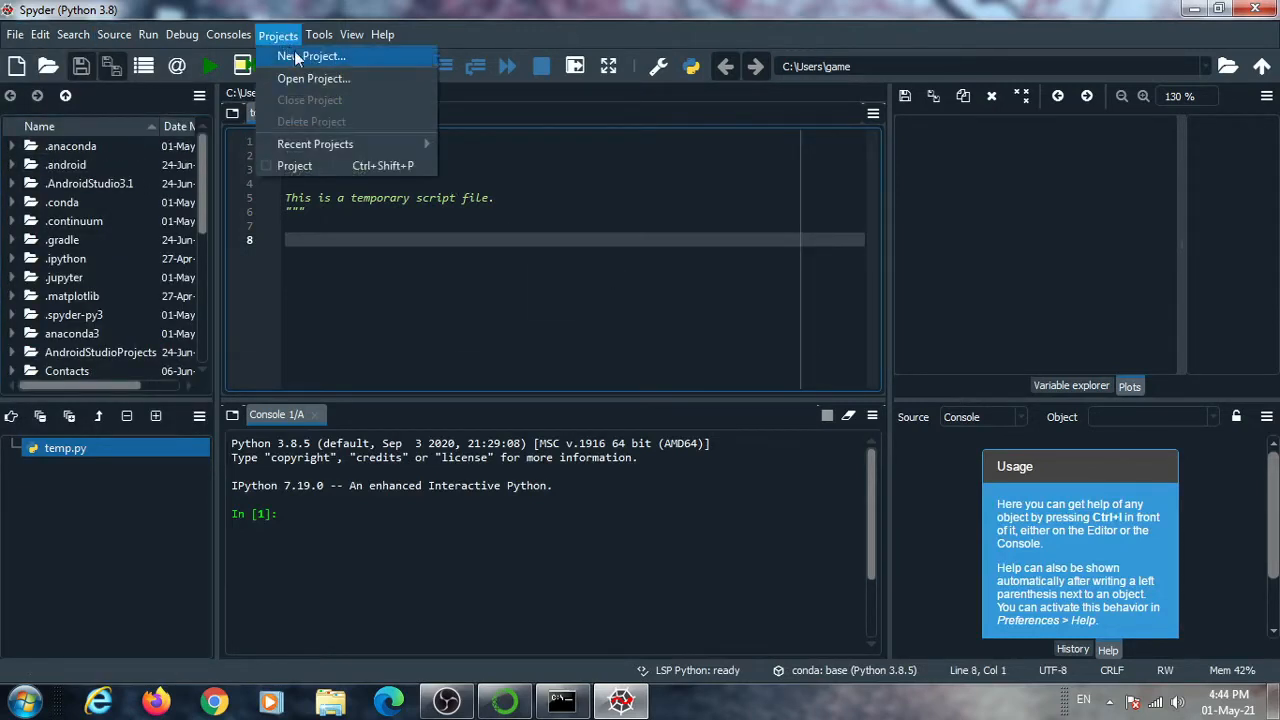
left_click(312, 56)
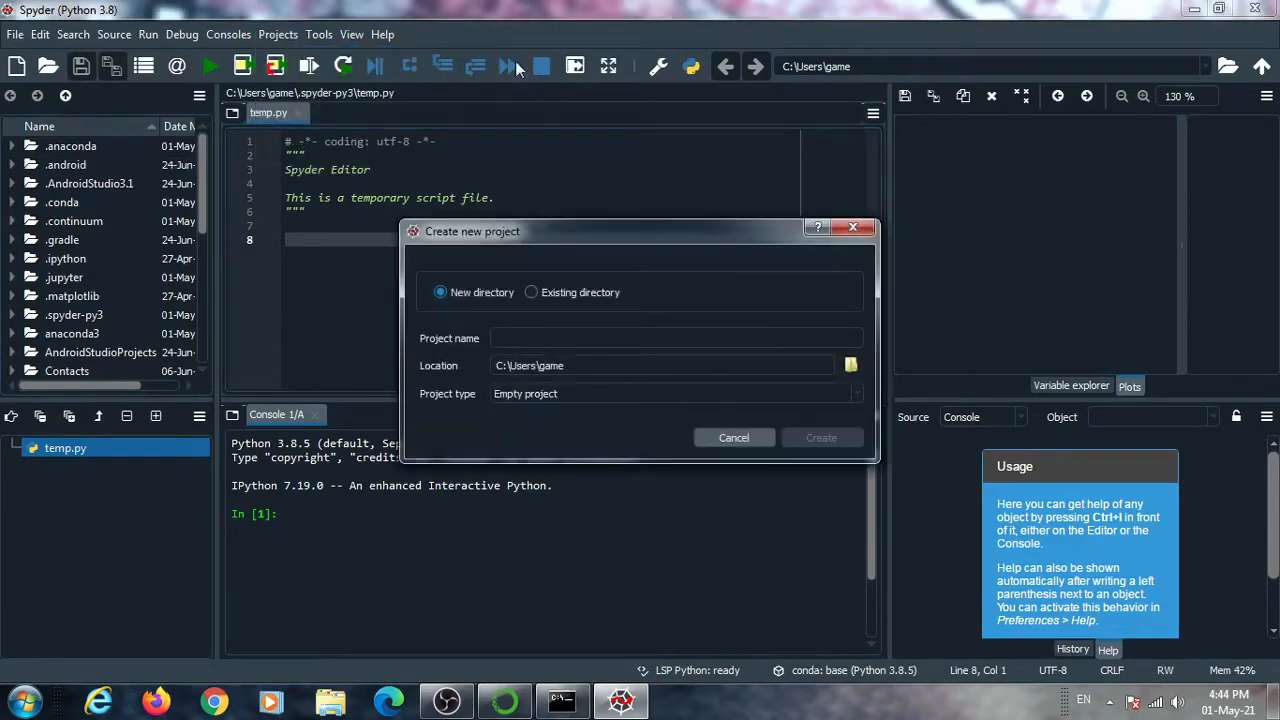
left_click(676, 338)
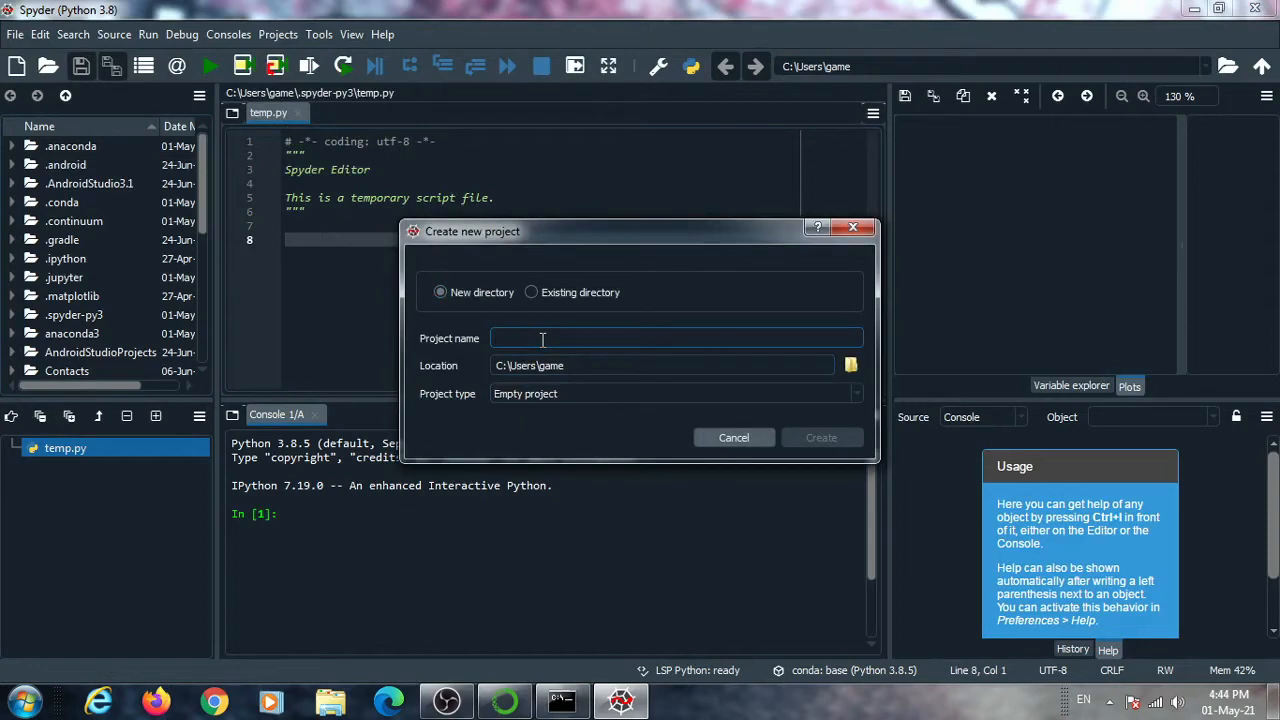
type("A")
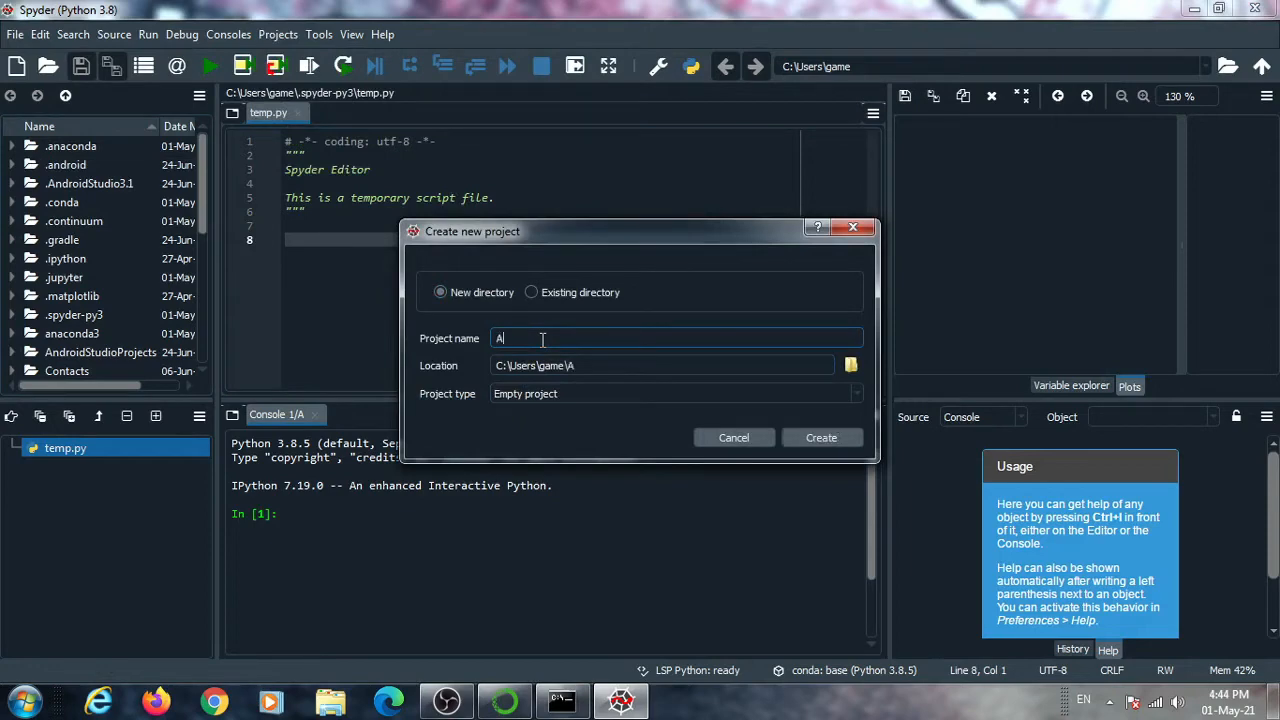
type("lgo")
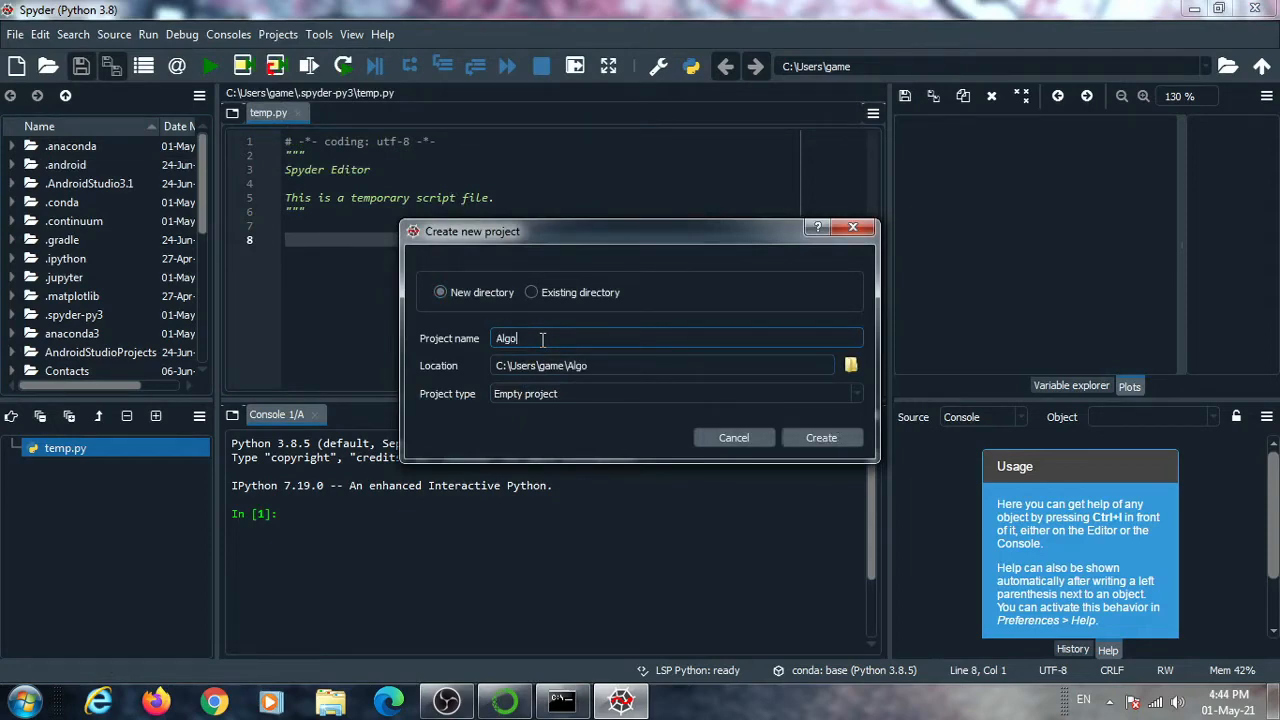
type("T")
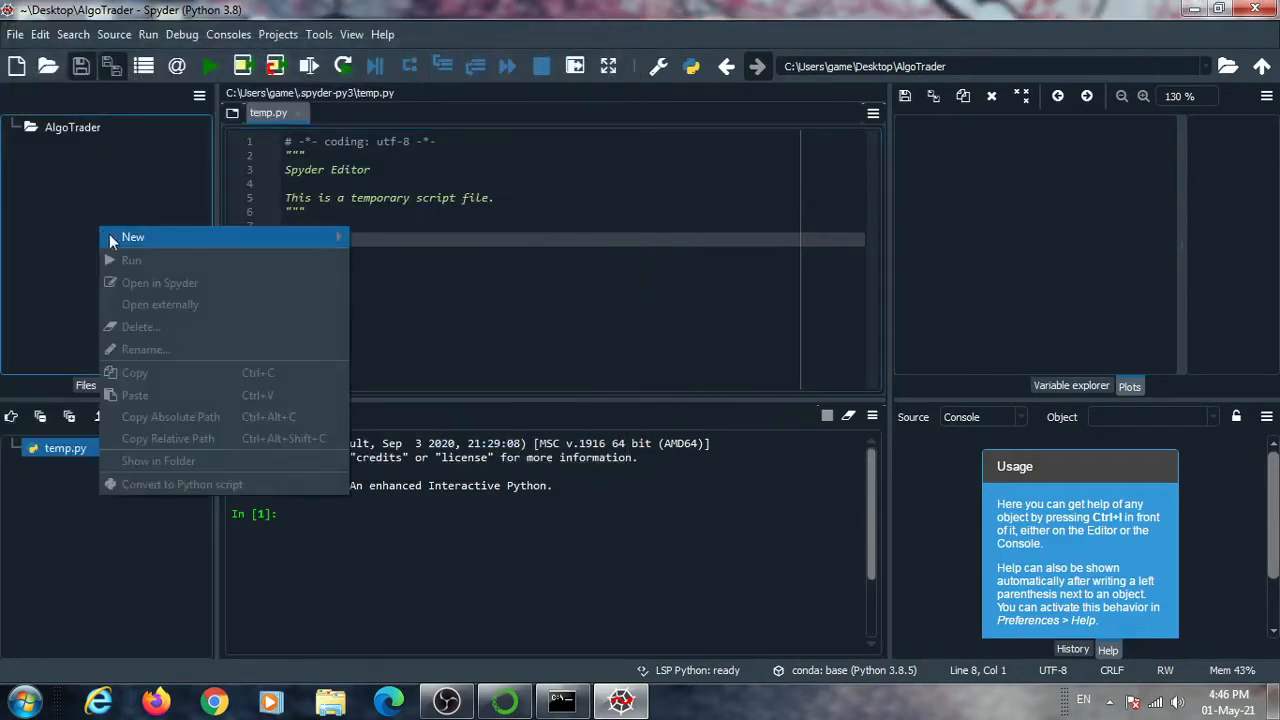
mouse_move(132, 236)
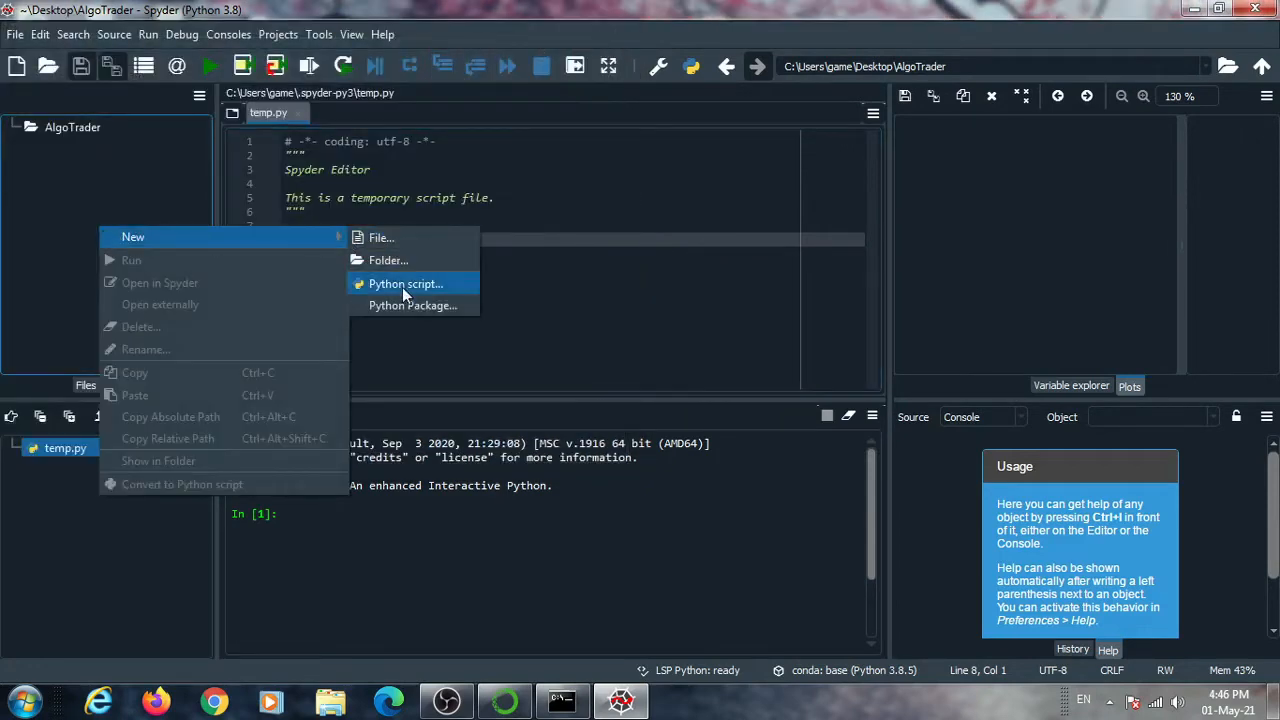
Create a new script in the AlgoTrader folder and save it as simplecode.py
left_click(404, 284)
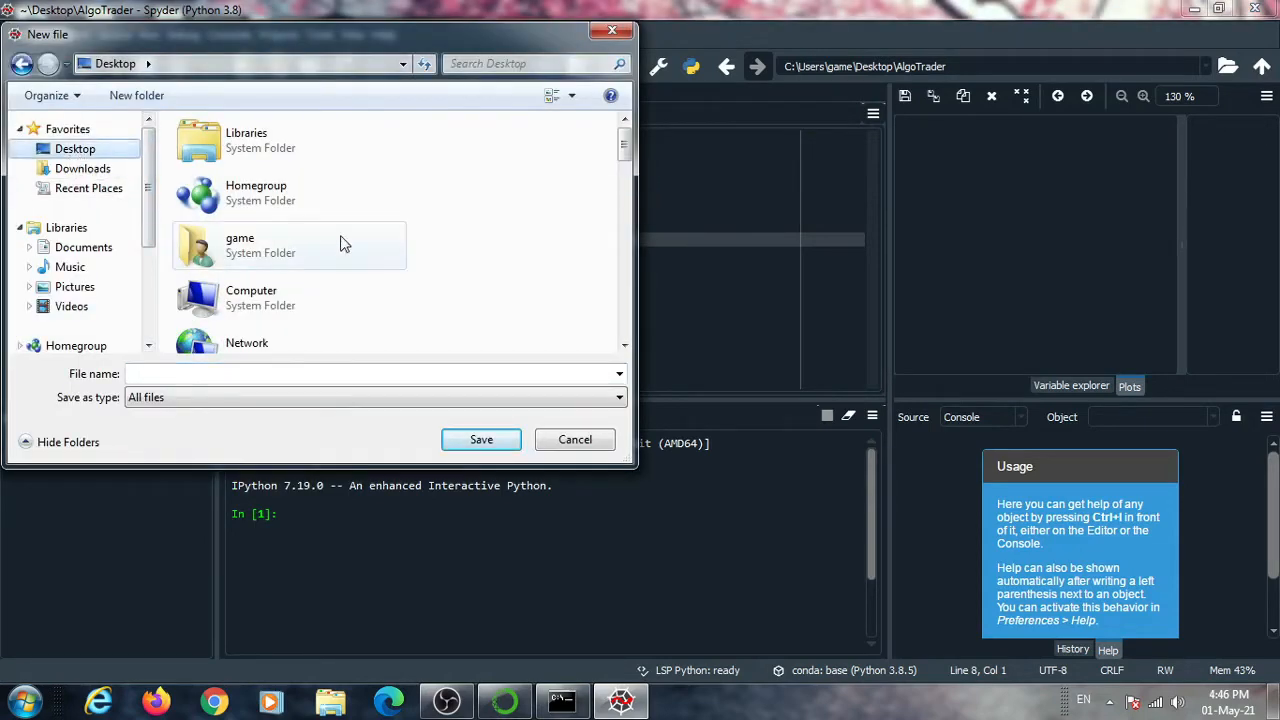
scroll("down", 3)
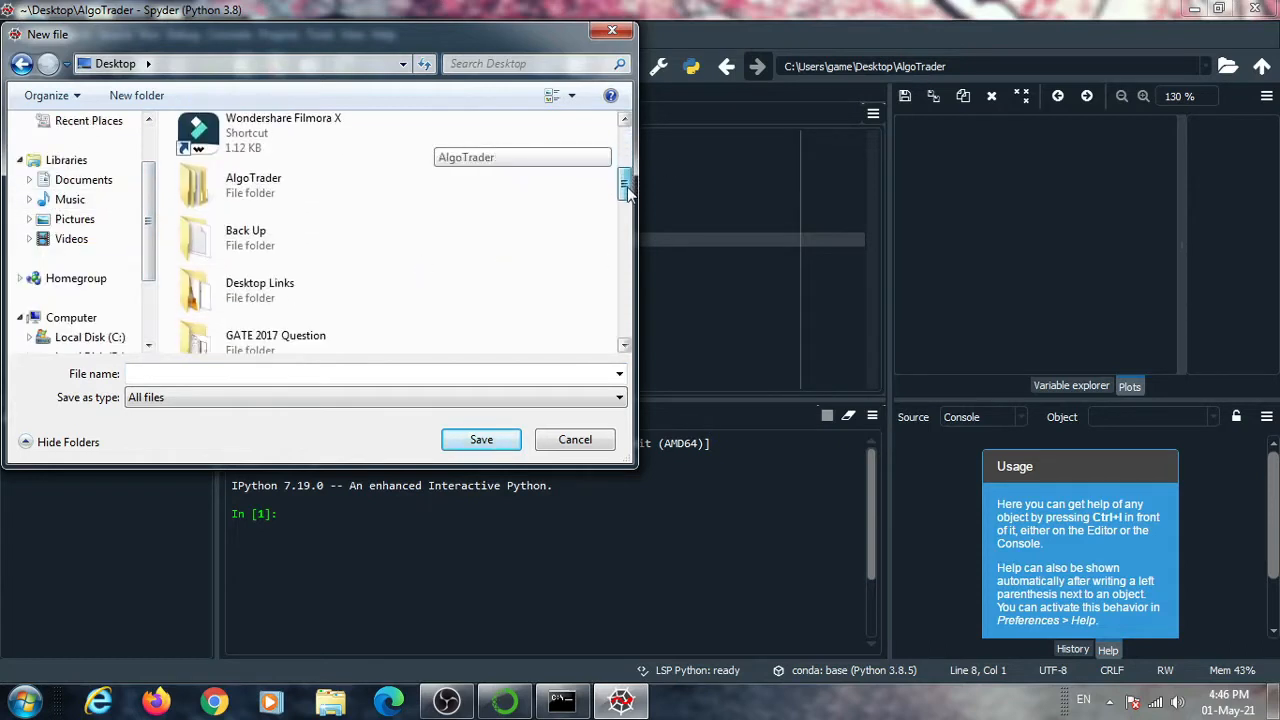
double_click(252, 184)
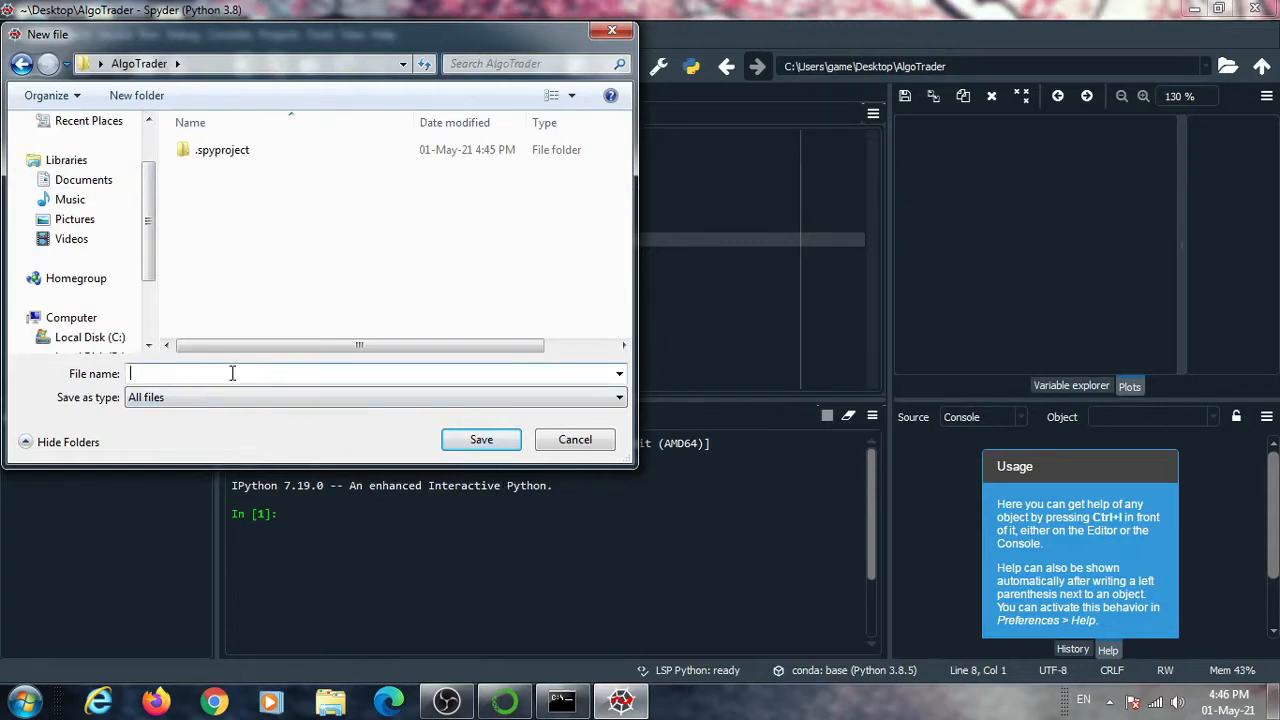
type("St")
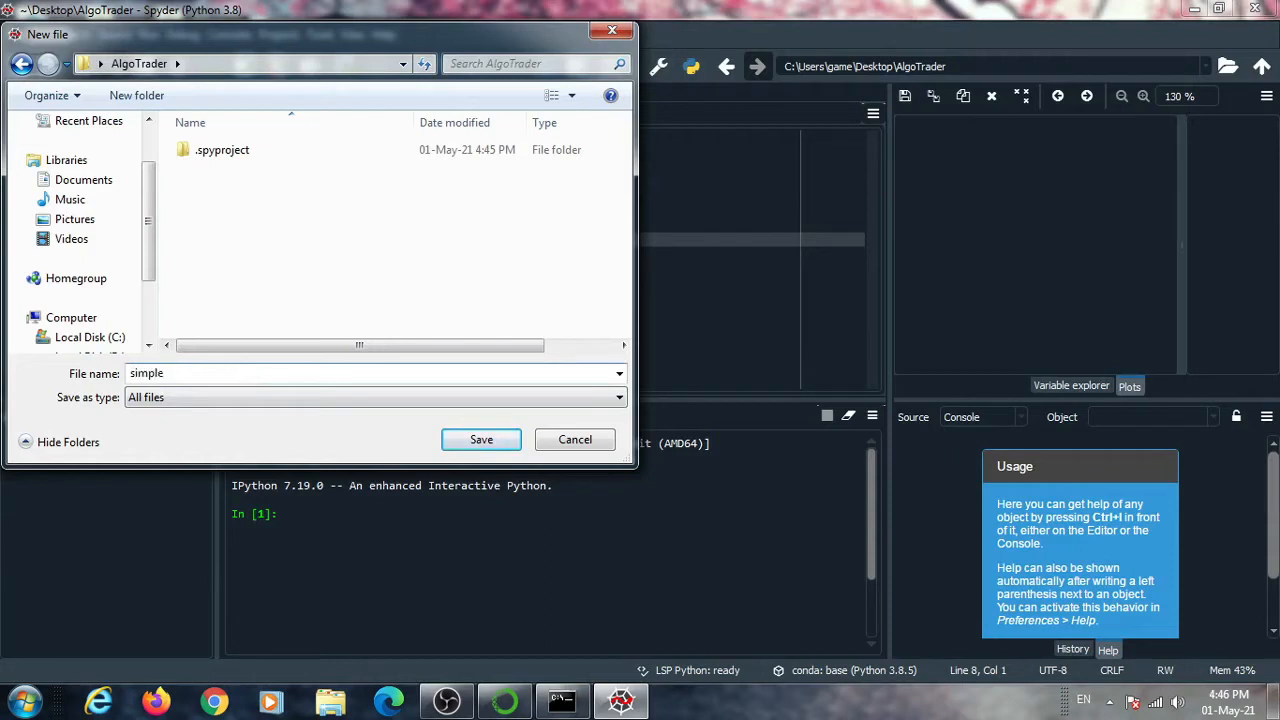
type("code.py")
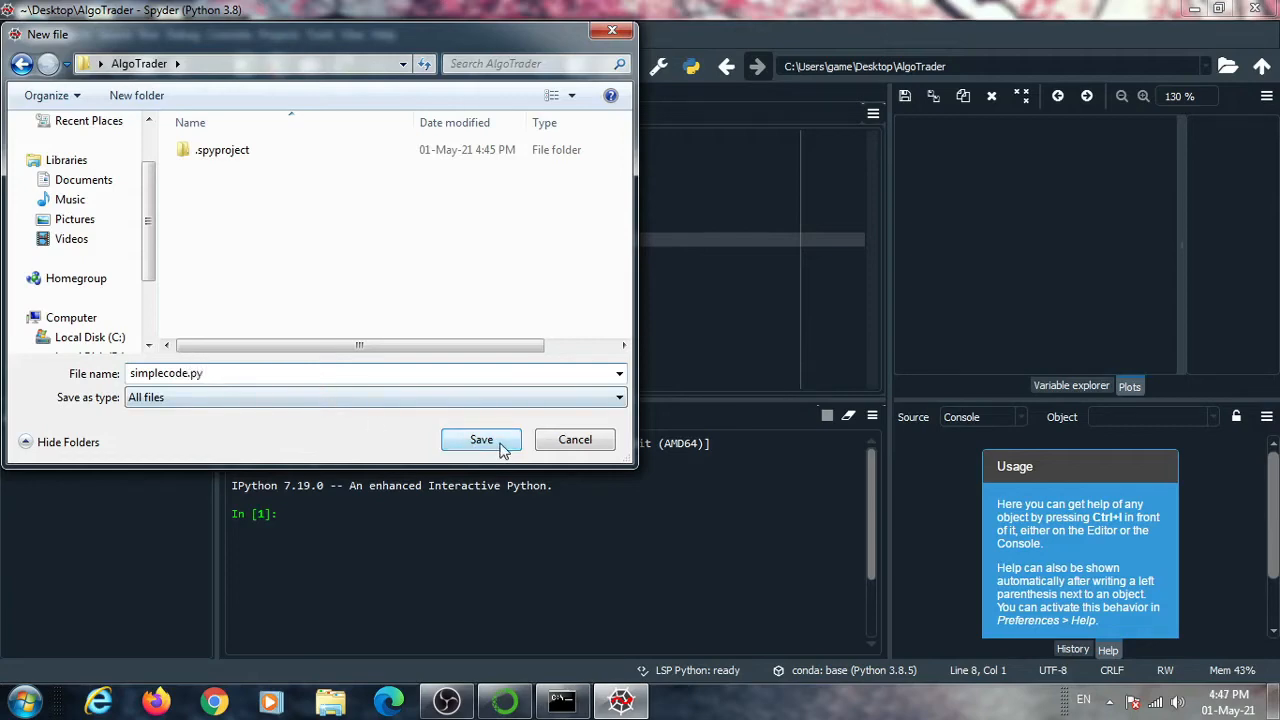
left_click(480, 440)
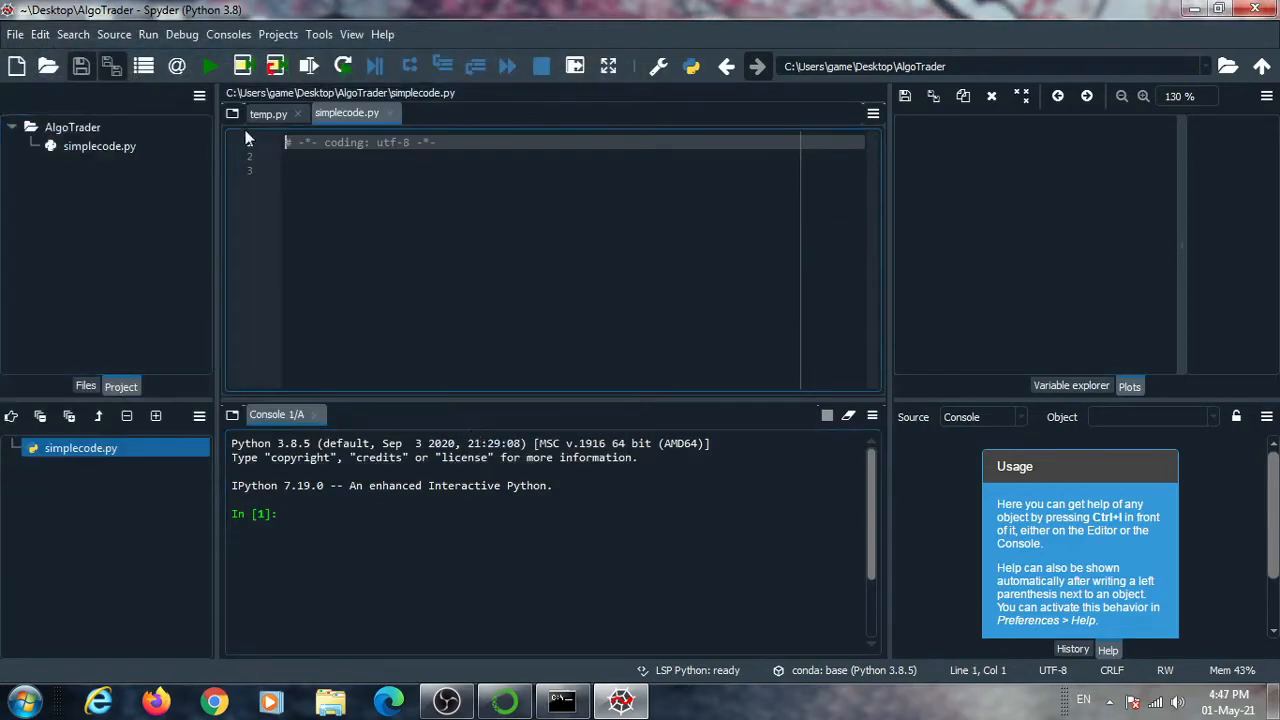
Close temp.py, empty simplecode.py of its default line and save it as the only open script
left_click(280, 112)
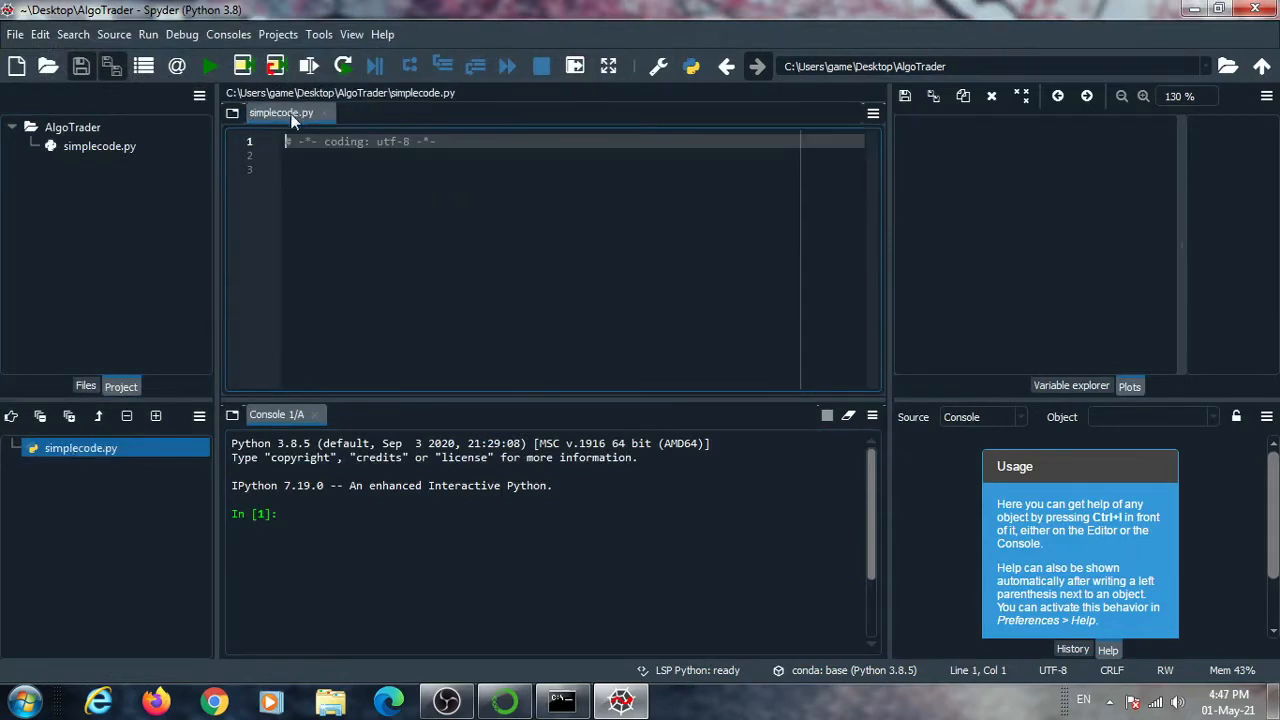
left_click(340, 168)
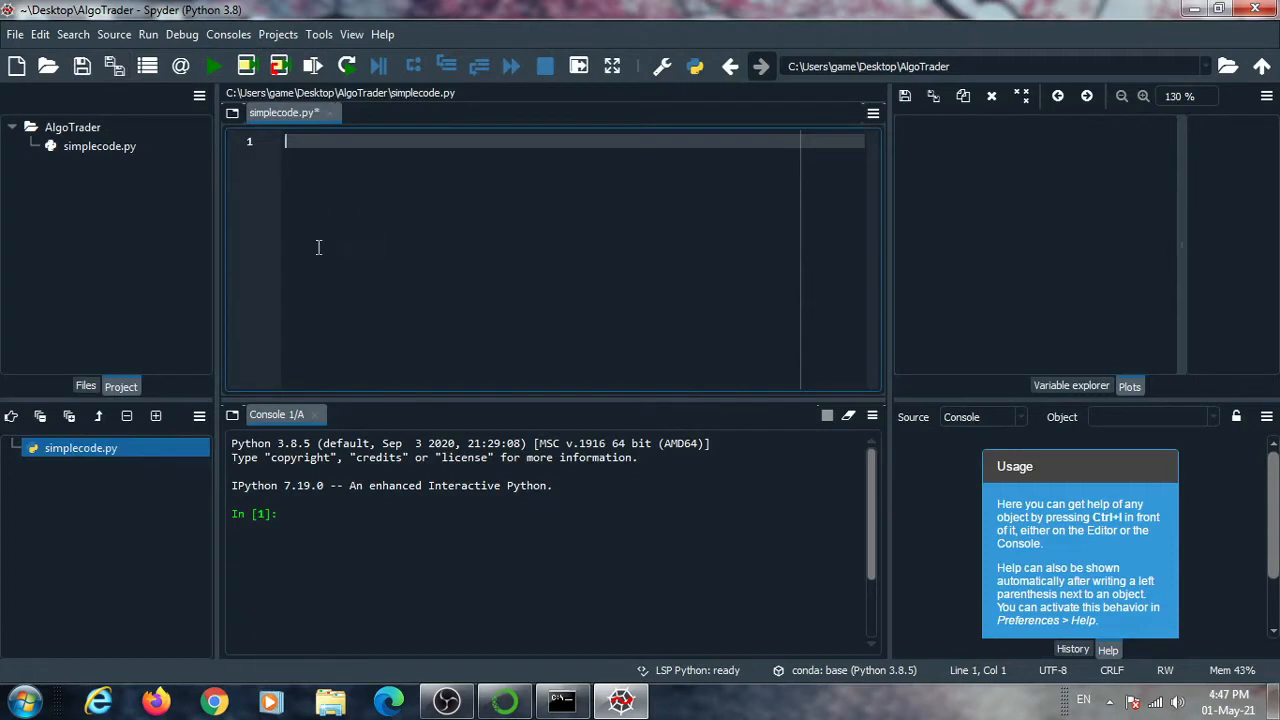
mouse_move(320, 240)
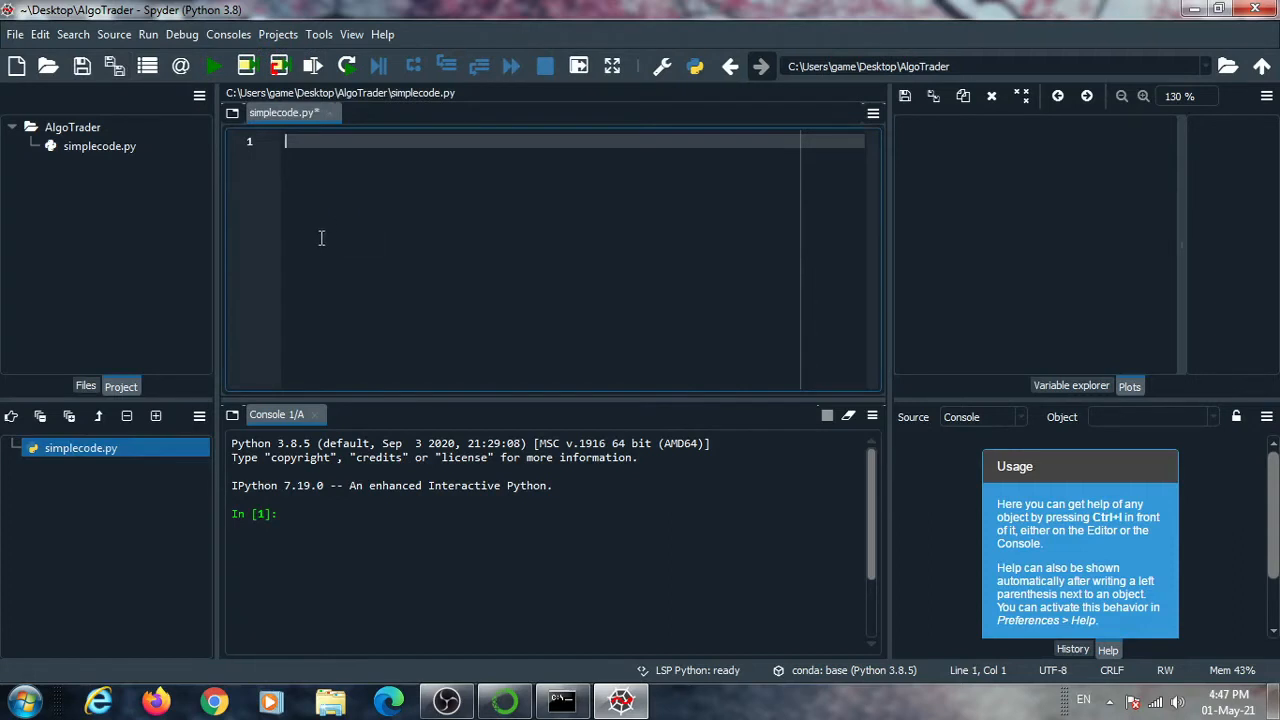
left_click(100, 146)
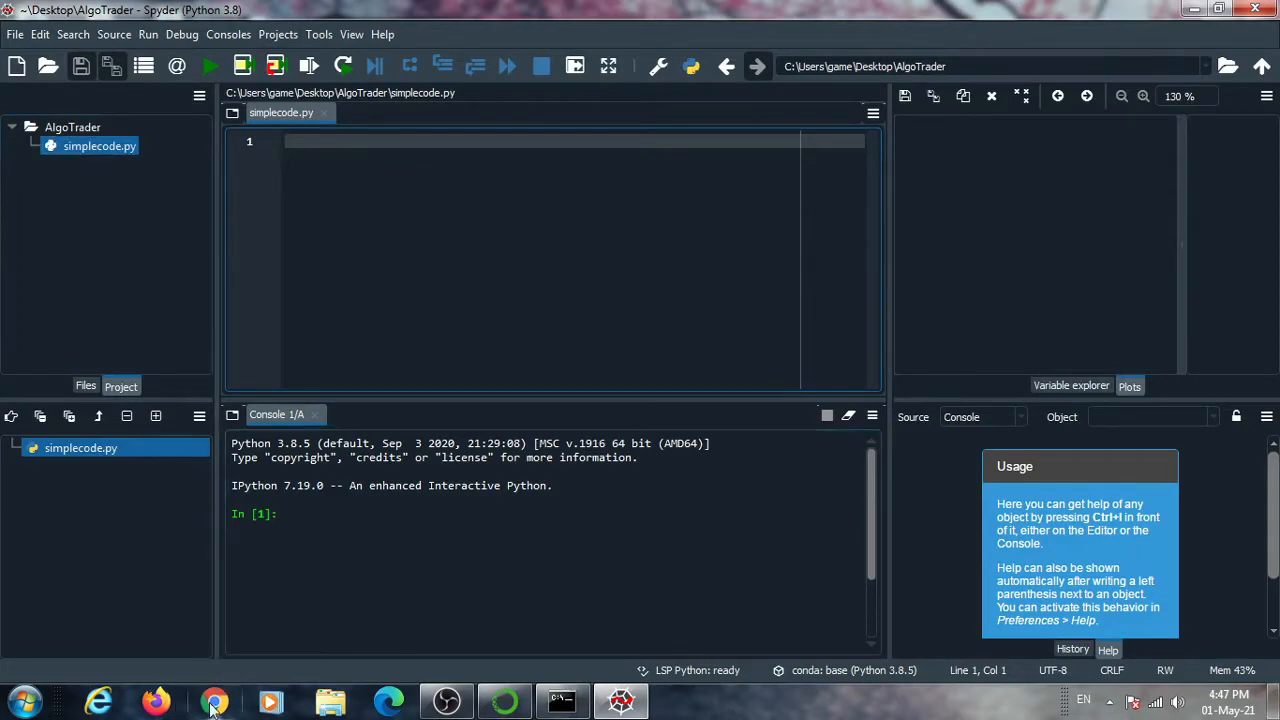
left_click(156, 700)
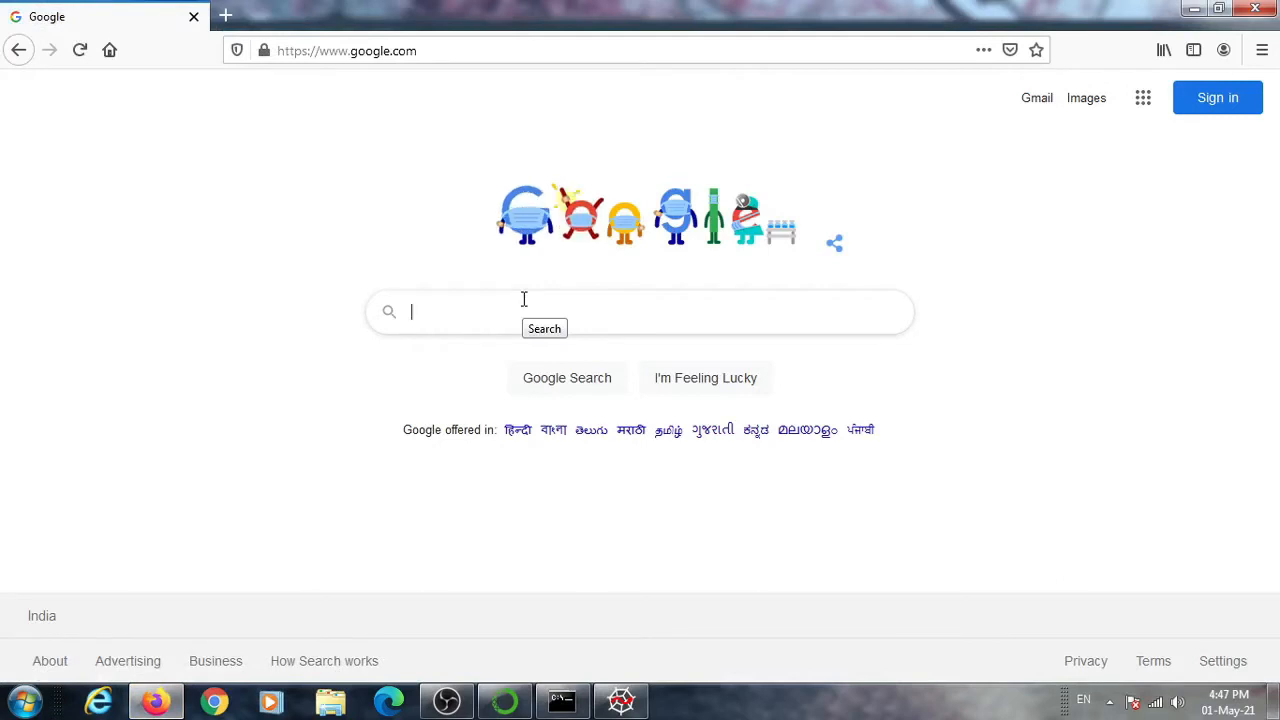
Search Google for 'kiteconnect python module' and get the results page
type("kiteconnect pytho")
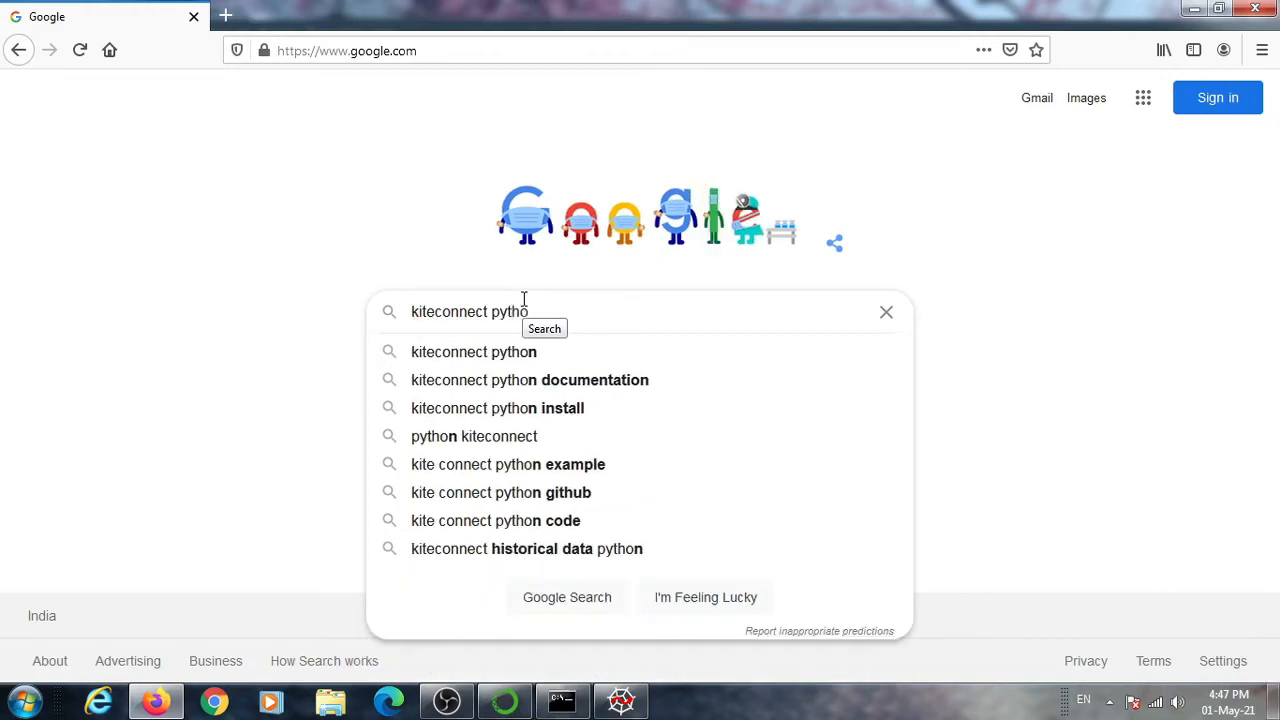
type("n")
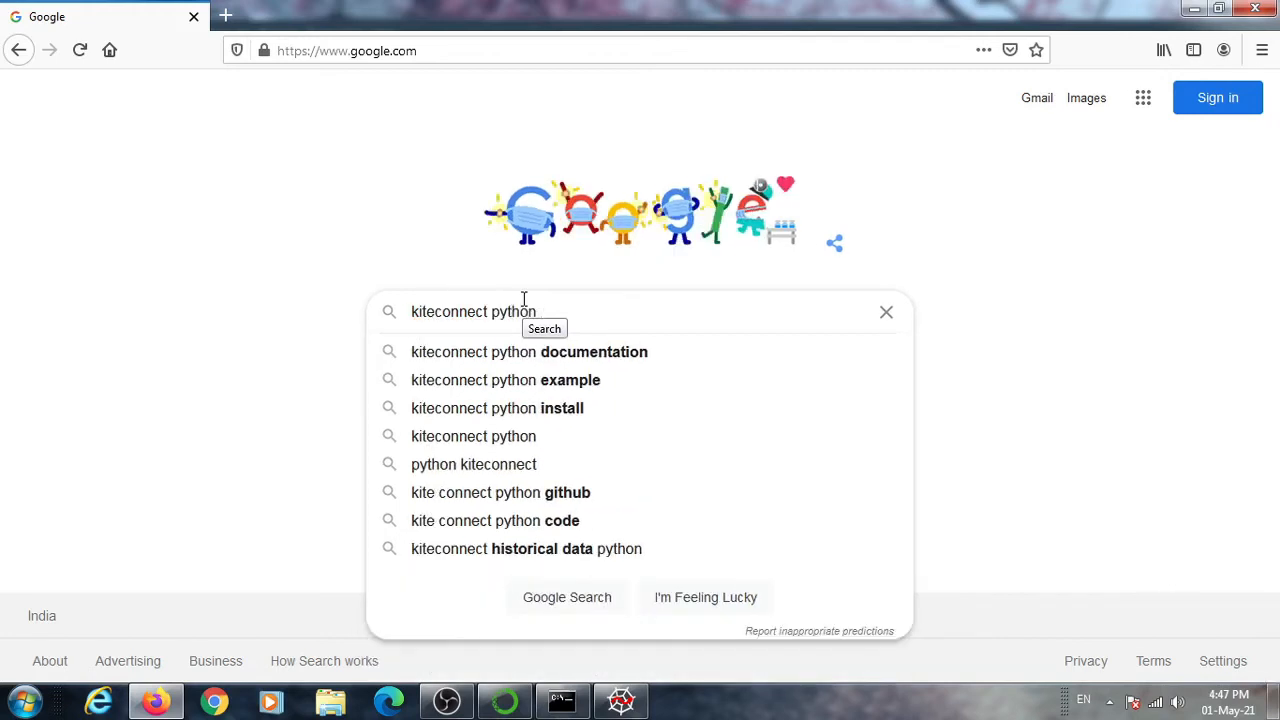
type("mody")
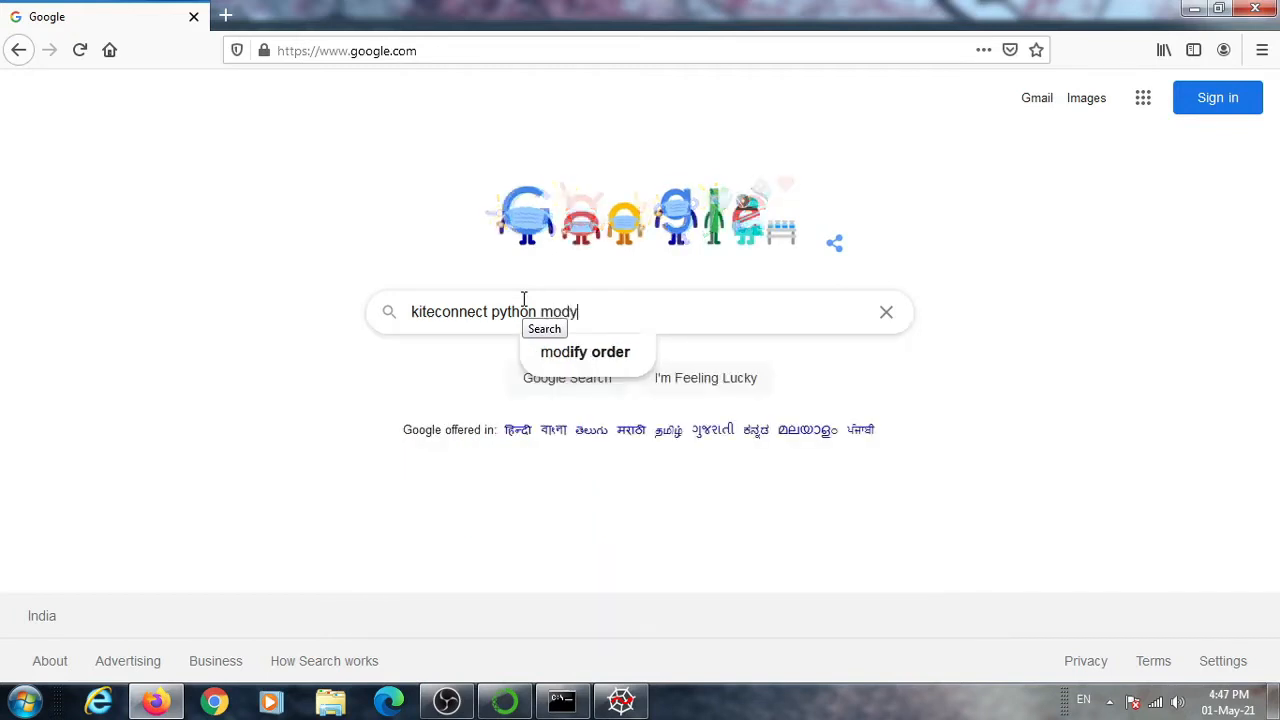
key("backspace")
type("ule")
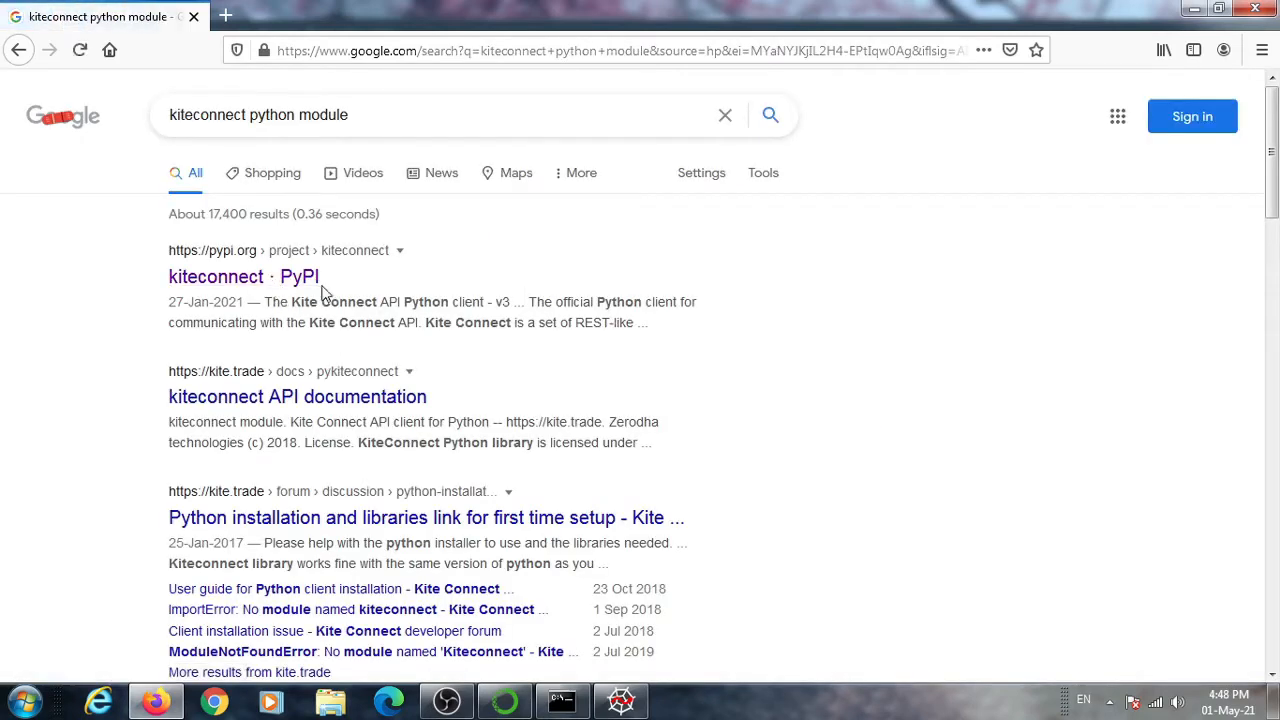
Go to the kiteconnect PyPI page and scroll down to the 'from kiteconnect import KiteConnect' usage line
left_click(244, 276)
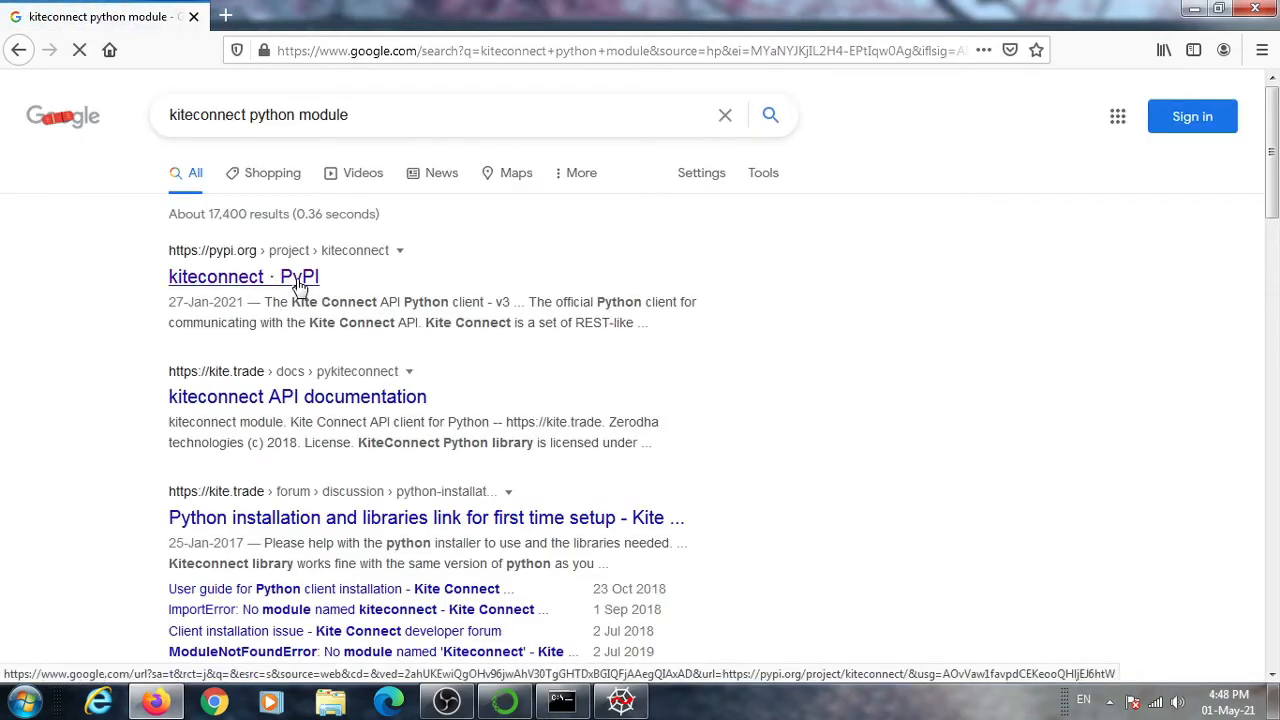
left_click(244, 276)
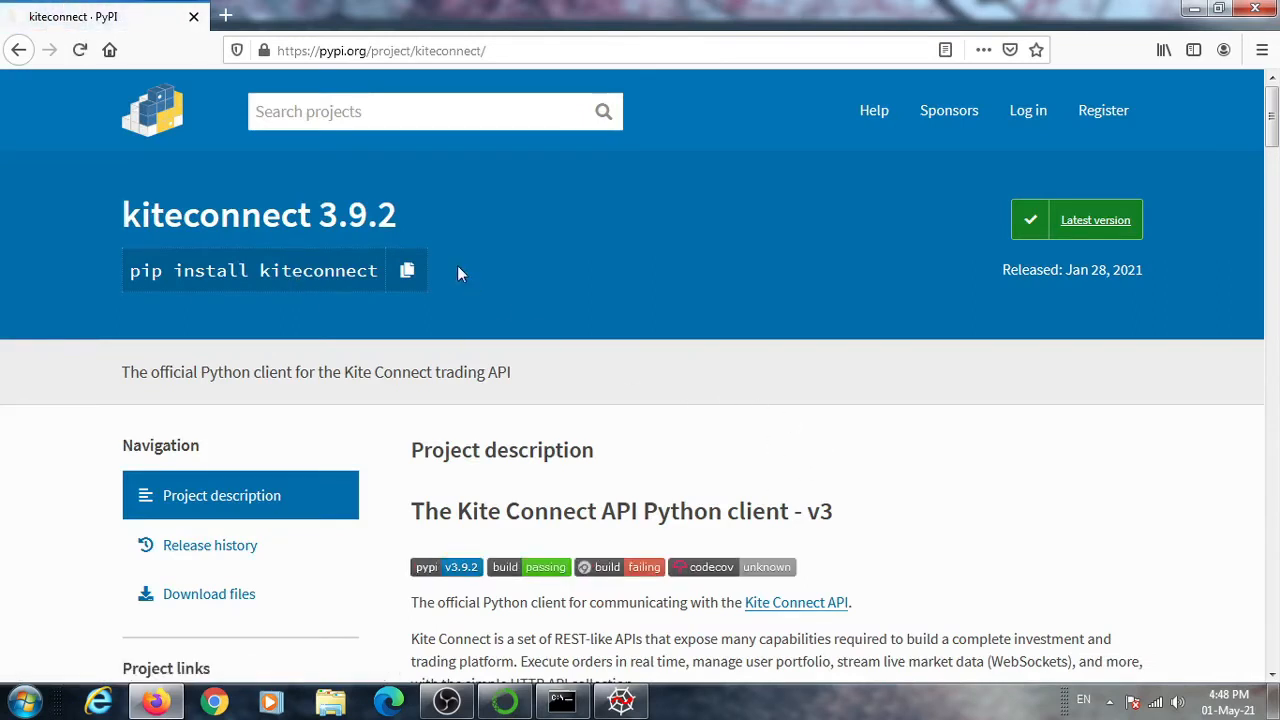
scroll("down", 3)
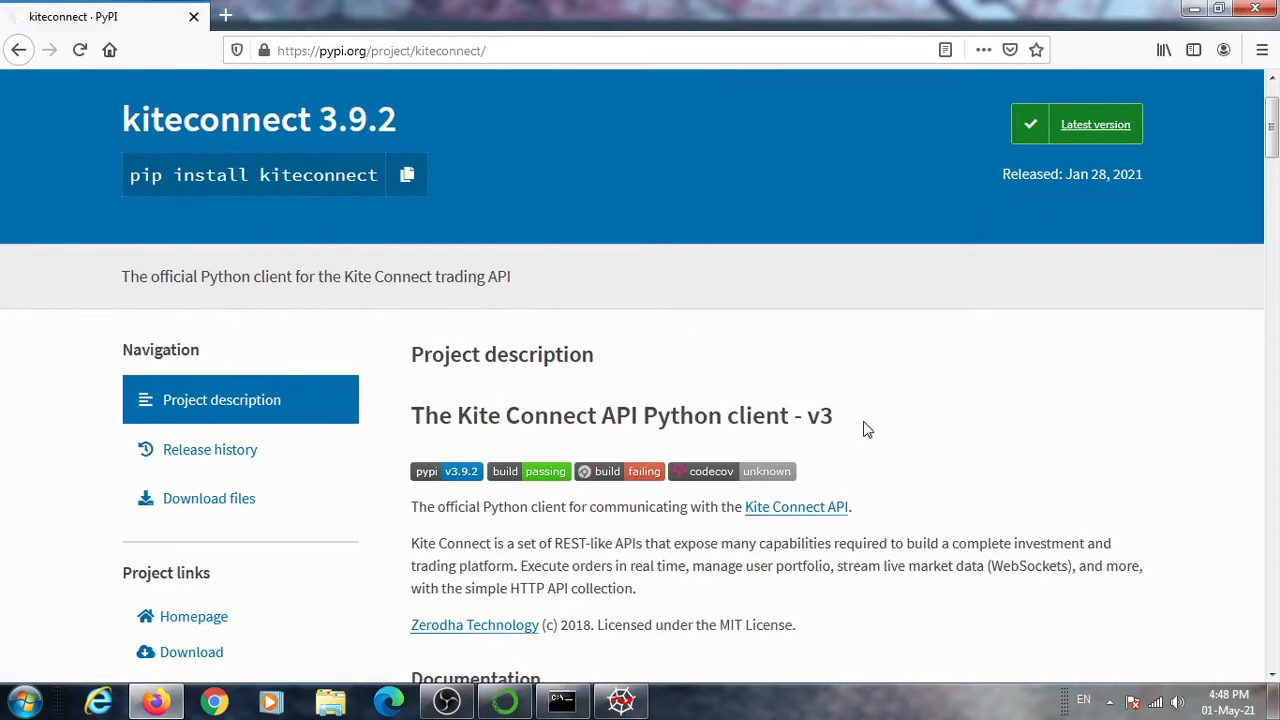
scroll("down", 3)
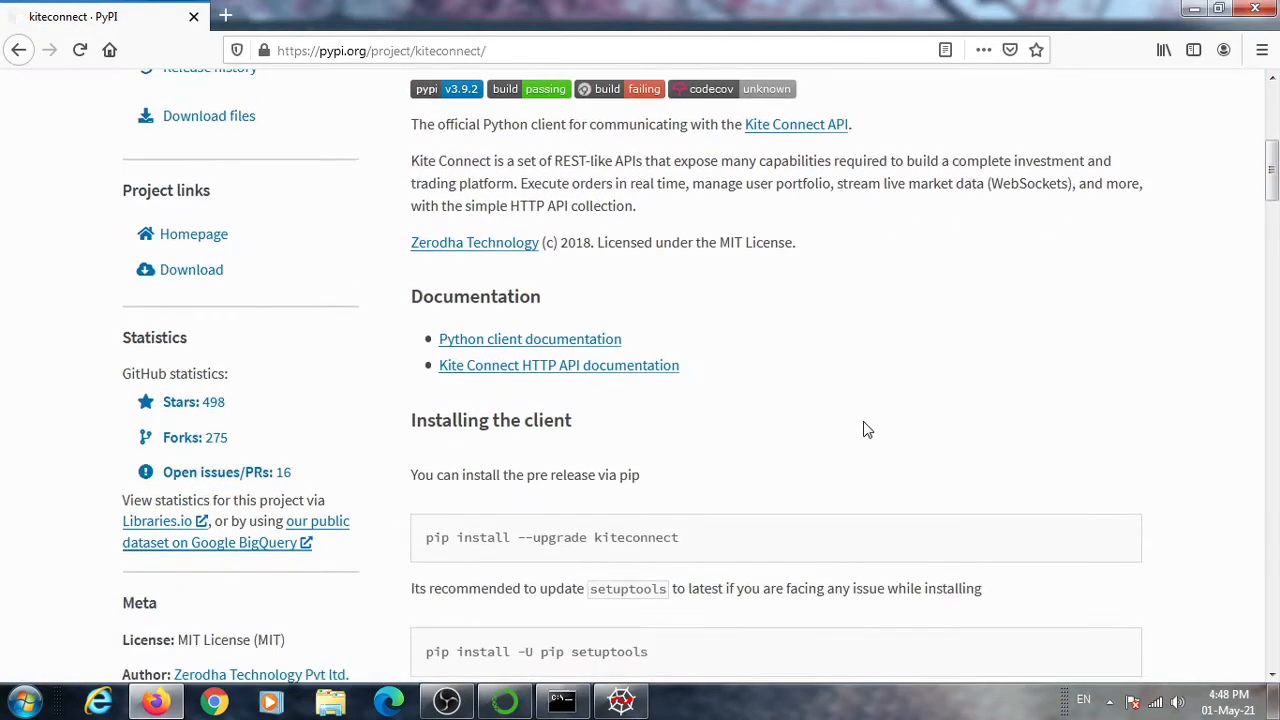
scroll("down", 3)
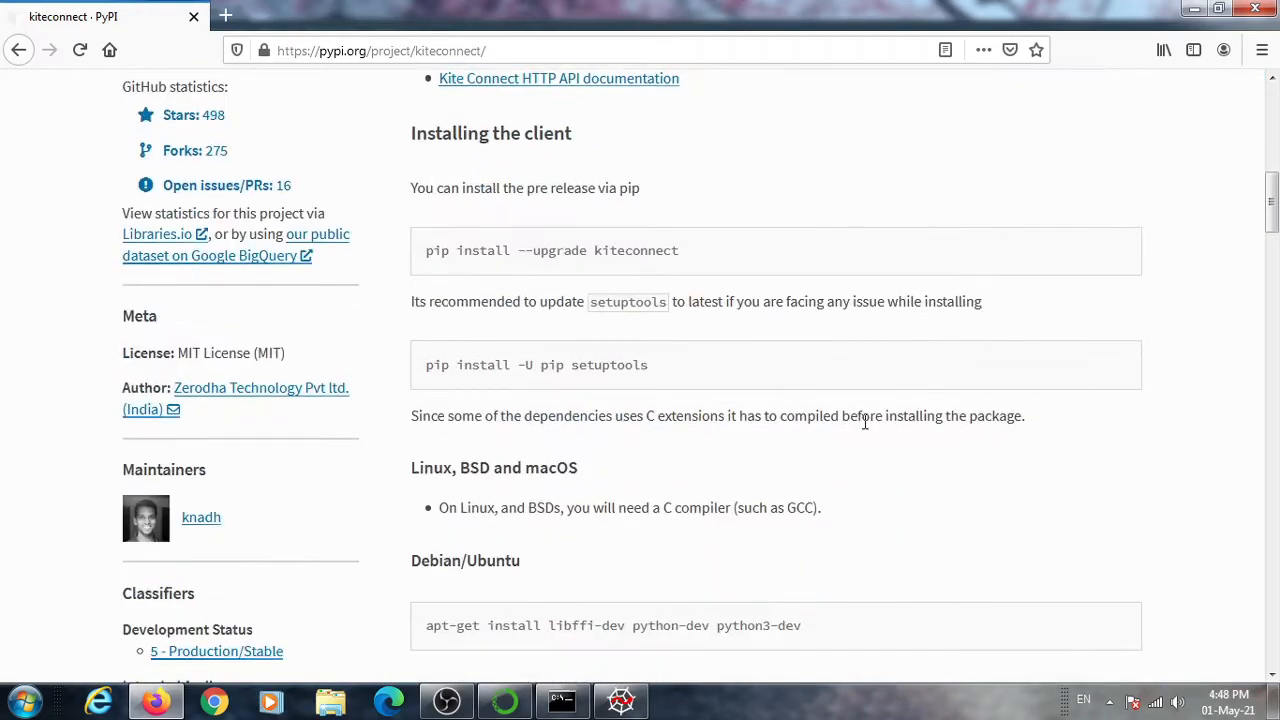
scroll("down", 3)
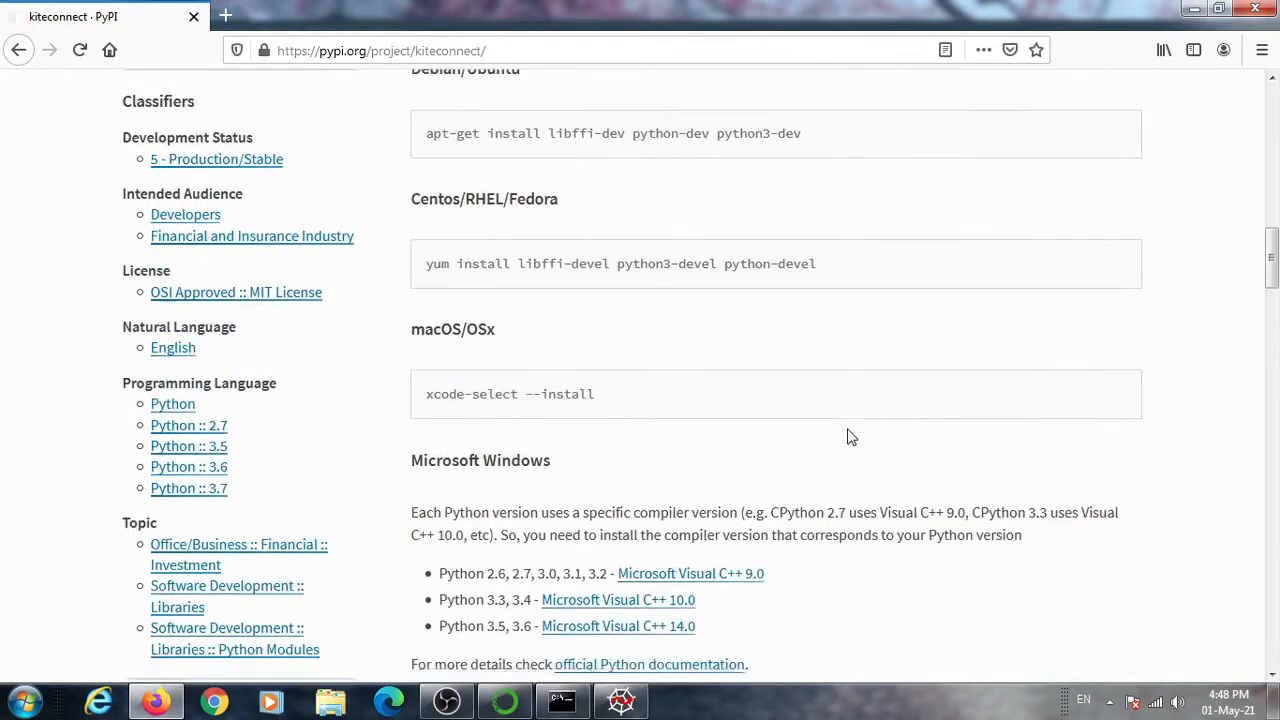
scroll("down", 3)
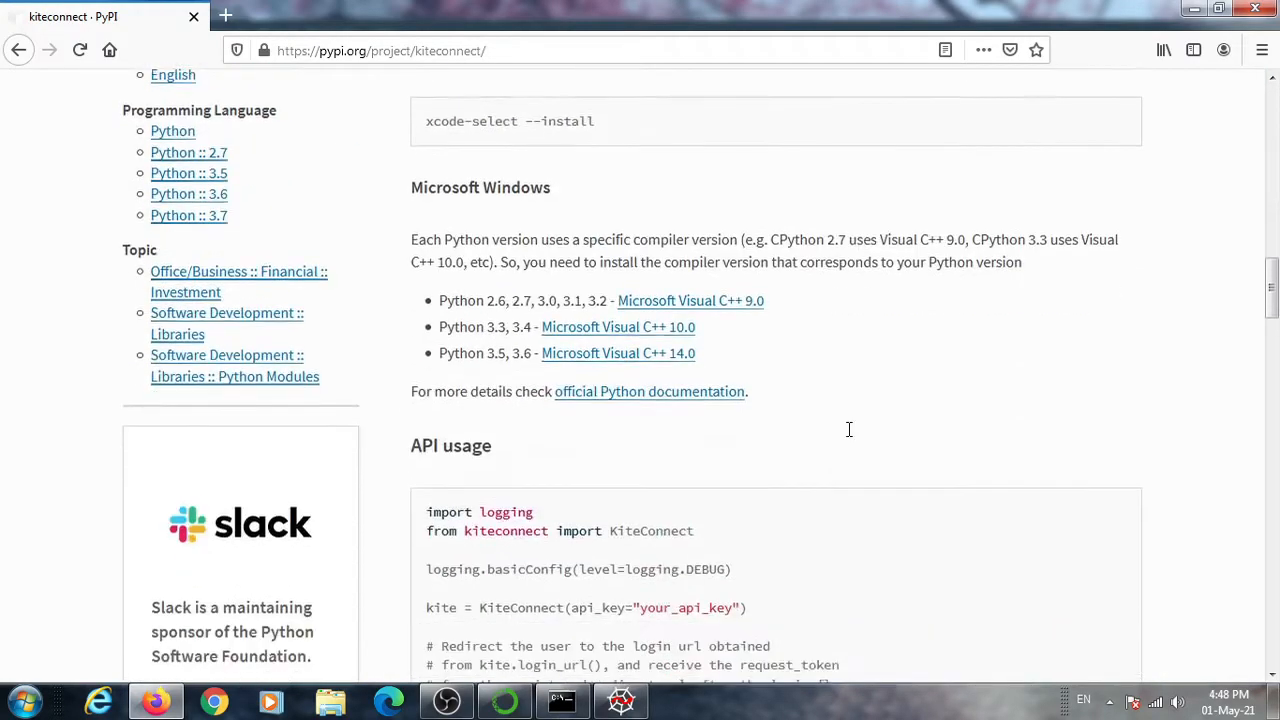
scroll("down", 3)
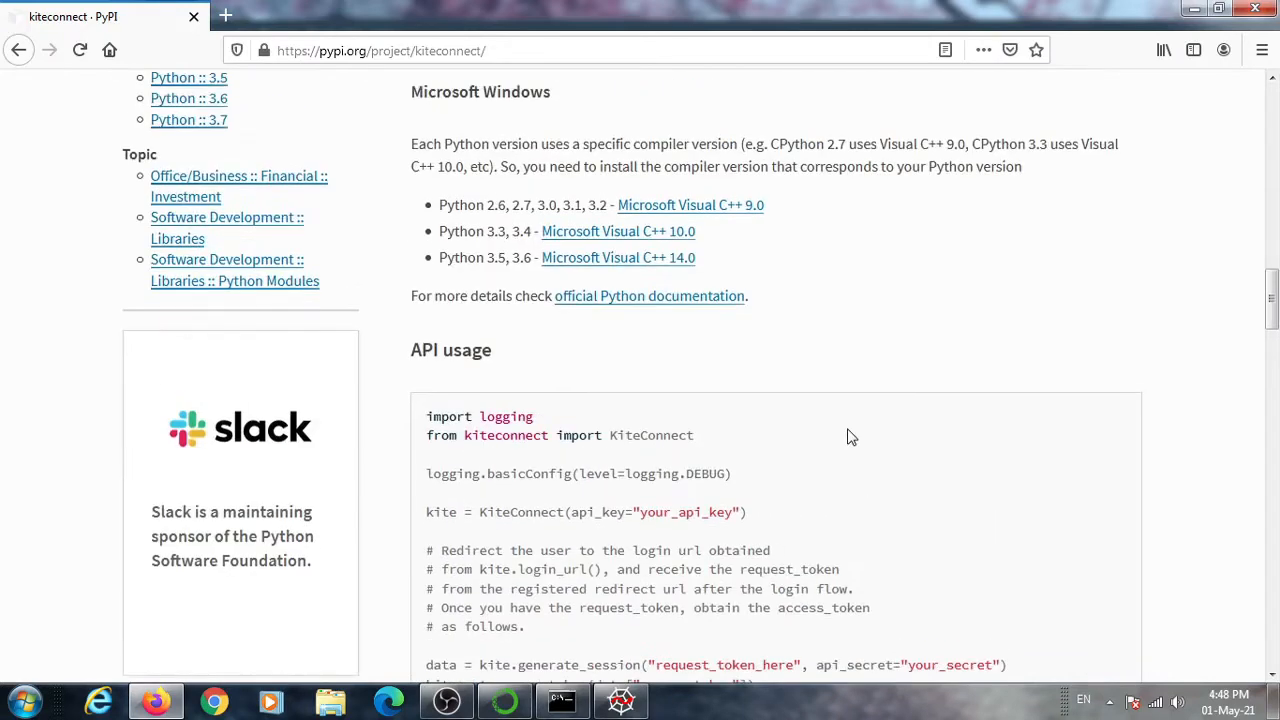
mouse_move(844, 440)
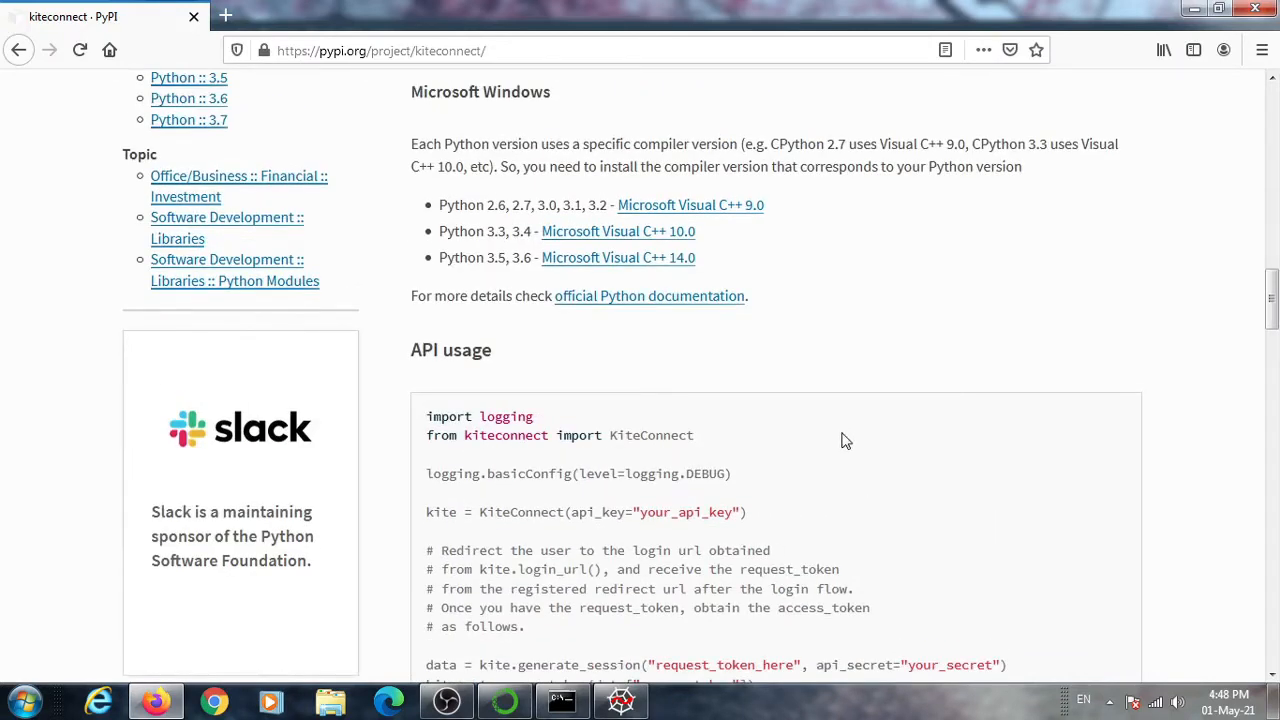
scroll("down", 3)
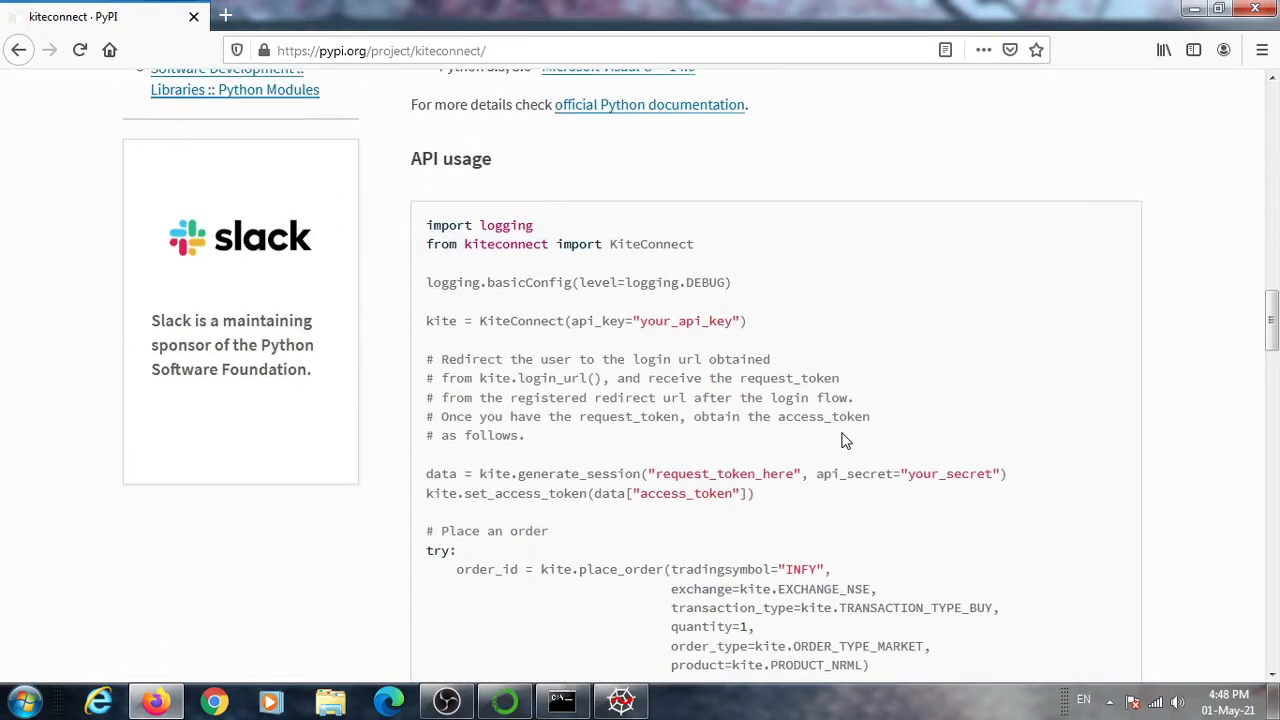
mouse_move(412, 236)
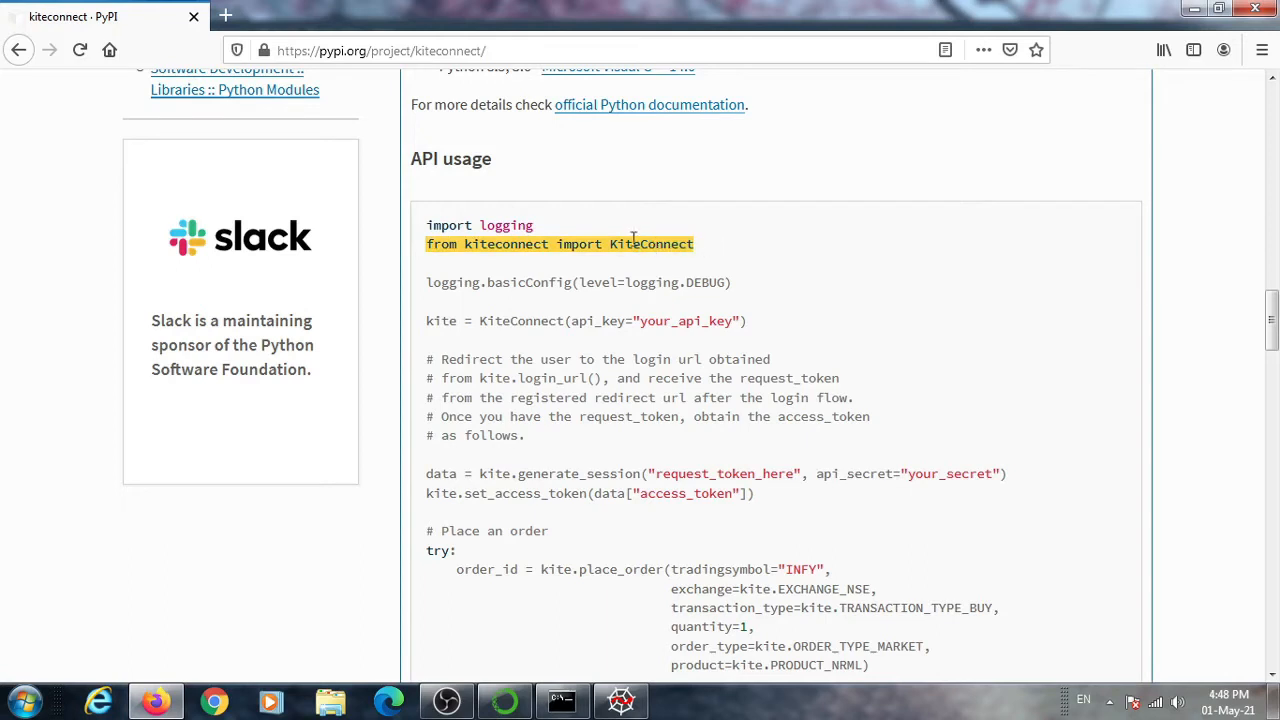
Put 'from kiteconnect import KiteConnect' into simplecode.py and run it, hitting ModuleNotFoundError
left_click(560, 700)
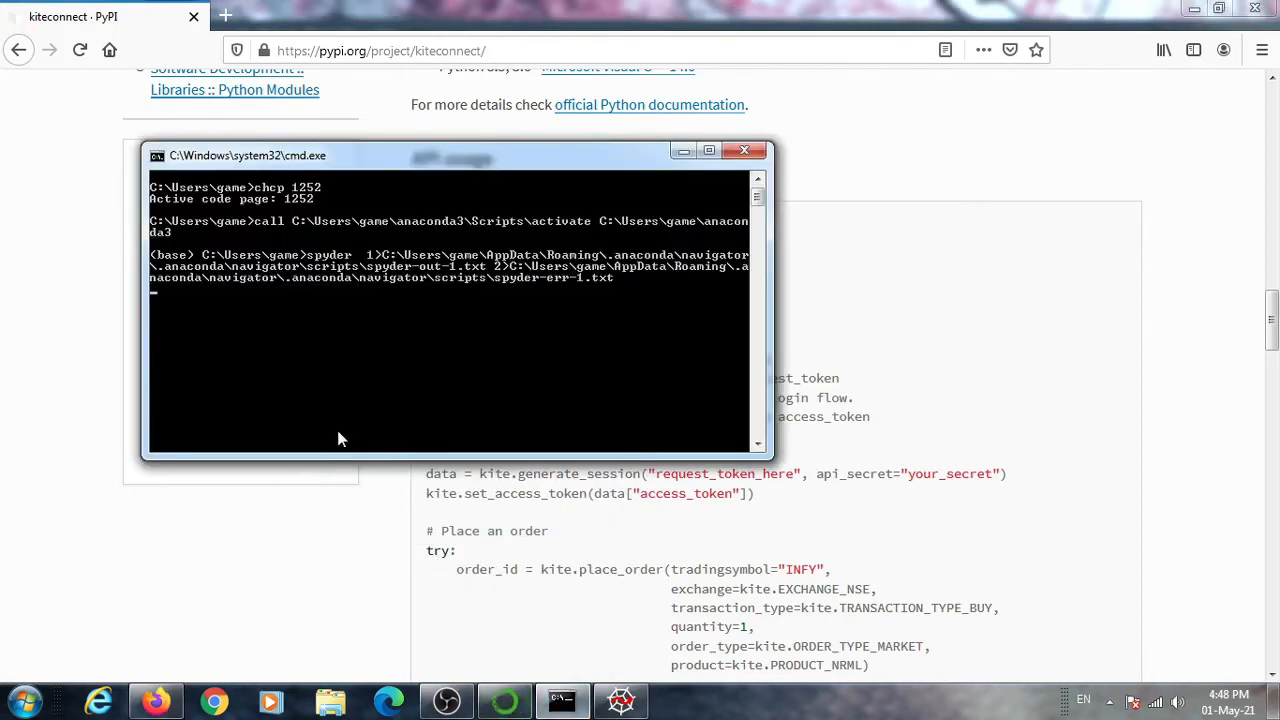
left_click(620, 700)
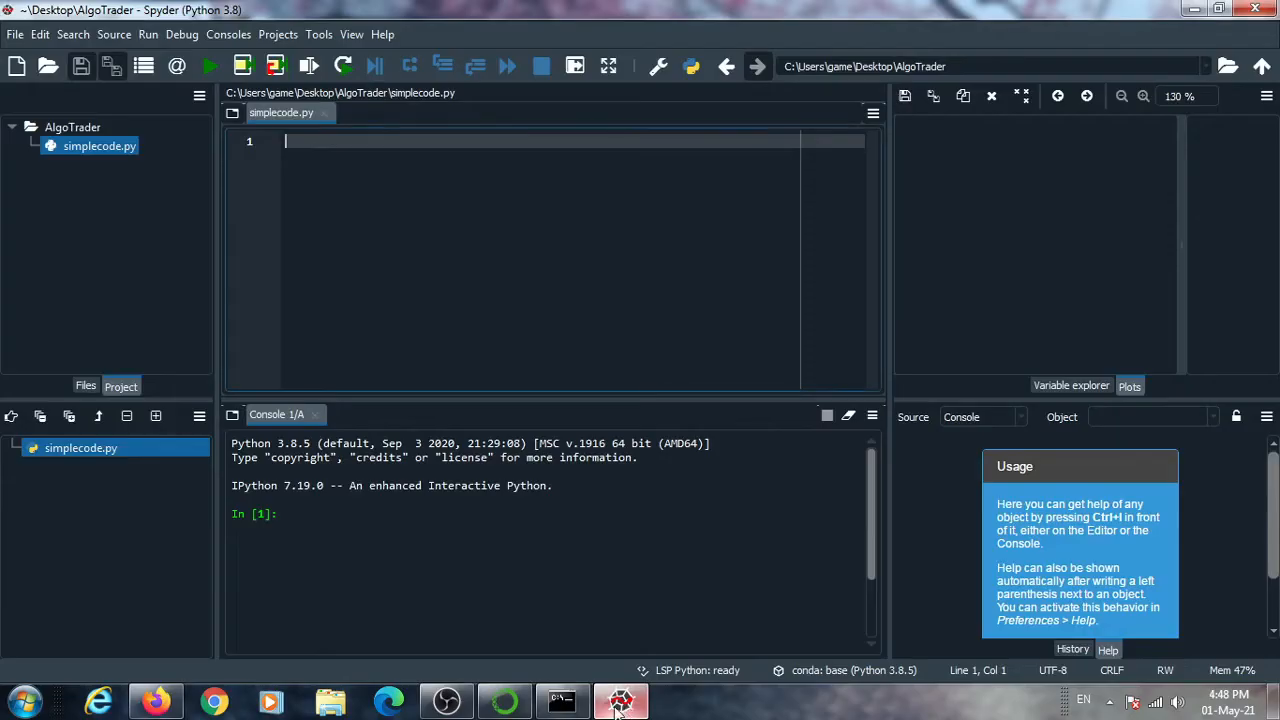
type("from kiteconnect import KiteConnect")
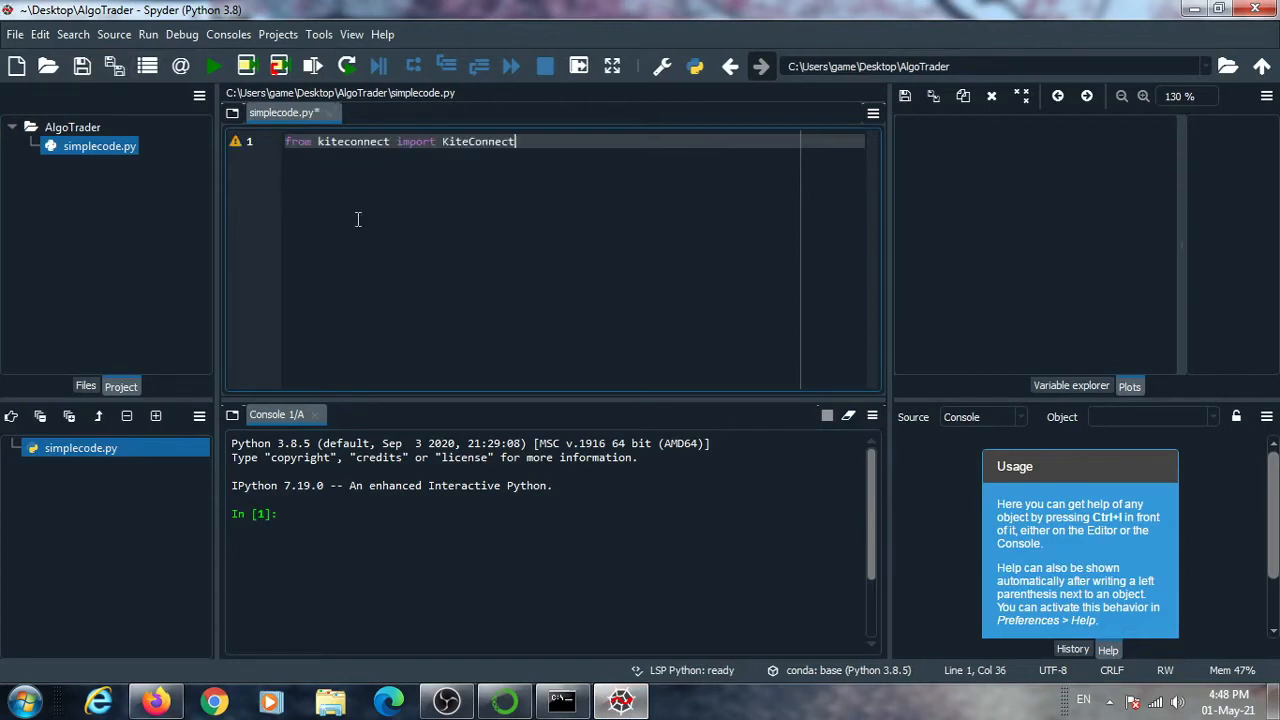
double_click(478, 140)
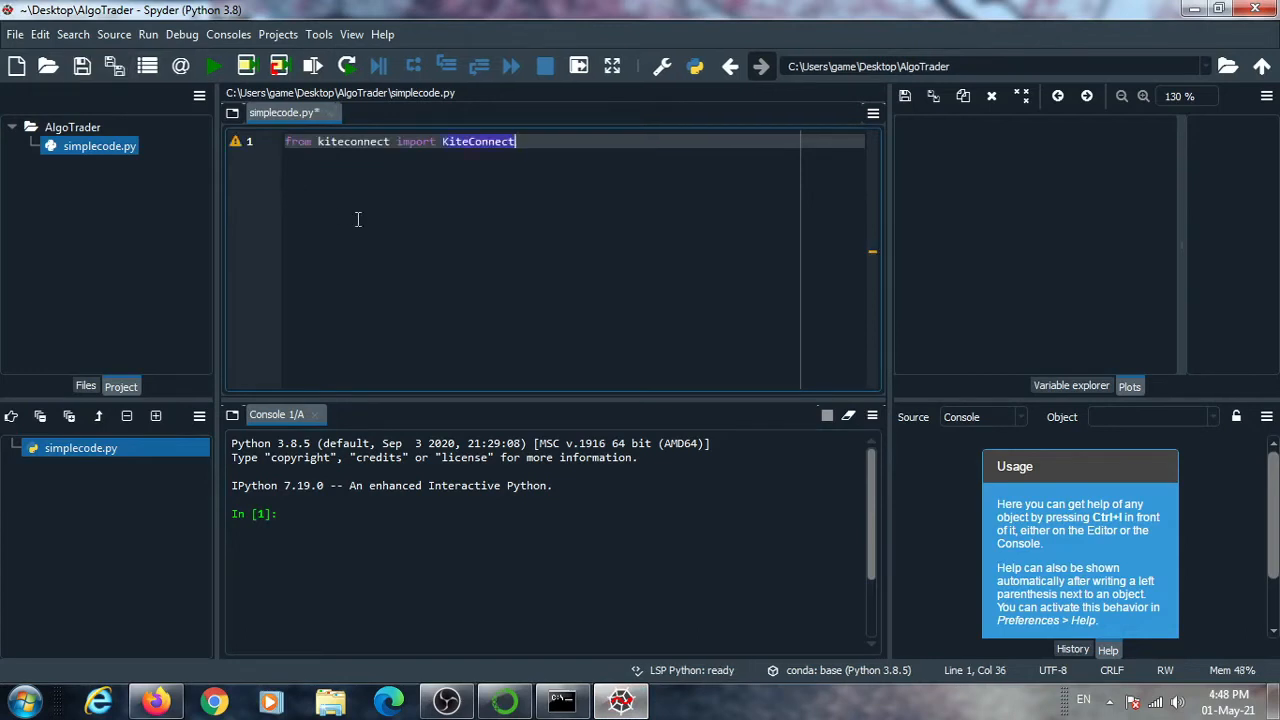
key("enter")
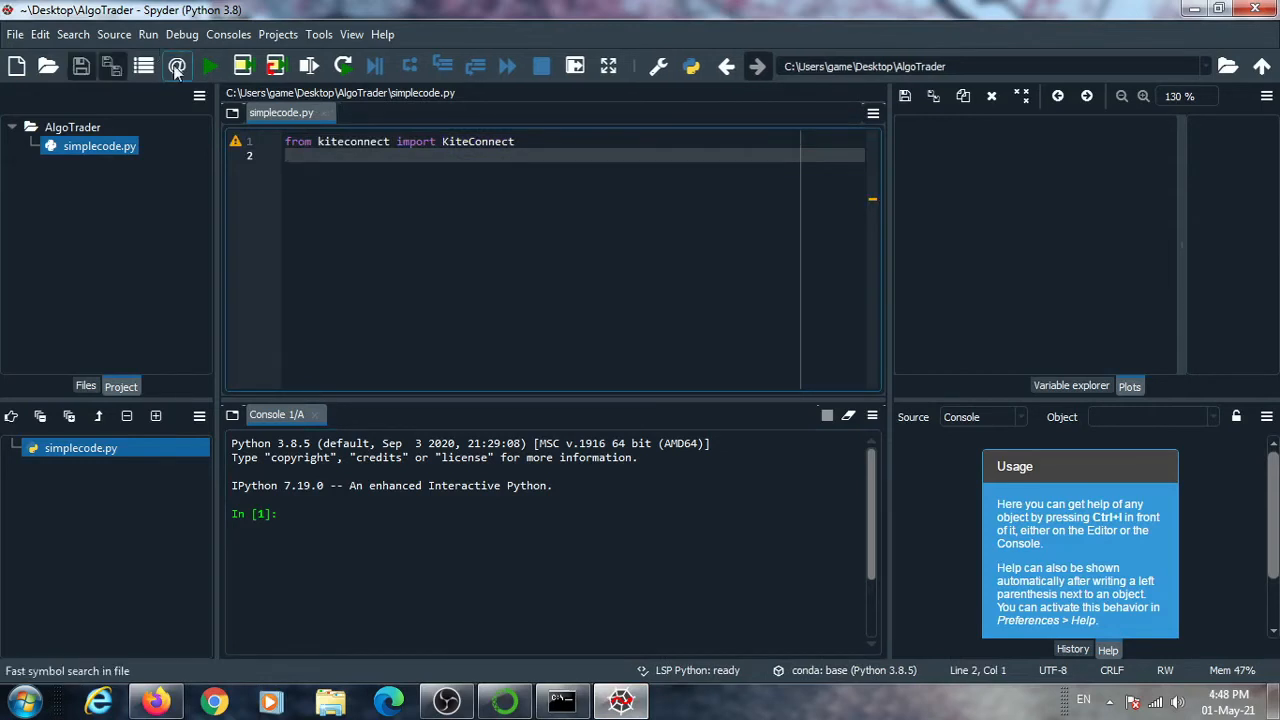
left_click(210, 66)
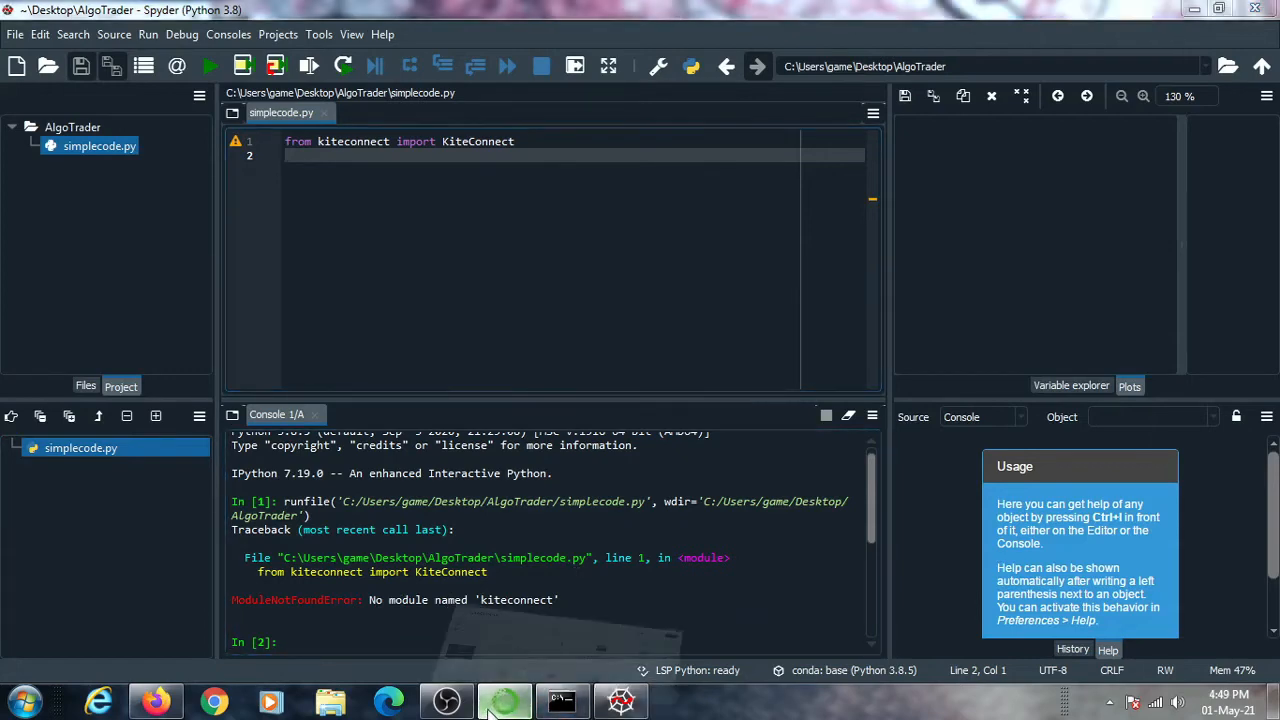
From Environments, launch a base (root) terminal and run pip to confirm it responds
left_click(504, 700)
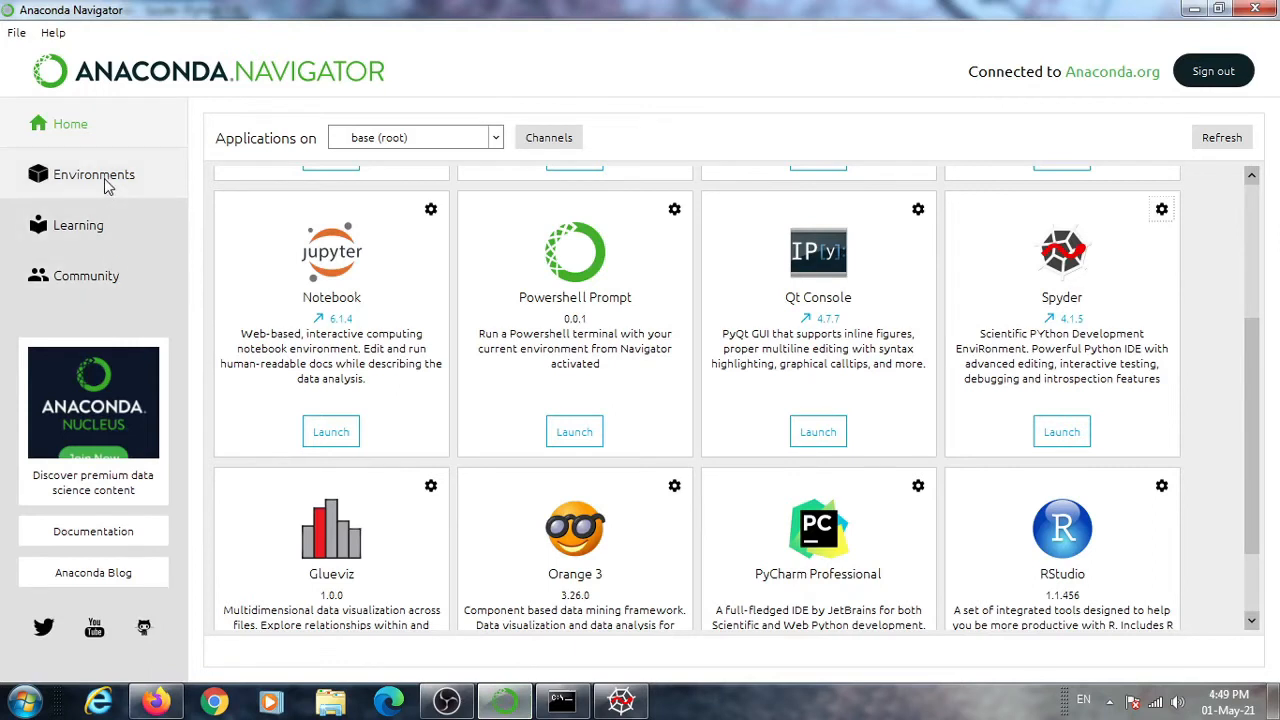
left_click(94, 174)
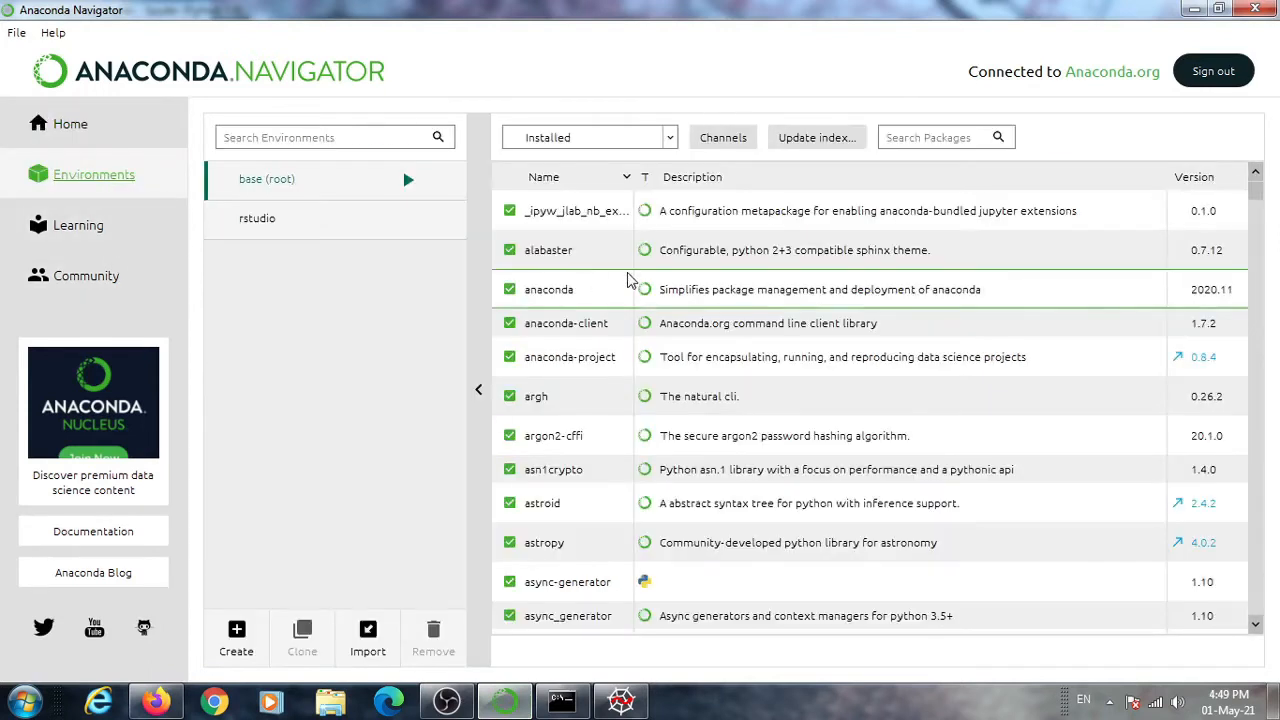
mouse_move(418, 184)
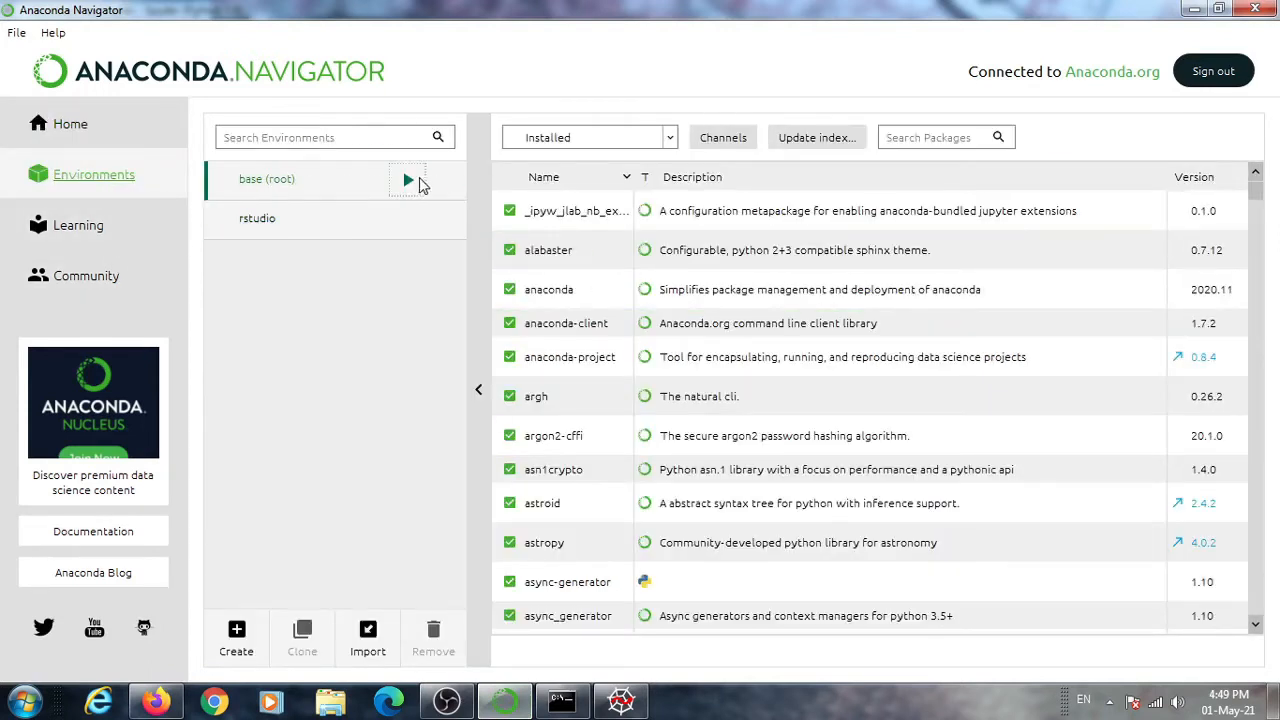
left_click(408, 180)
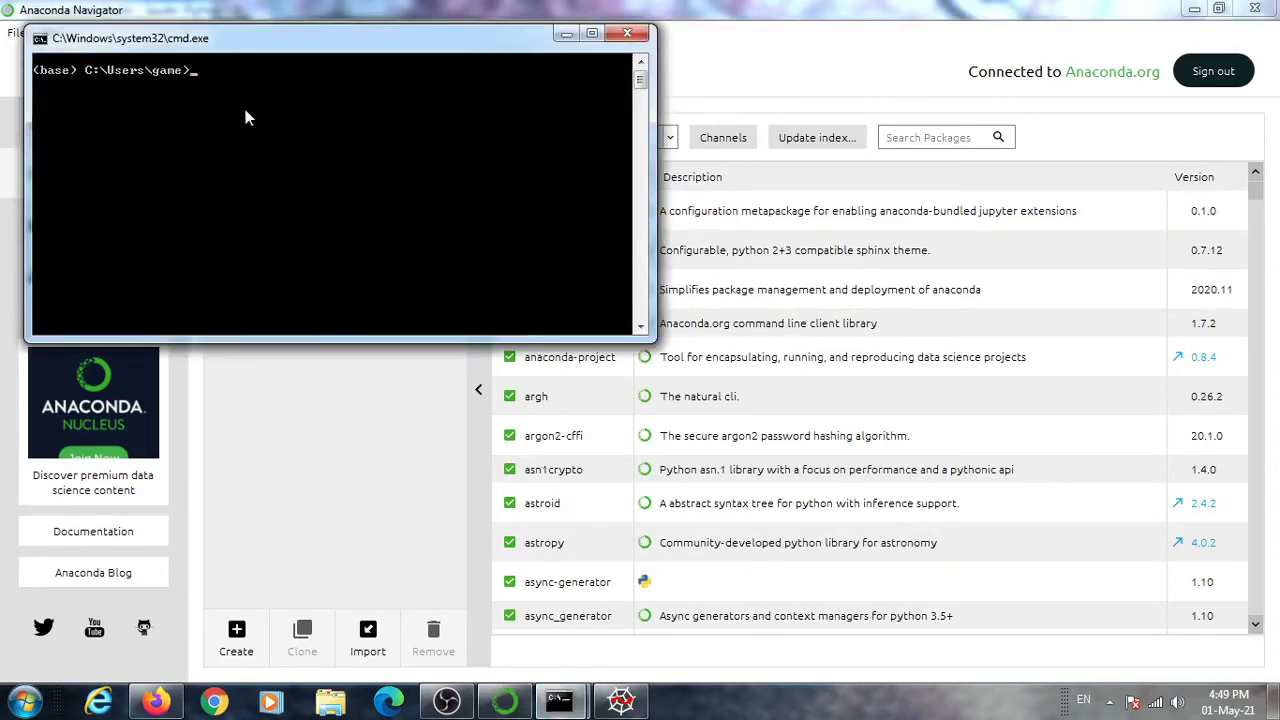
type("p")
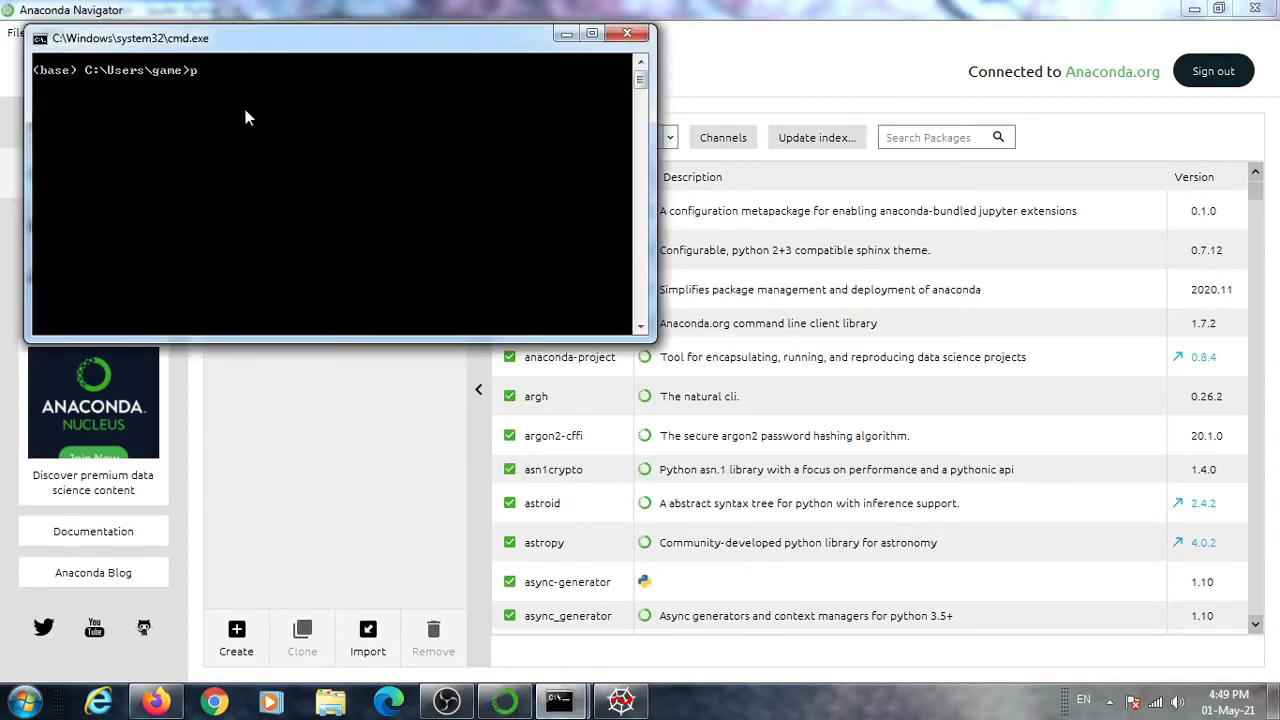
type("ip")
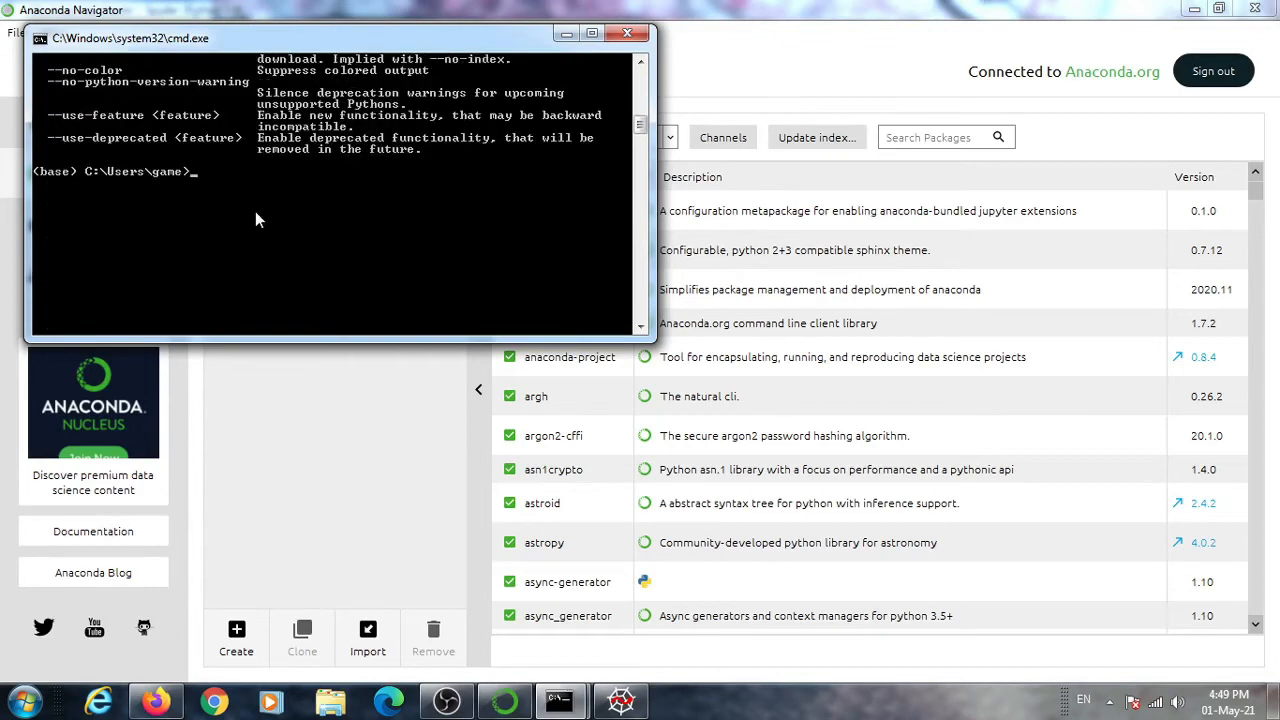
left_click(156, 700)
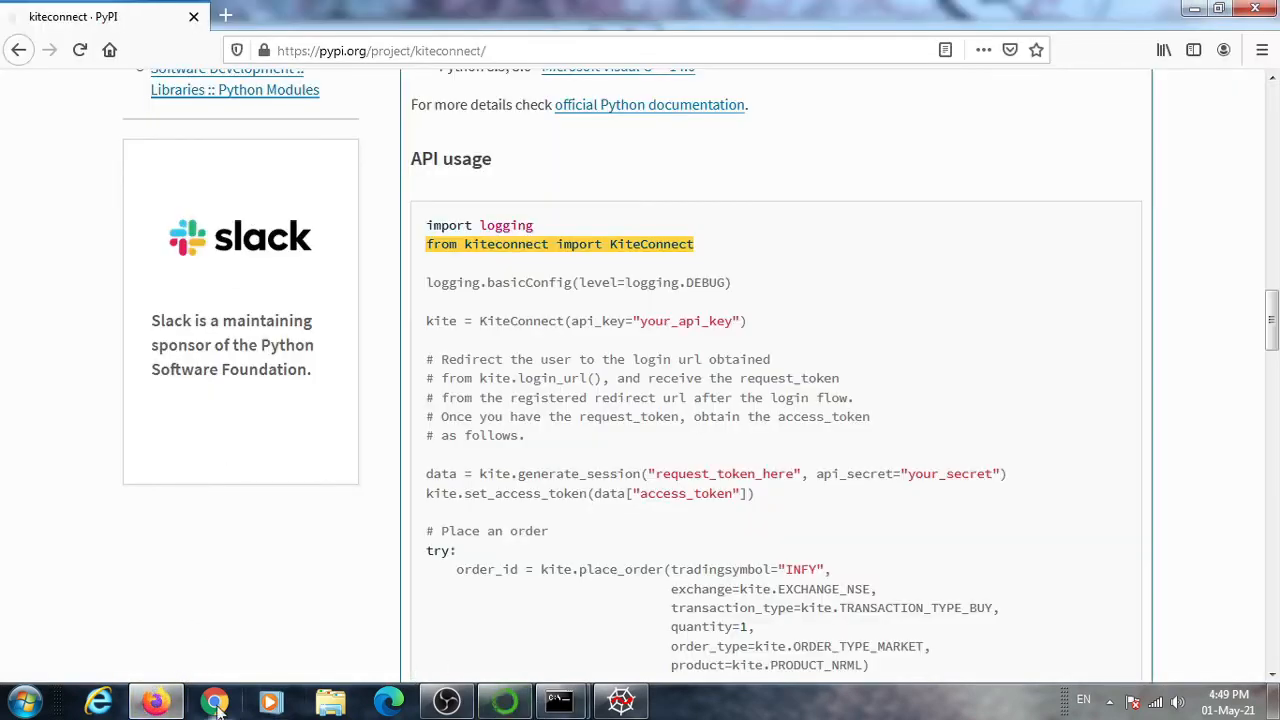
Copy the 'pip install kiteconnect' command from the top of the PyPI page
left_click(156, 700)
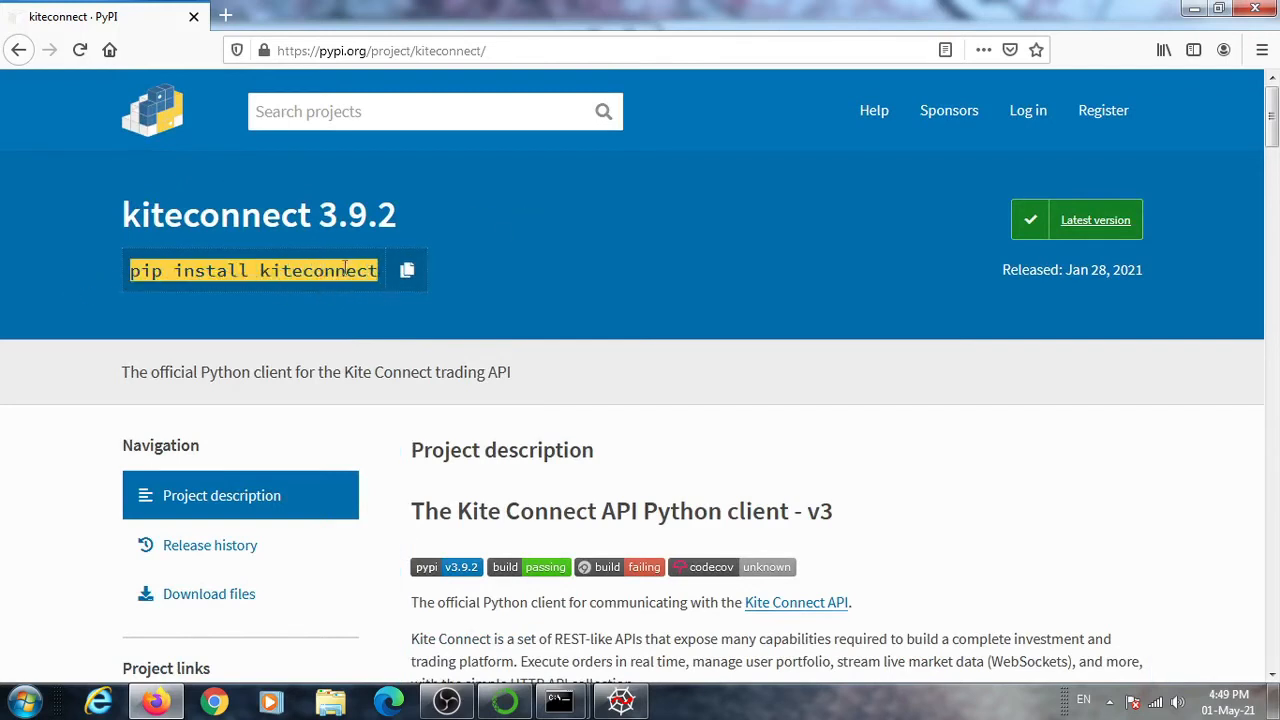
left_click(408, 270)
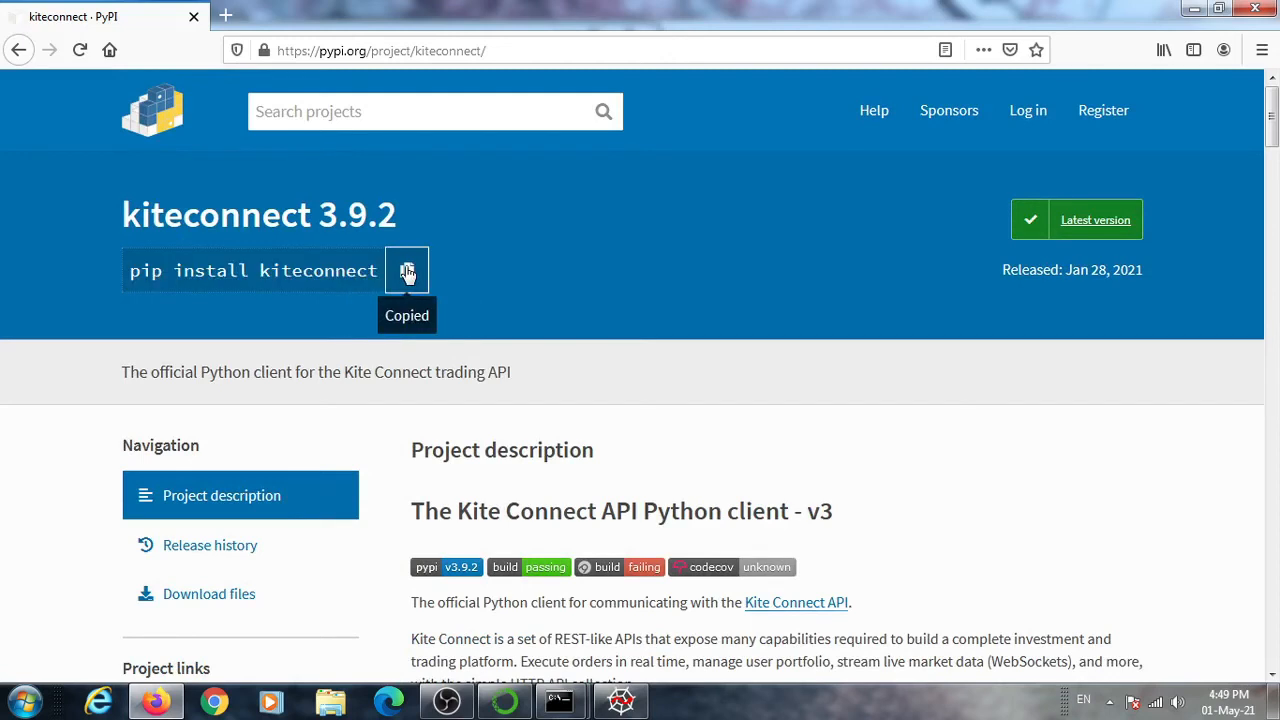
left_click(408, 270)
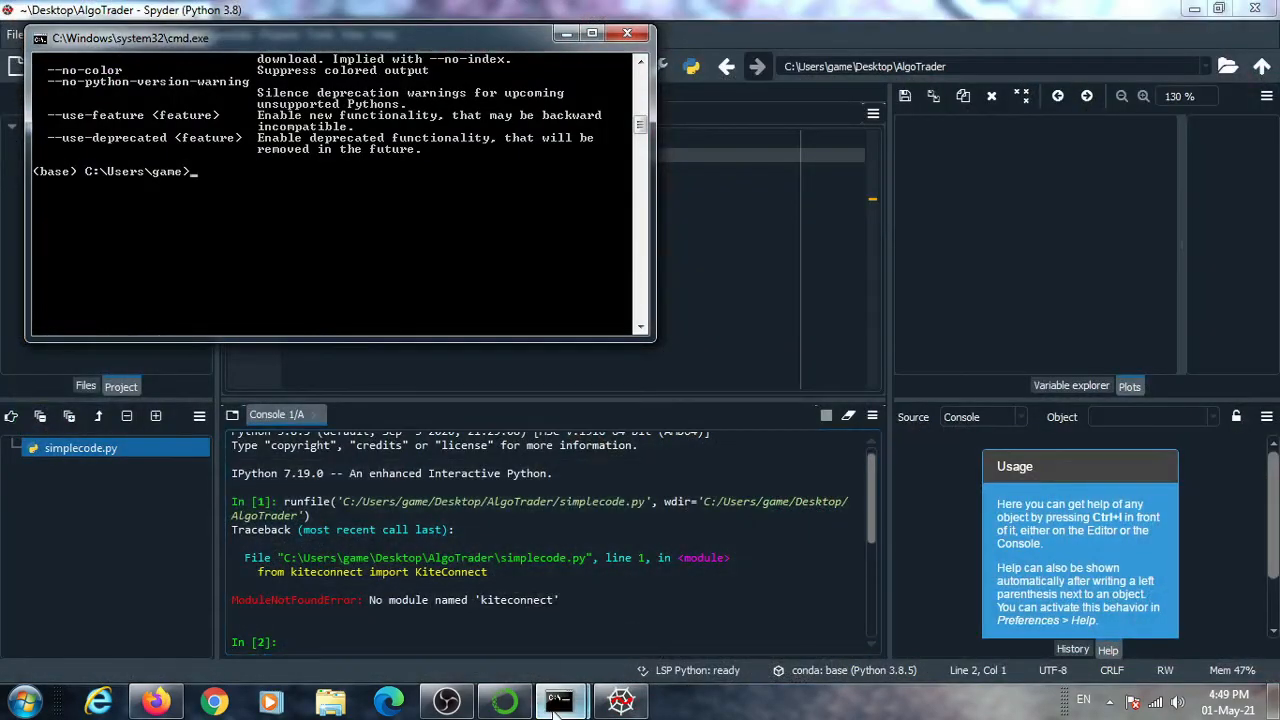
Paste and run pip install kiteconnect in the base terminal, installing version 3.9.2 successfully
left_click(560, 700)
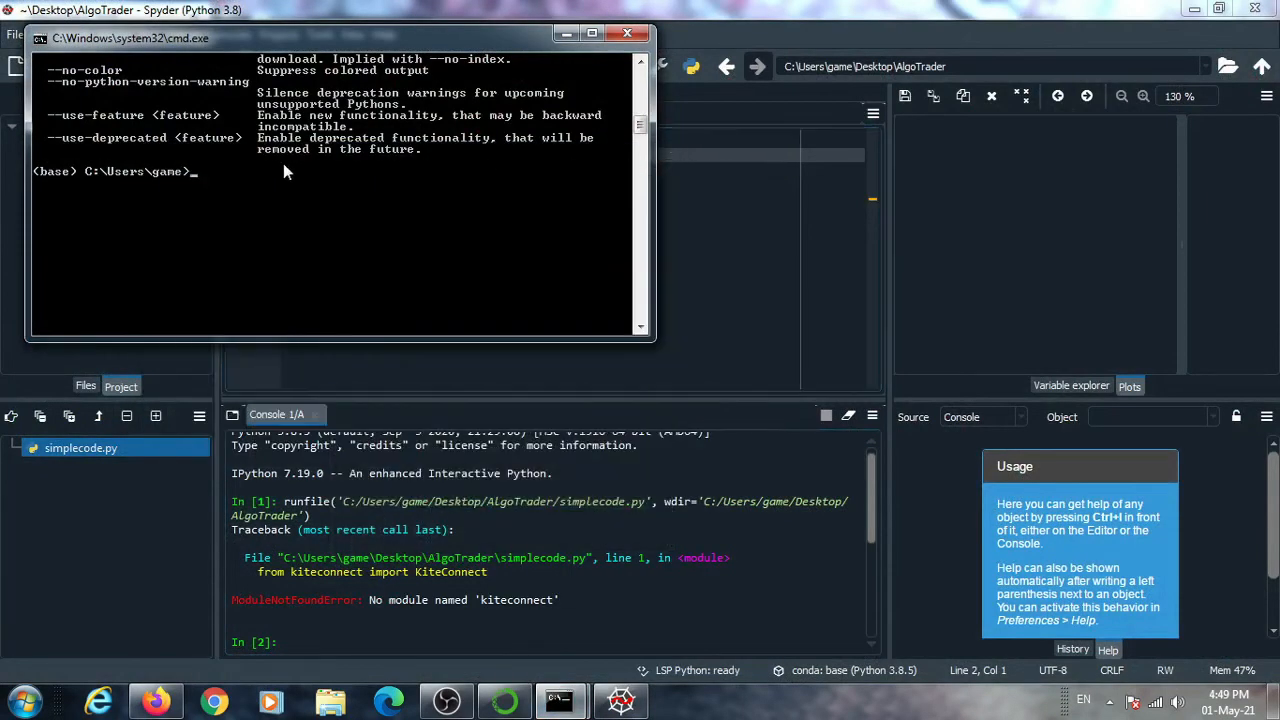
right_click(290, 172)
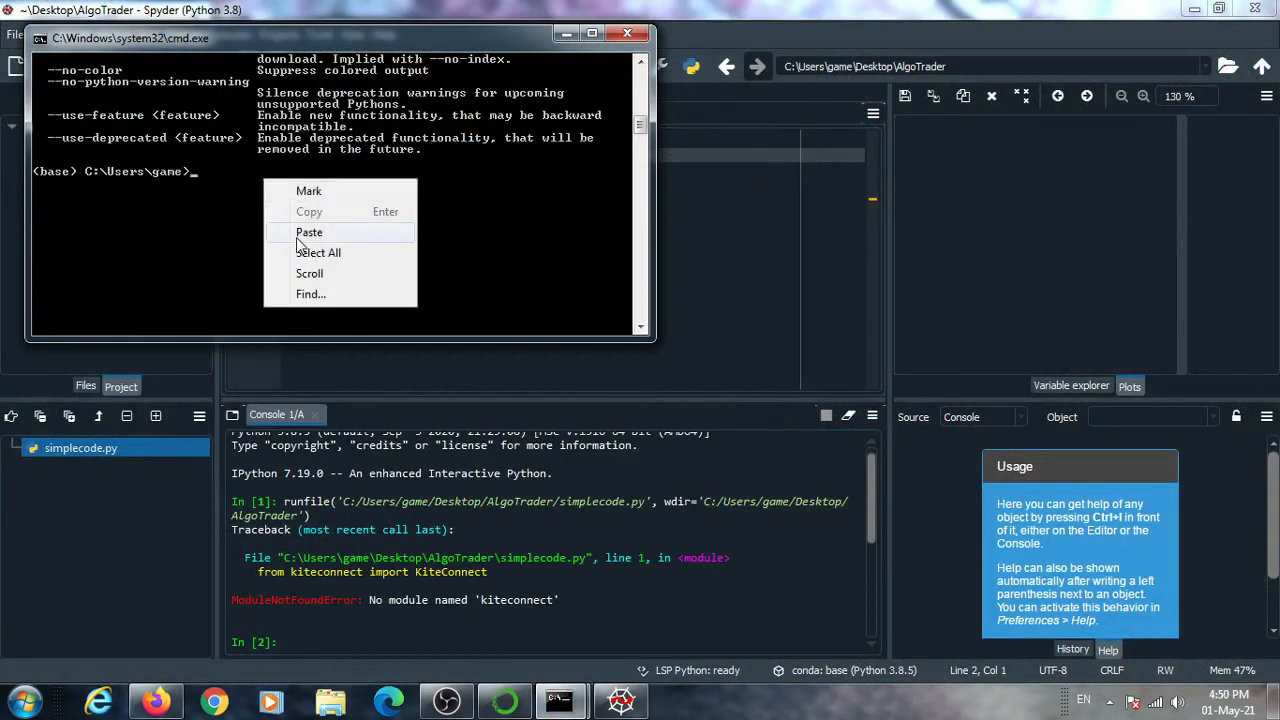
left_click(308, 232)
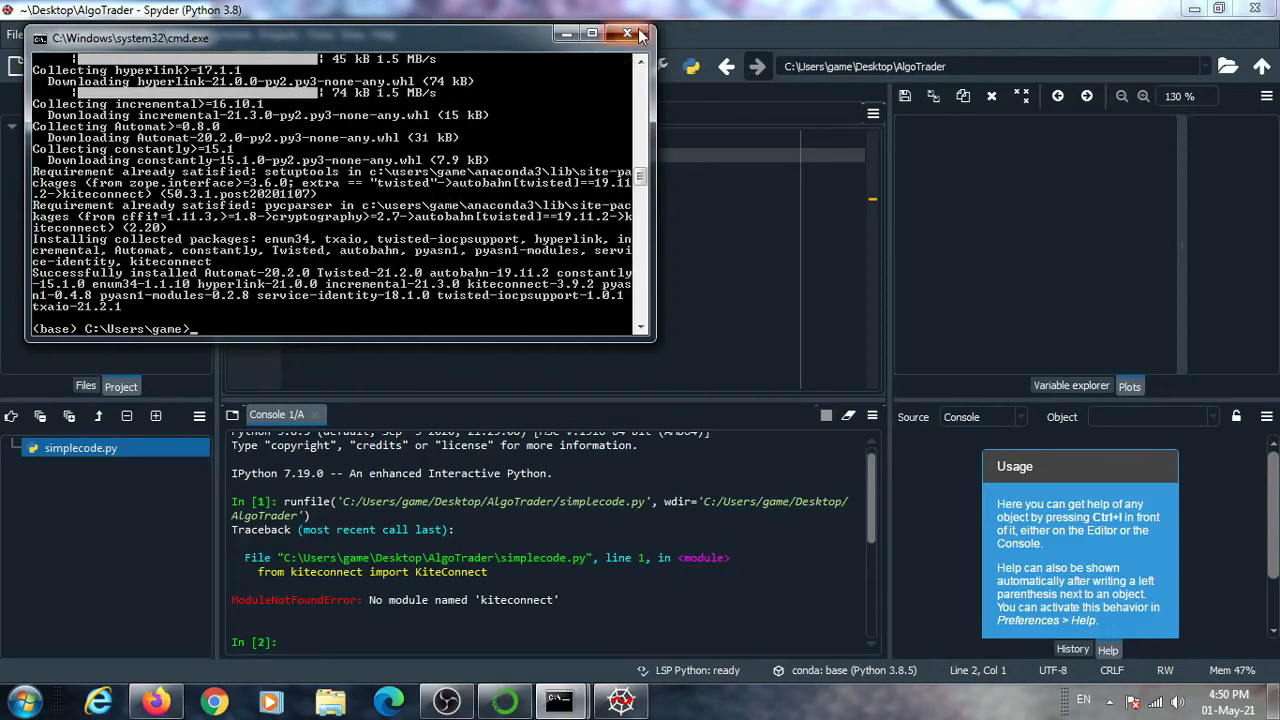
left_click(628, 32)
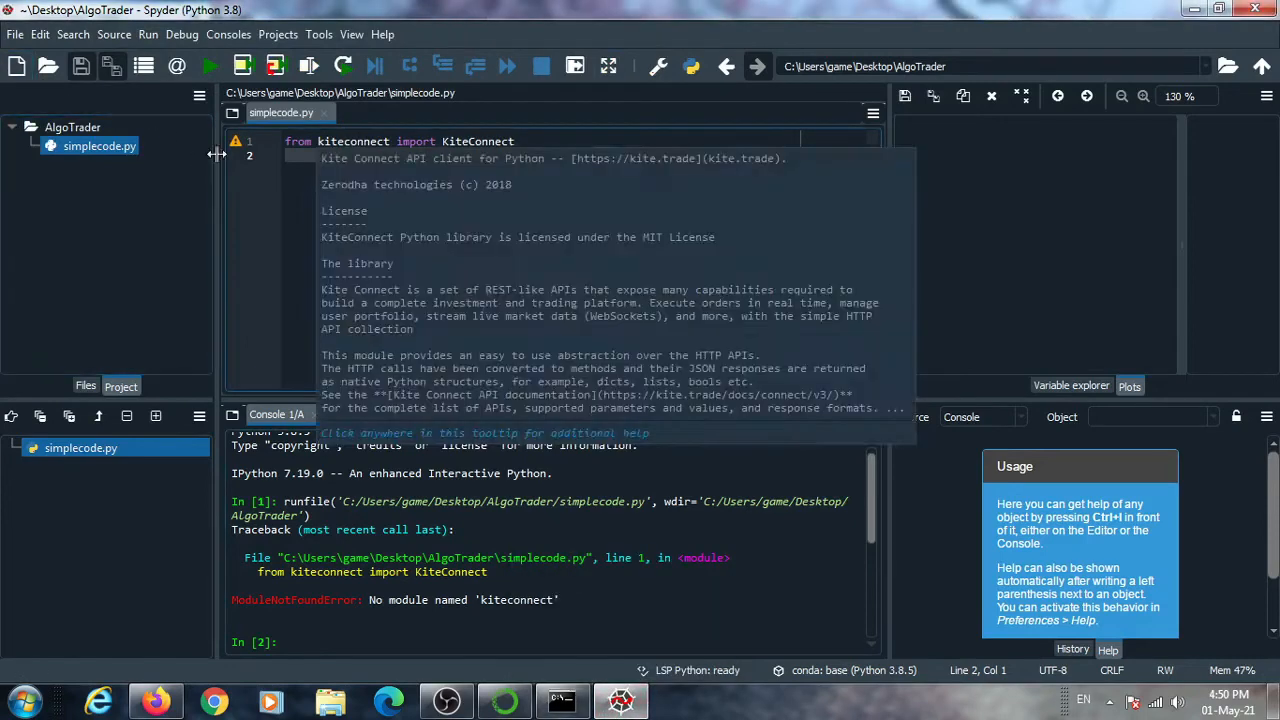
Confirm in Spyder that the kiteconnect import now resolves and shows module documentation
left_click(210, 66)
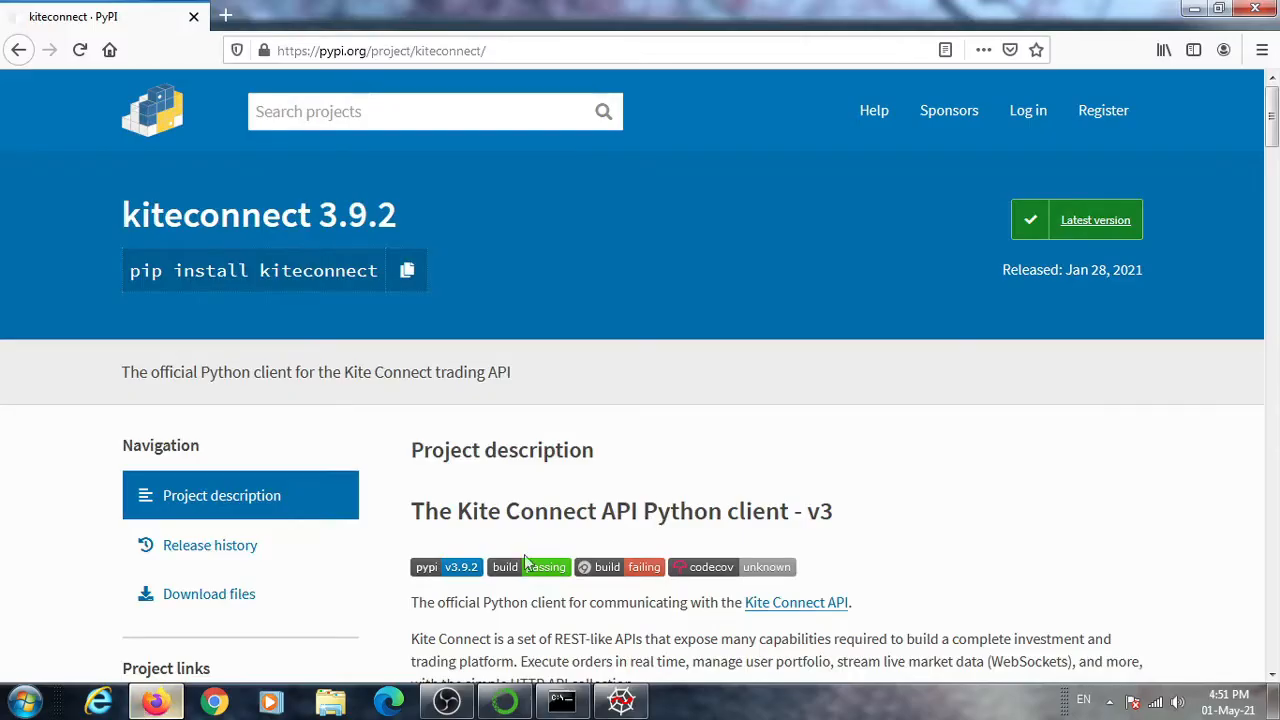
Scroll the kiteconnect PyPI page through installation and API usage down to WebSocket usage
scroll("down", 3)
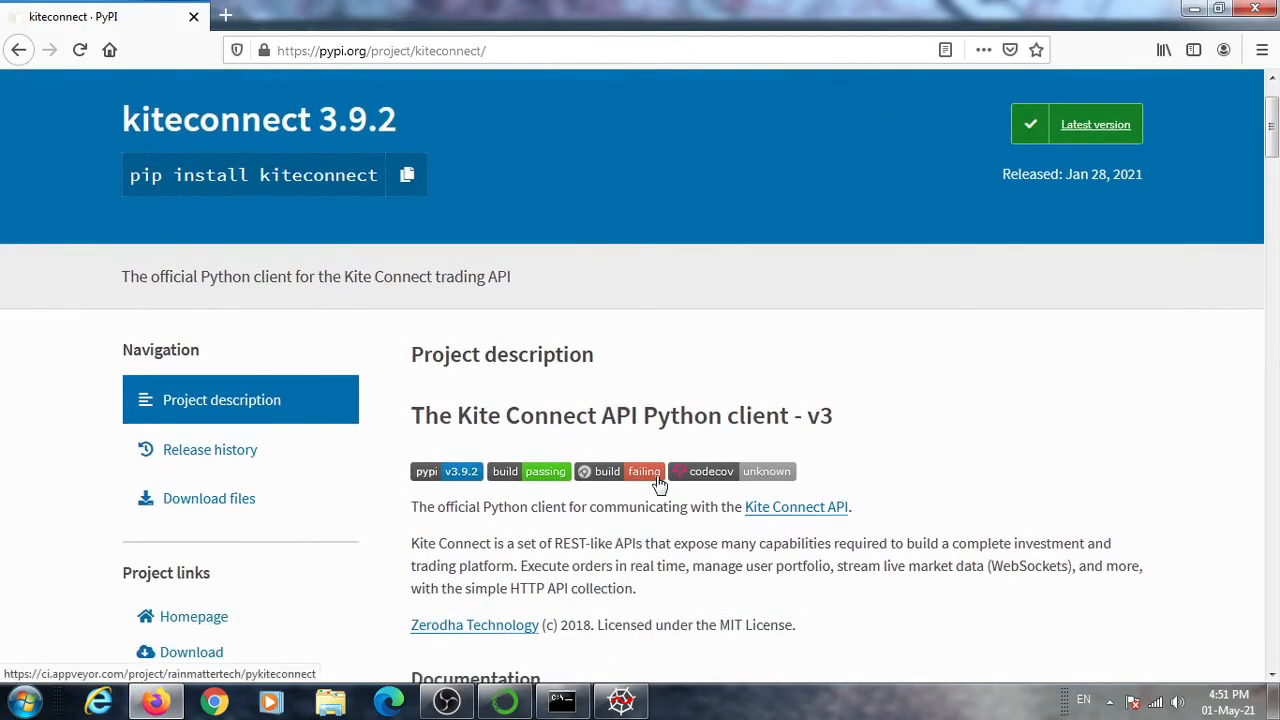
scroll("down", 3)
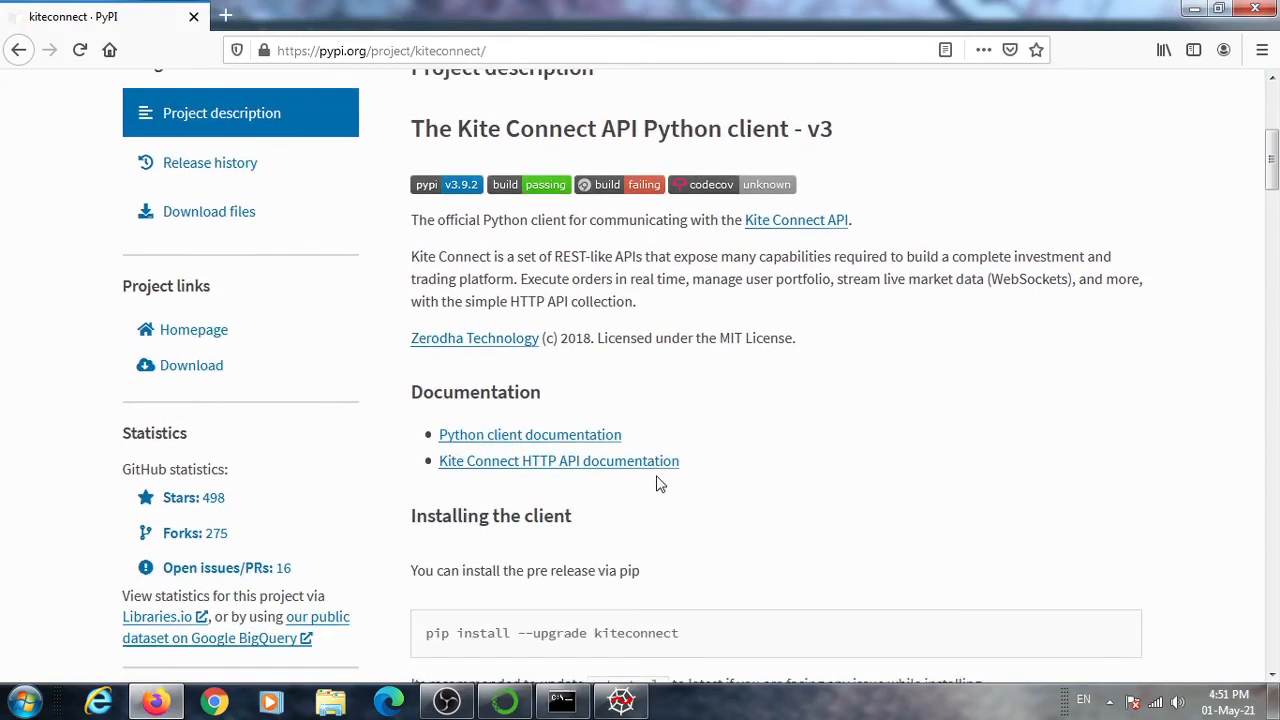
scroll("down", 3)
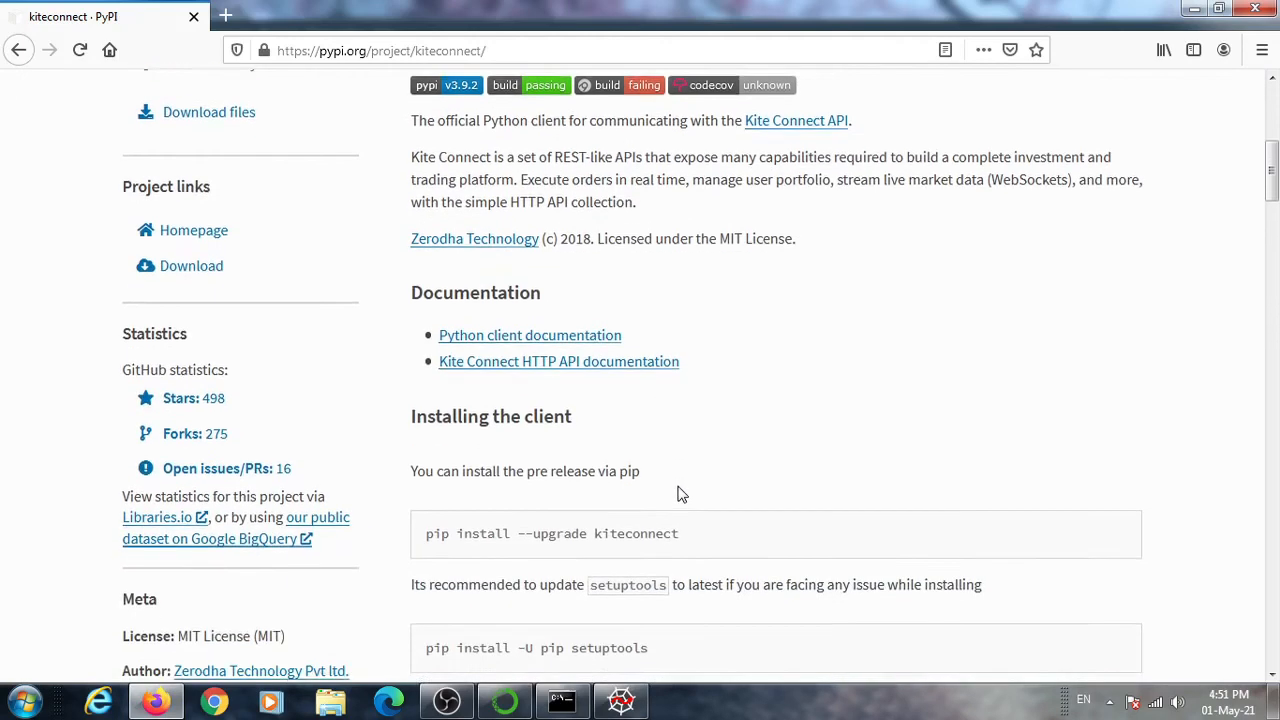
scroll("down", 3)
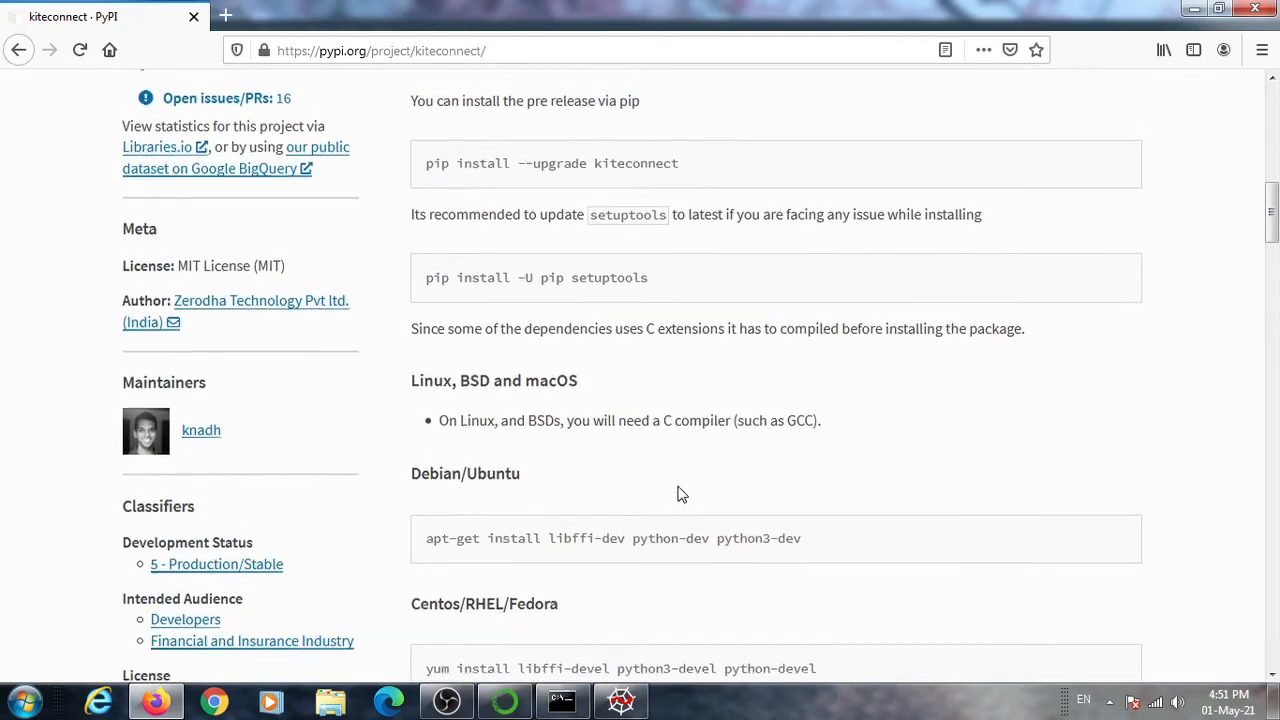
scroll("up", 3)
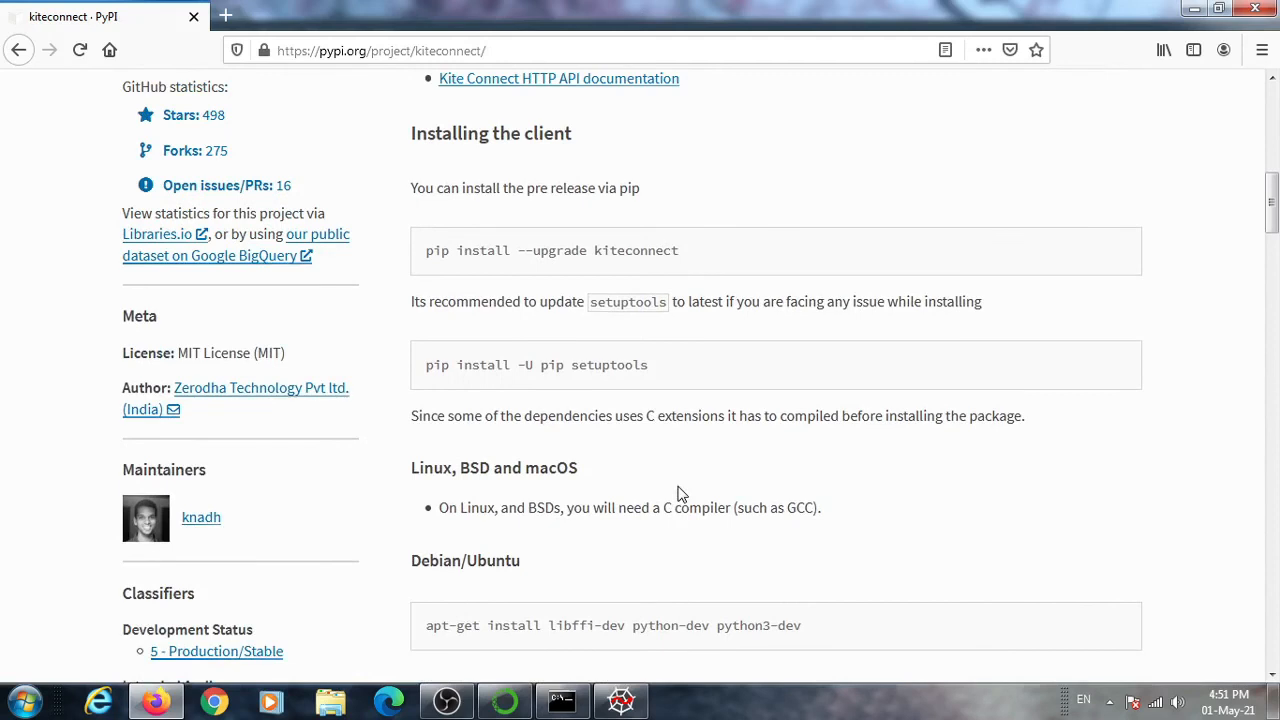
scroll("down", 3)
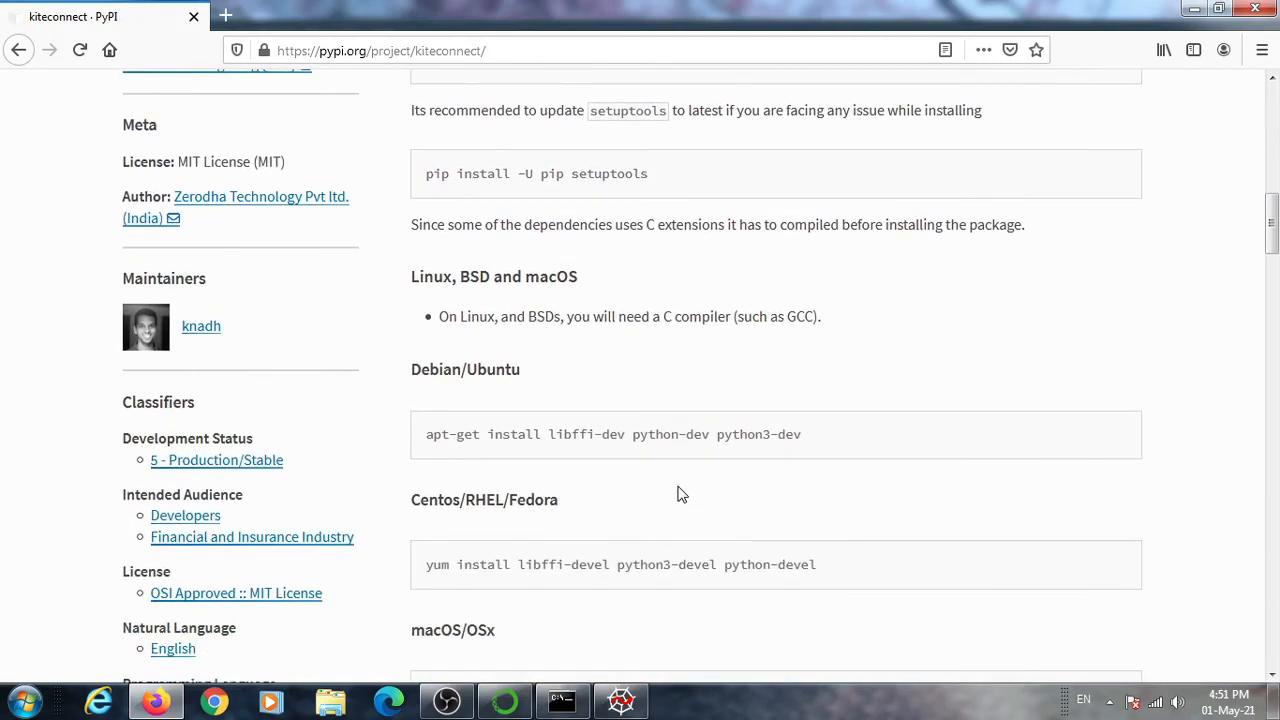
scroll("down", 3)
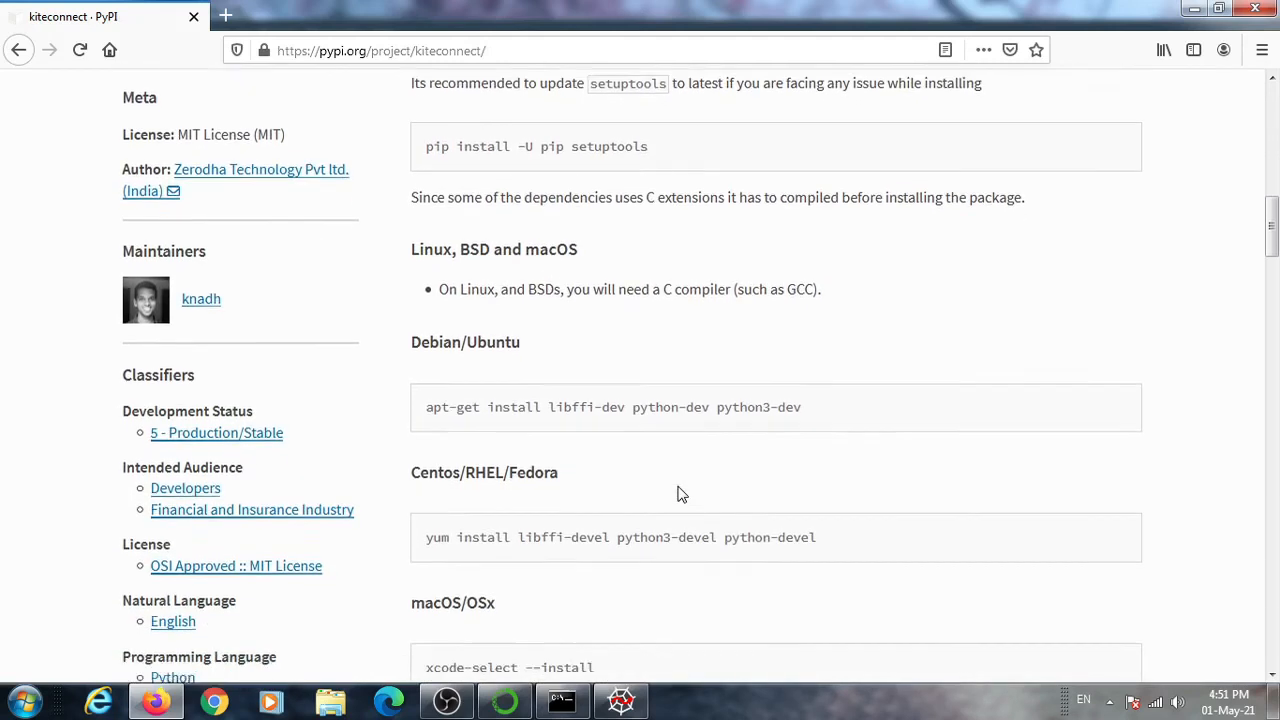
scroll("down", 3)
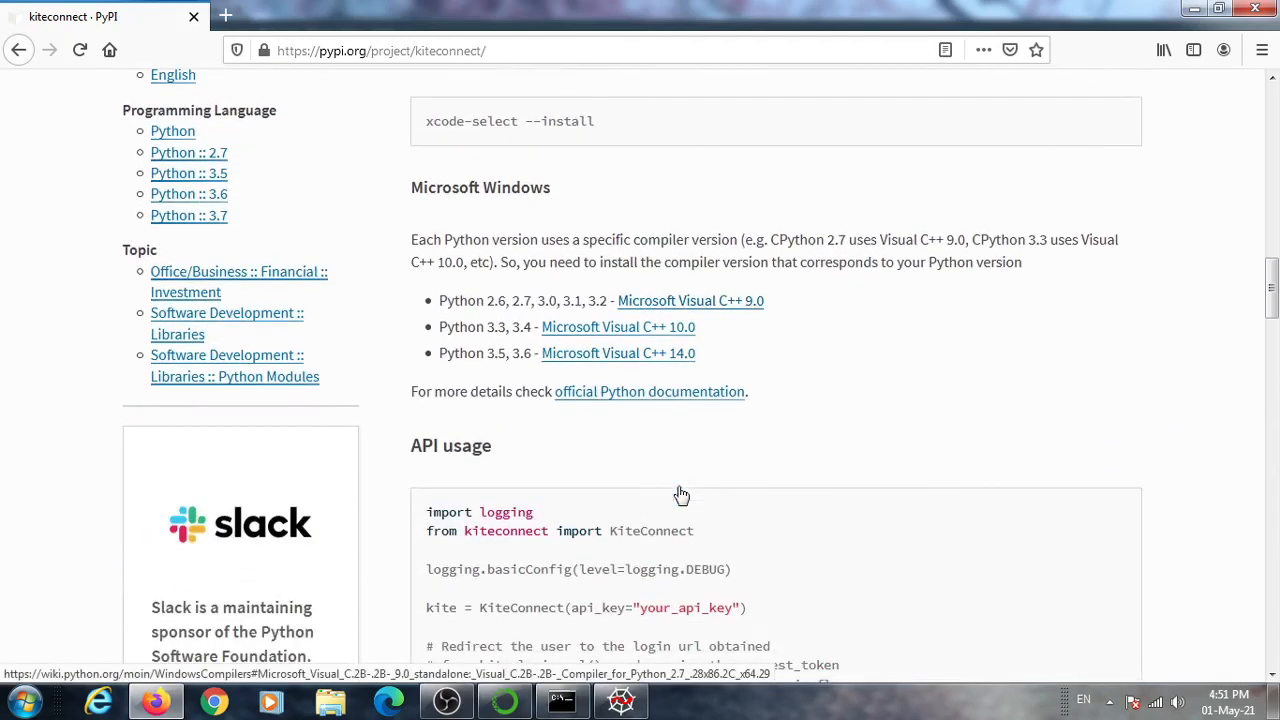
scroll("down", 3)
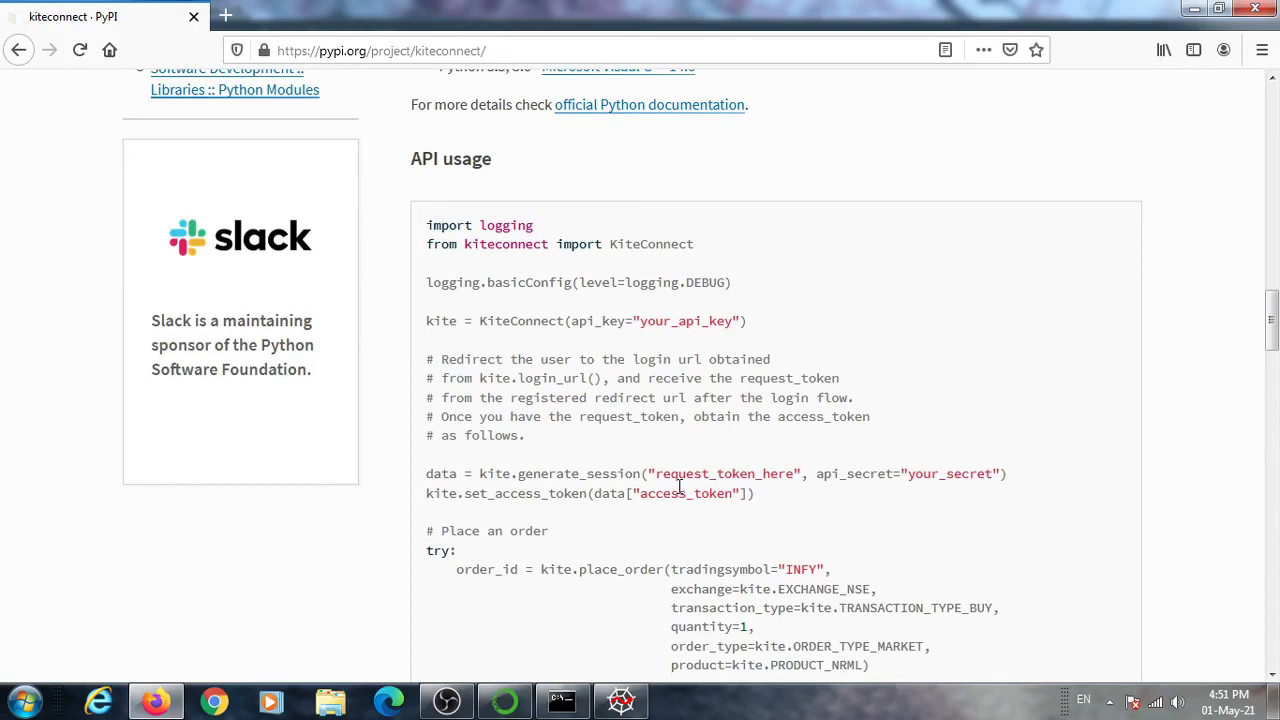
scroll("down", 3)
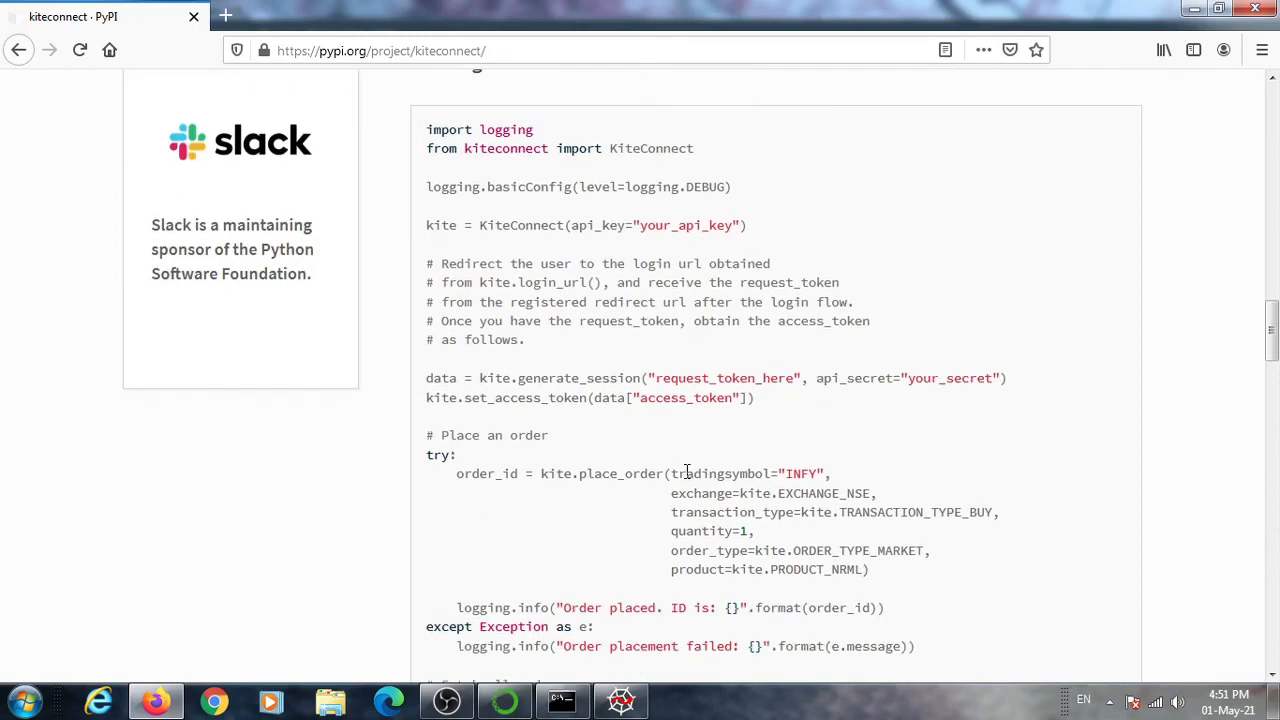
scroll("down", 3)
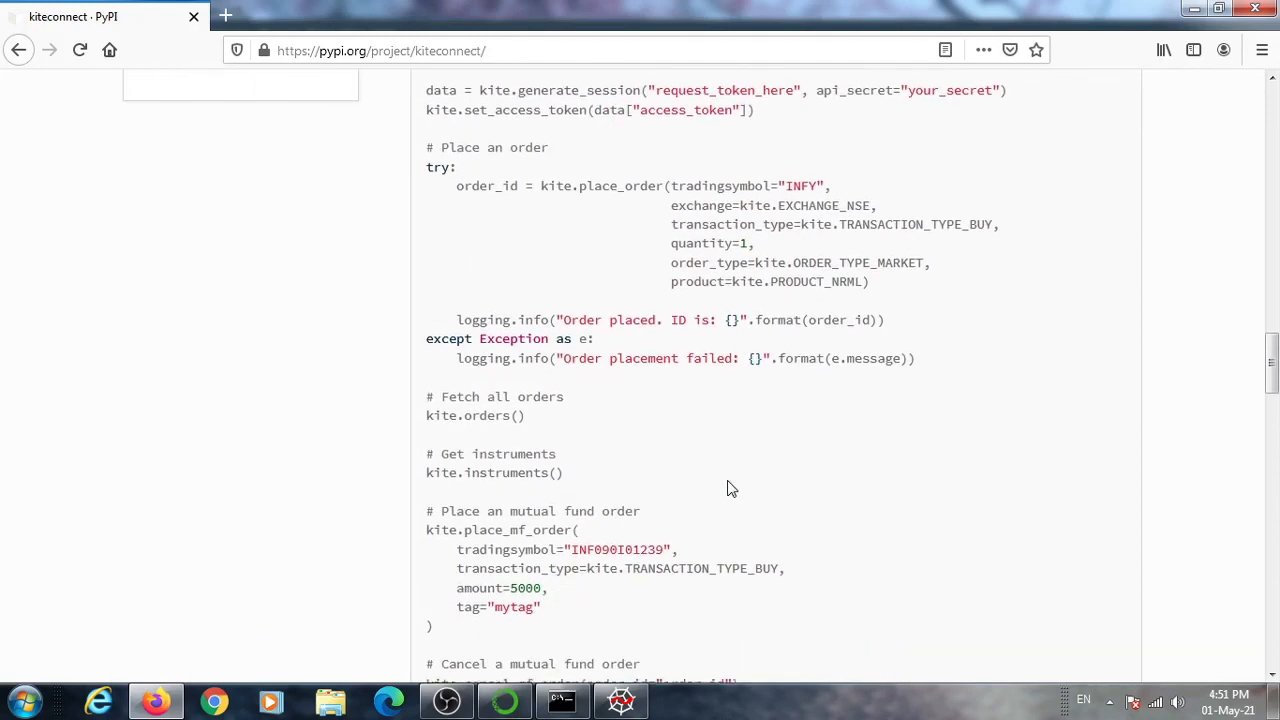
scroll("down", 3)
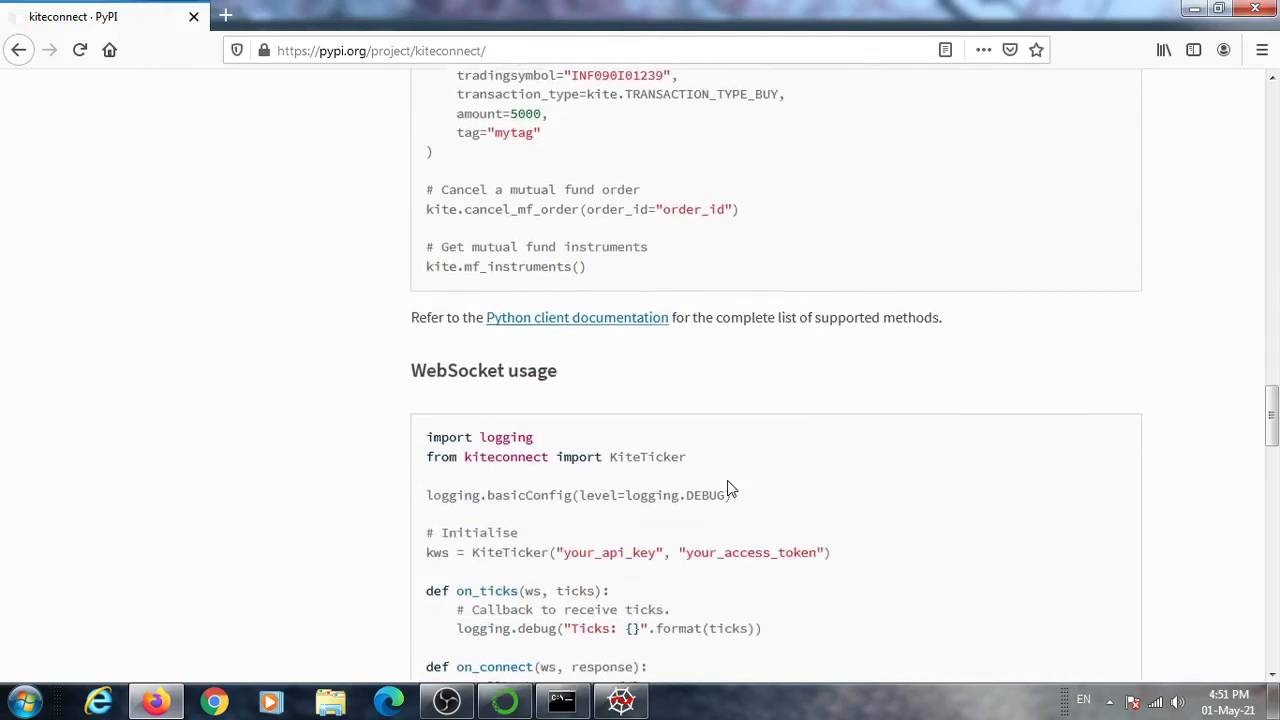